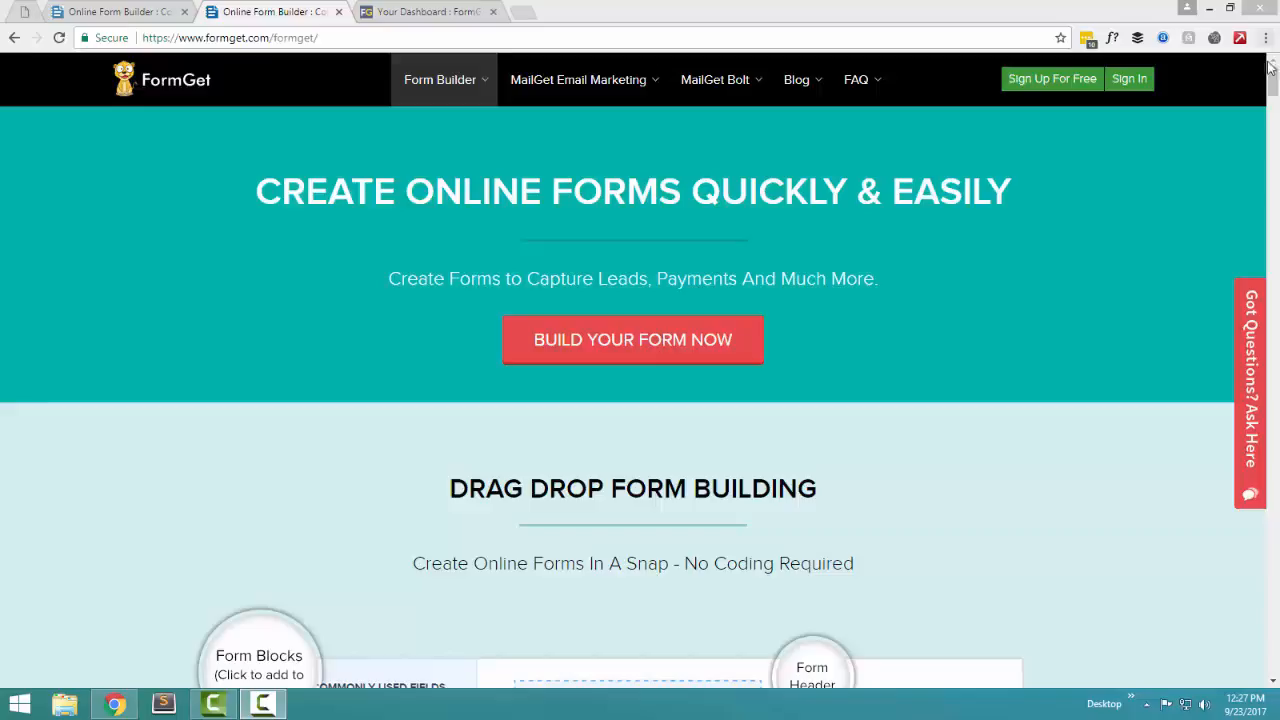
Scroll the homepage down to the 'Drag Drop Form Building' demo with its sample Contact Us form
{"action": "scroll", "scroll_direction": "down", "scroll_amount": 3}
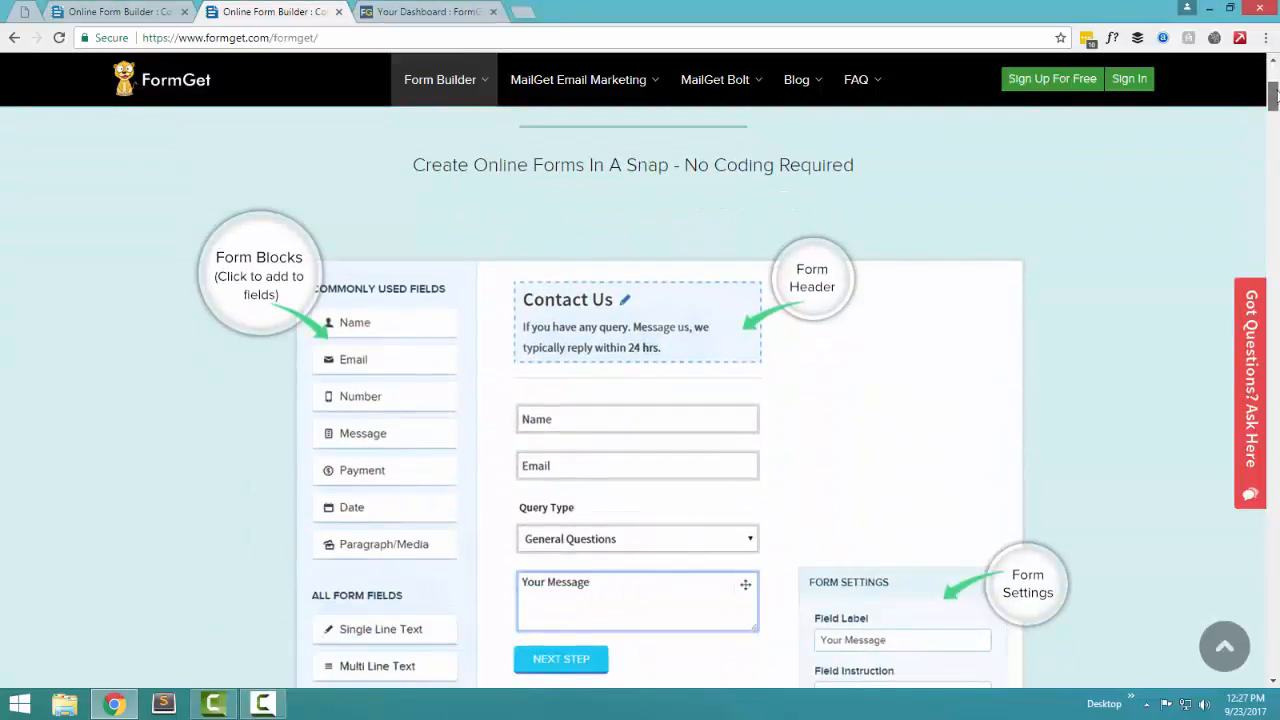
{"action": "scroll", "scroll_direction": "down", "scroll_amount": 3}
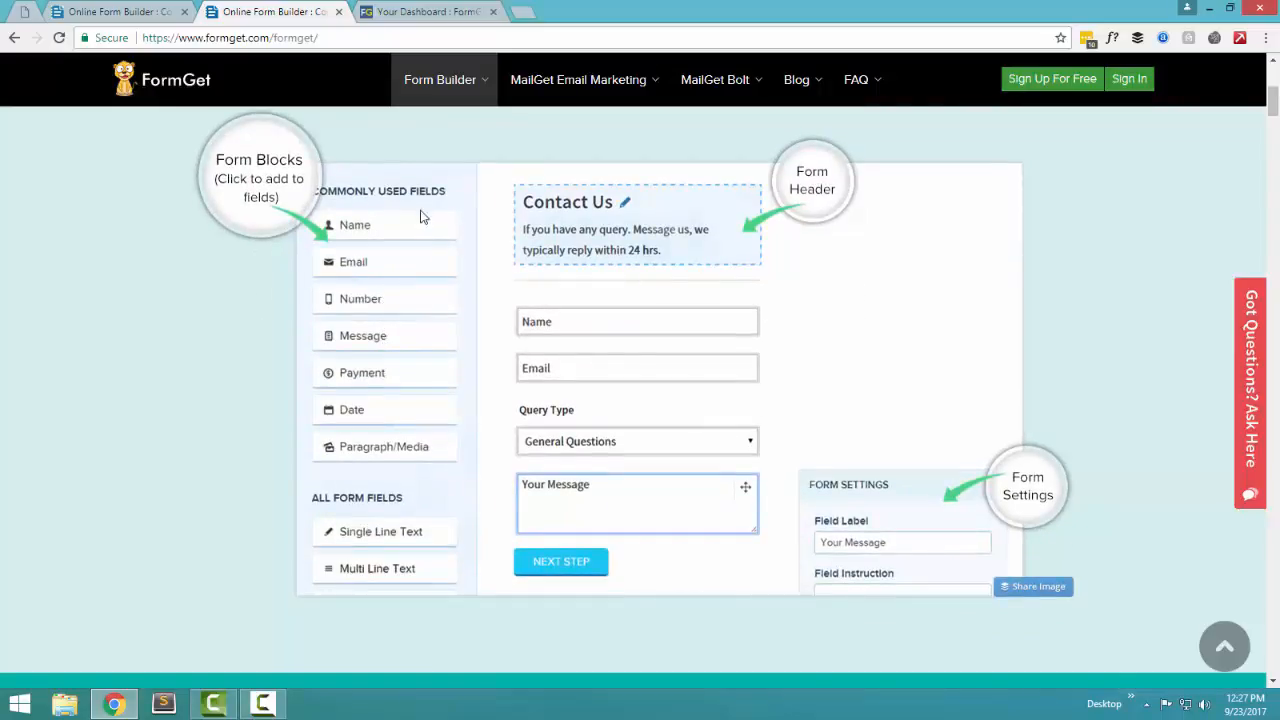
{"action": "mouse_move", "coordinate": [496, 388]}
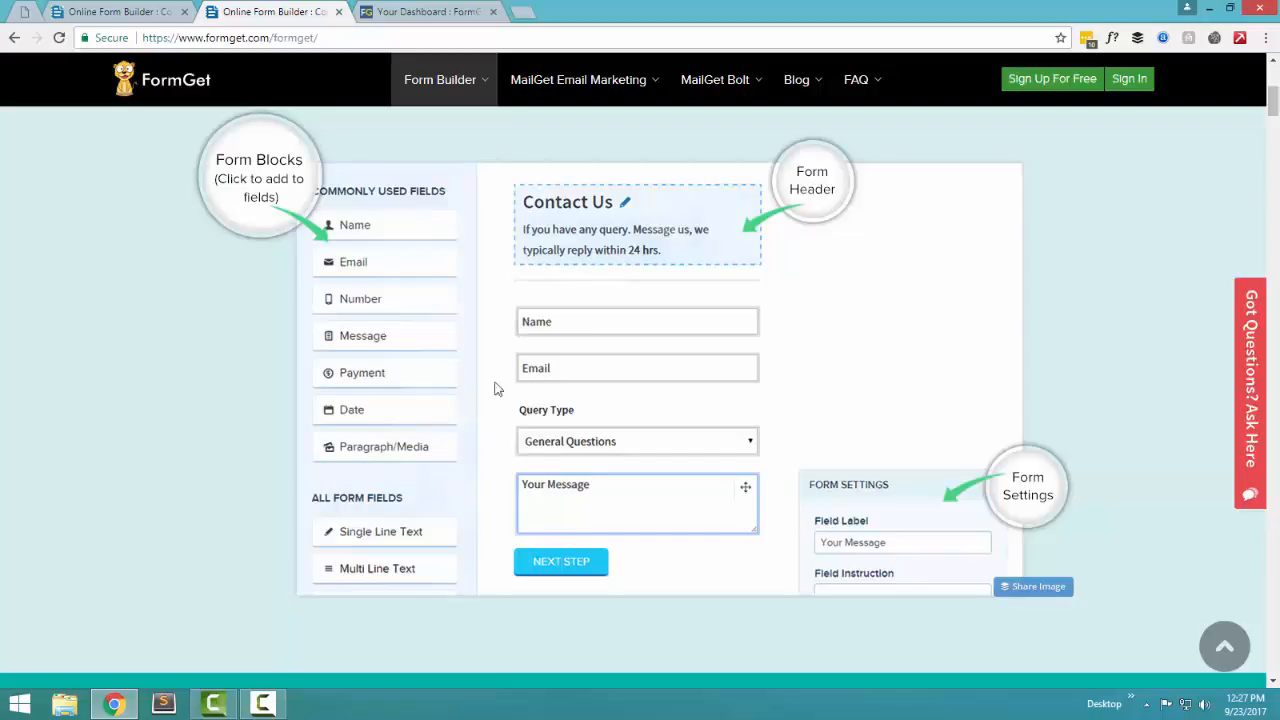
{"action": "mouse_move", "coordinate": [732, 570]}
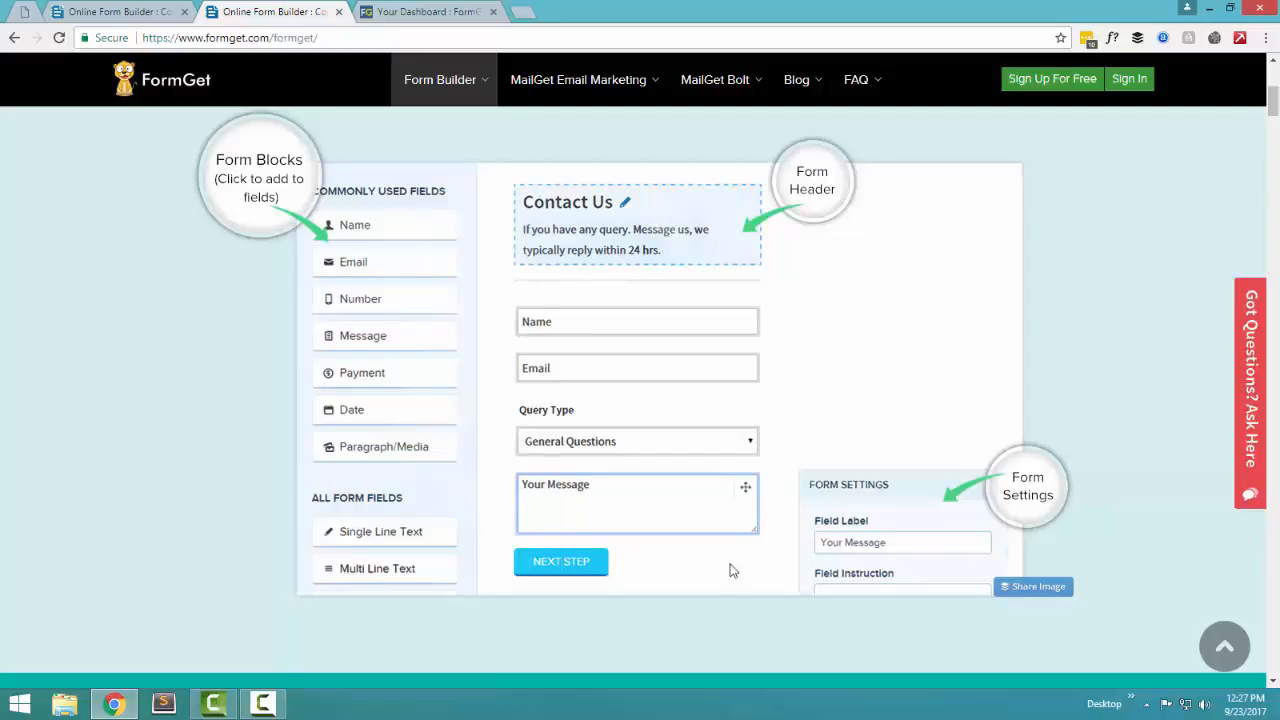
{"action": "scroll", "scroll_direction": "down", "scroll_amount": 3}
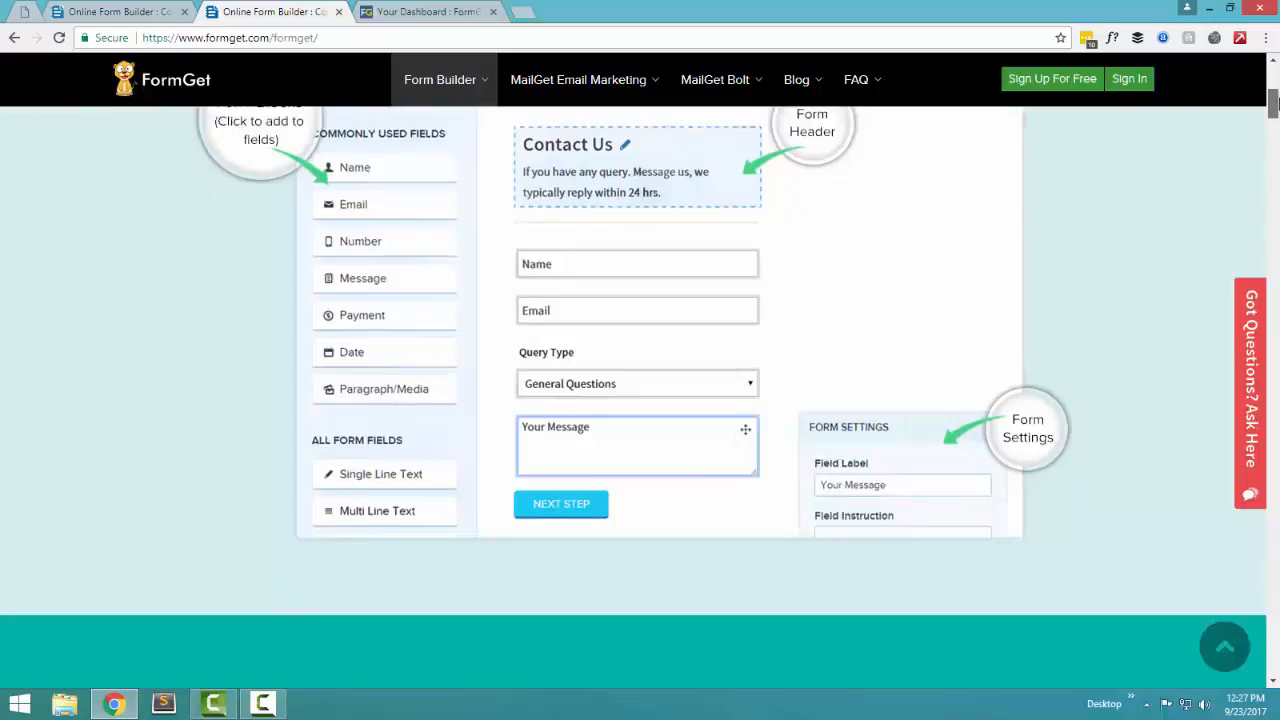
Scroll through the custom design showcase of templates, colours and email footer to the embed/share section
{"action": "scroll", "scroll_direction": "down", "scroll_amount": 3}
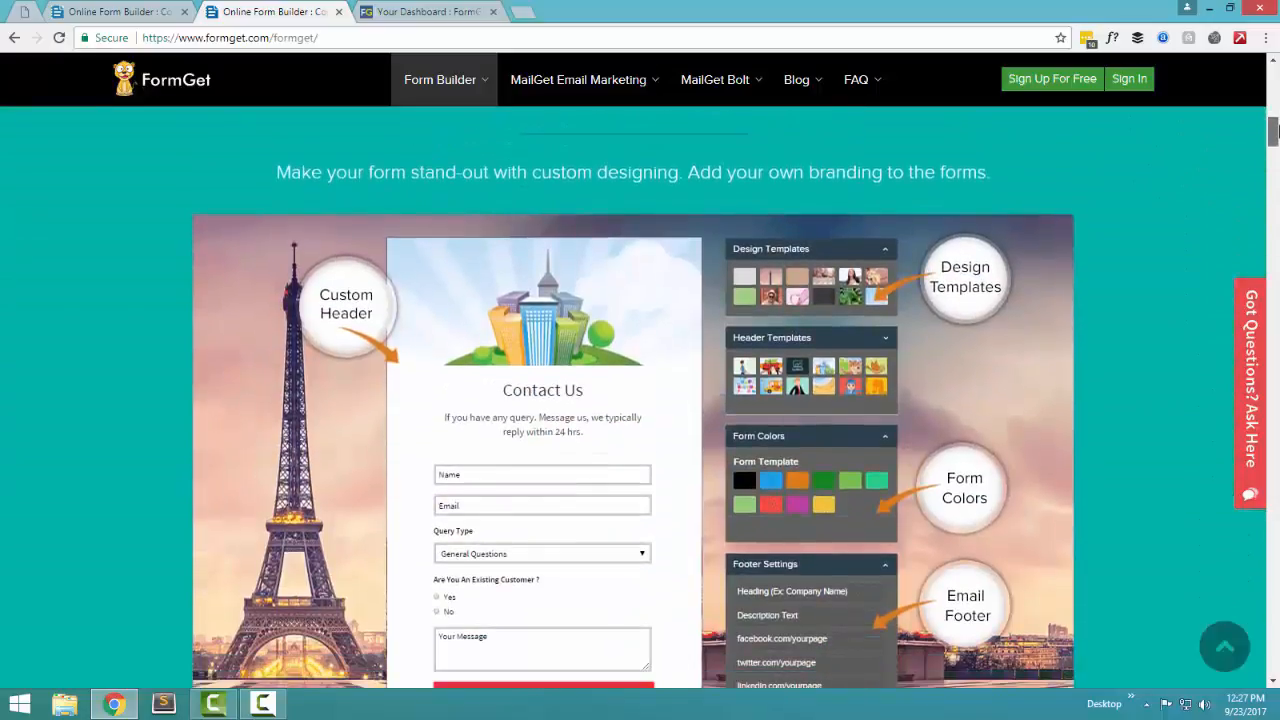
{"action": "scroll", "scroll_direction": "down", "scroll_amount": 3}
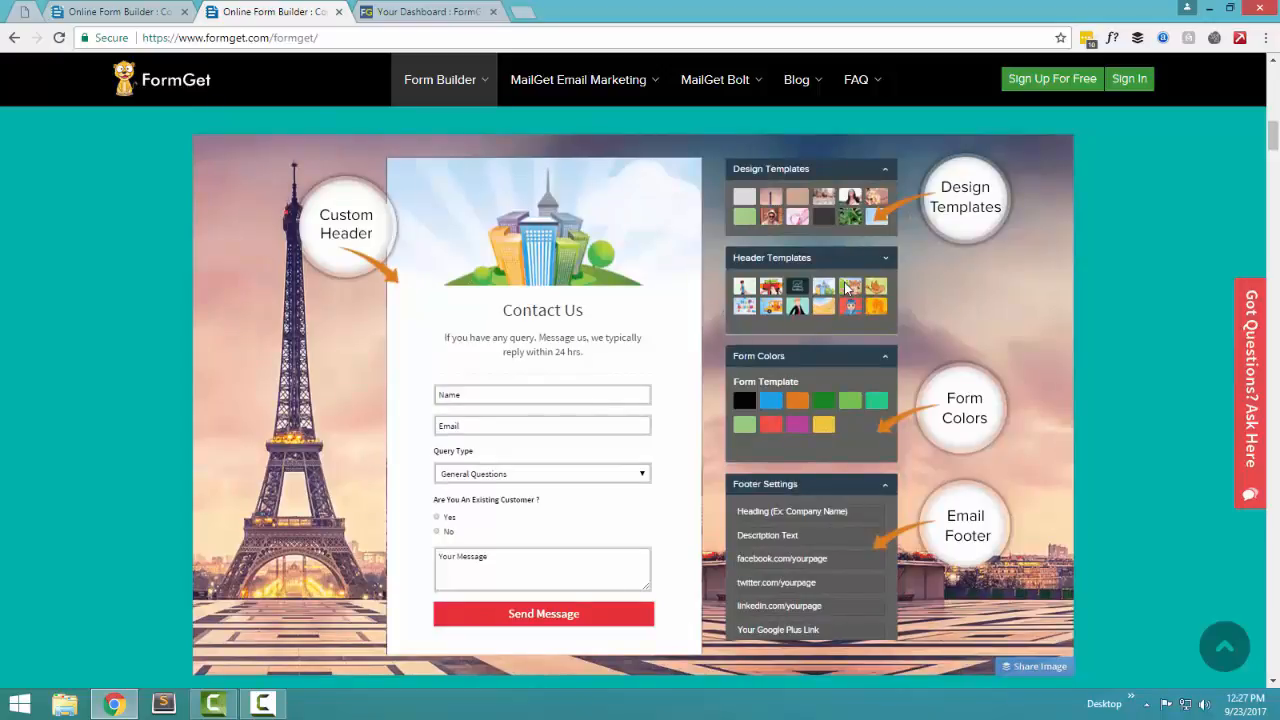
{"action": "mouse_move", "coordinate": [688, 166]}
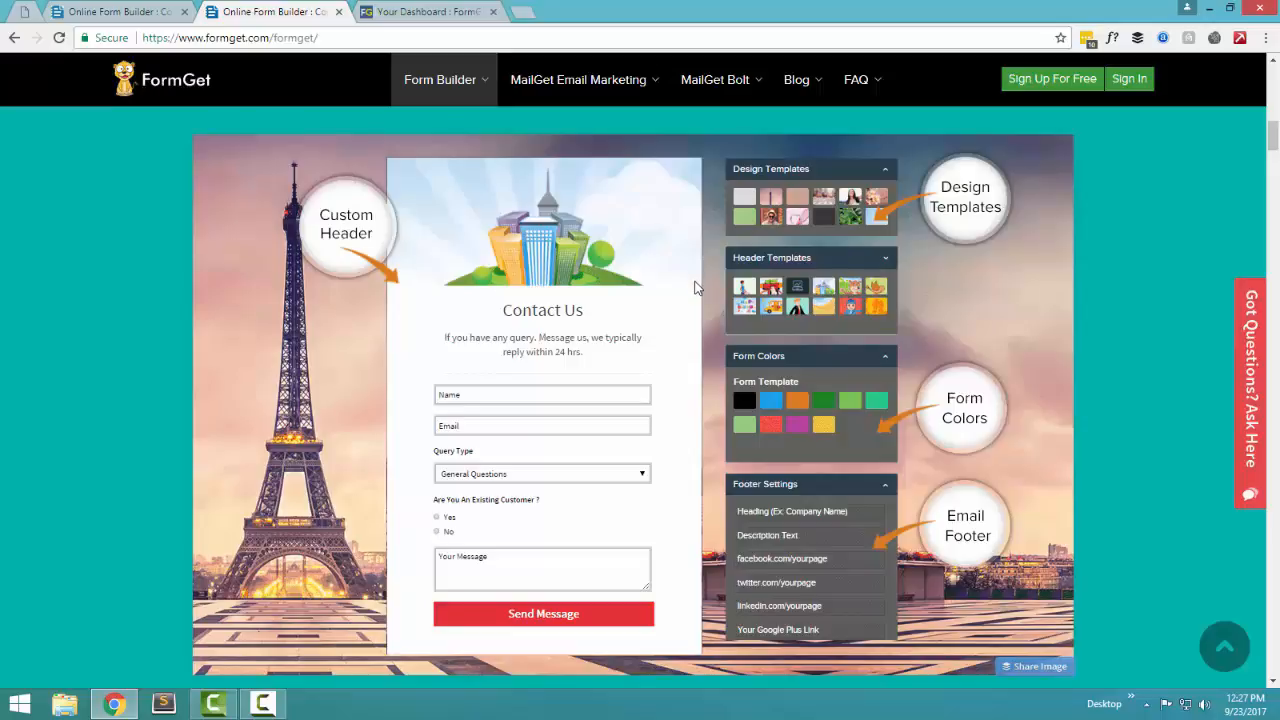
{"action": "mouse_move", "coordinate": [684, 304]}
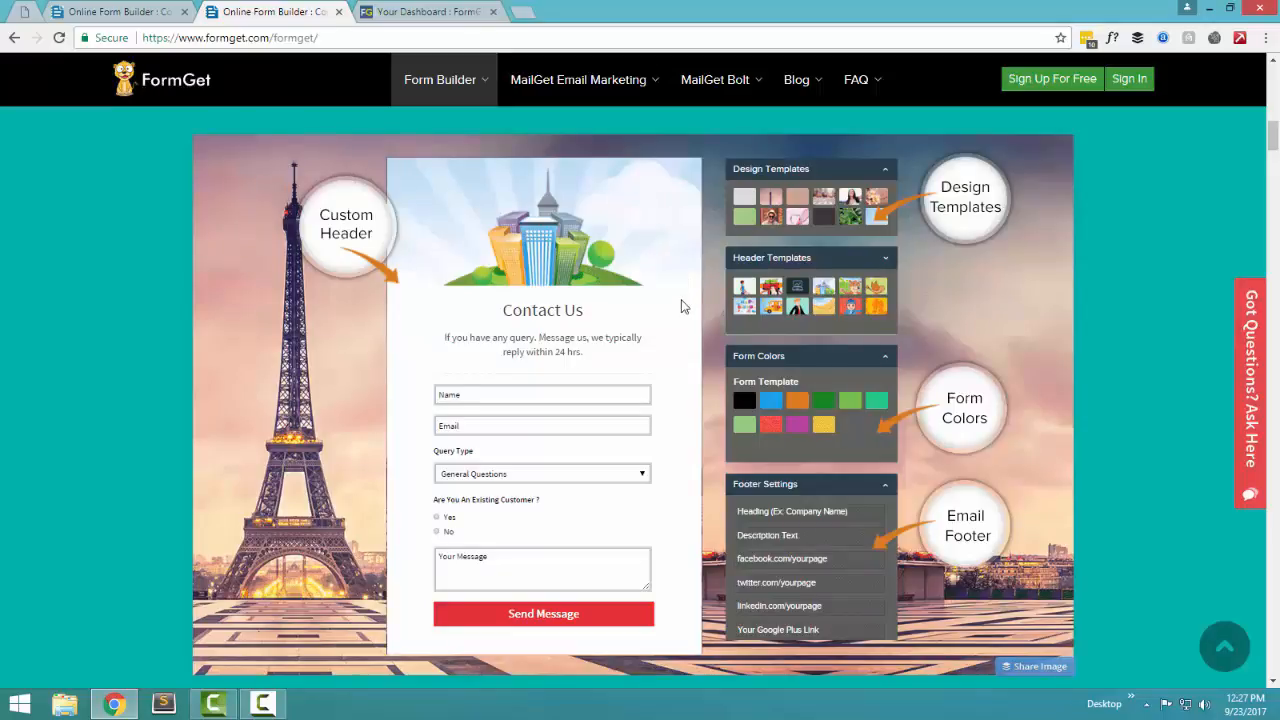
{"action": "mouse_move", "coordinate": [276, 376]}
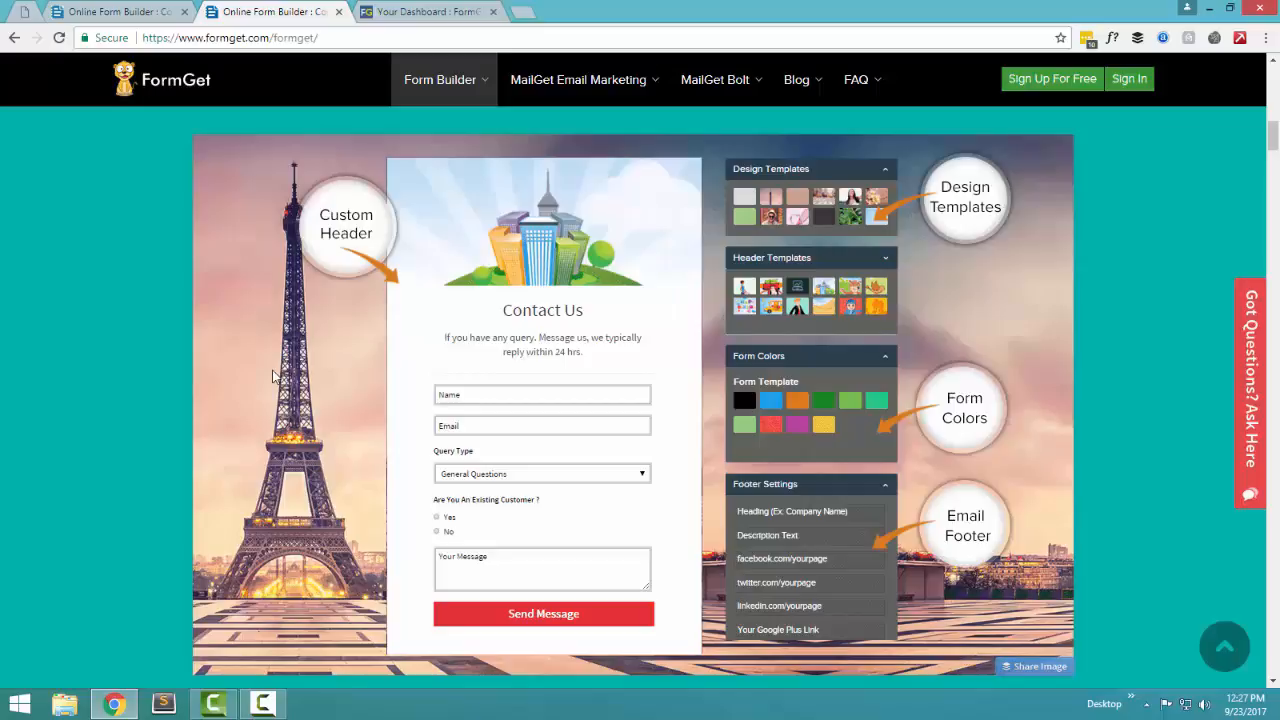
{"action": "mouse_move", "coordinate": [430, 310]}
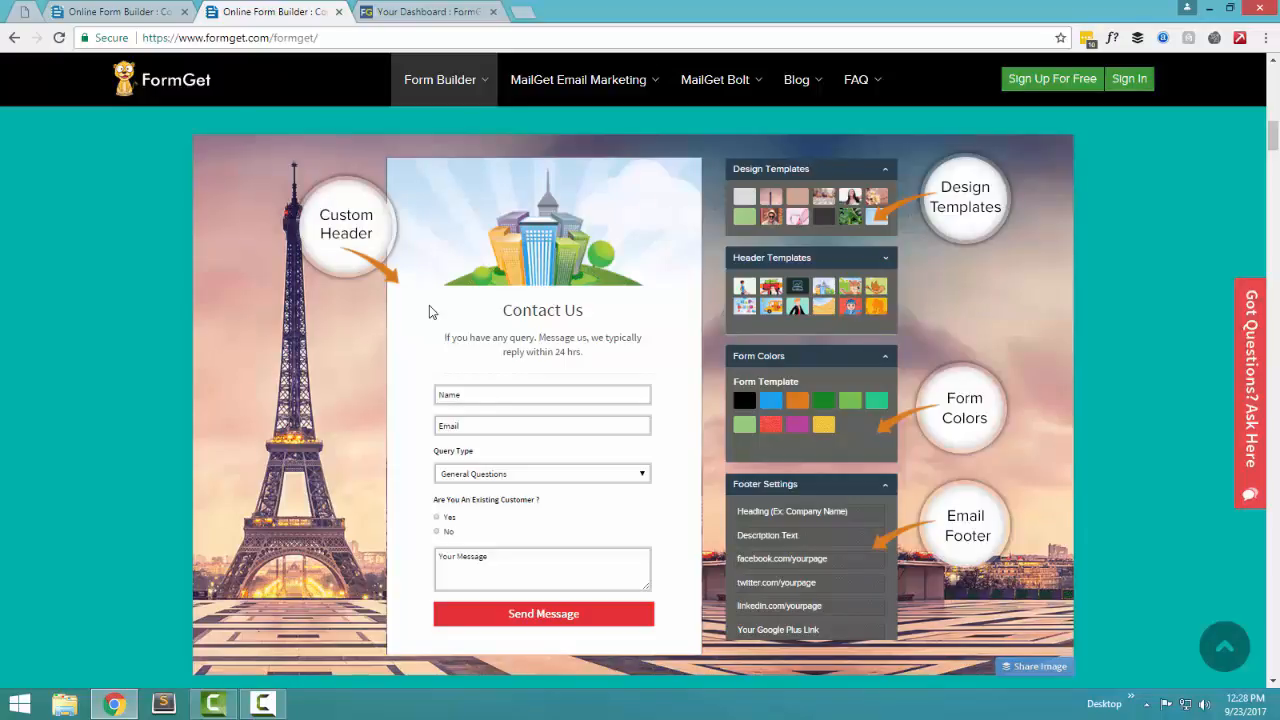
{"action": "scroll", "scroll_direction": "down", "scroll_amount": 3}
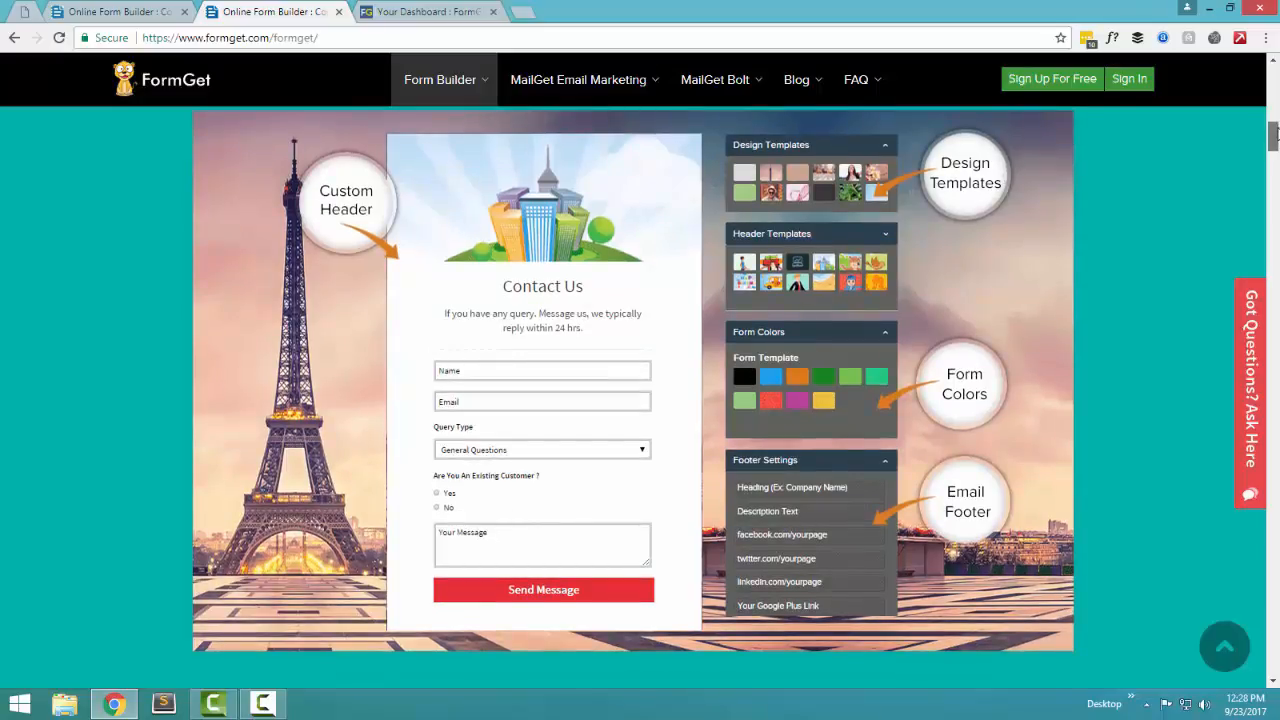
{"action": "scroll", "scroll_direction": "down", "scroll_amount": 3}
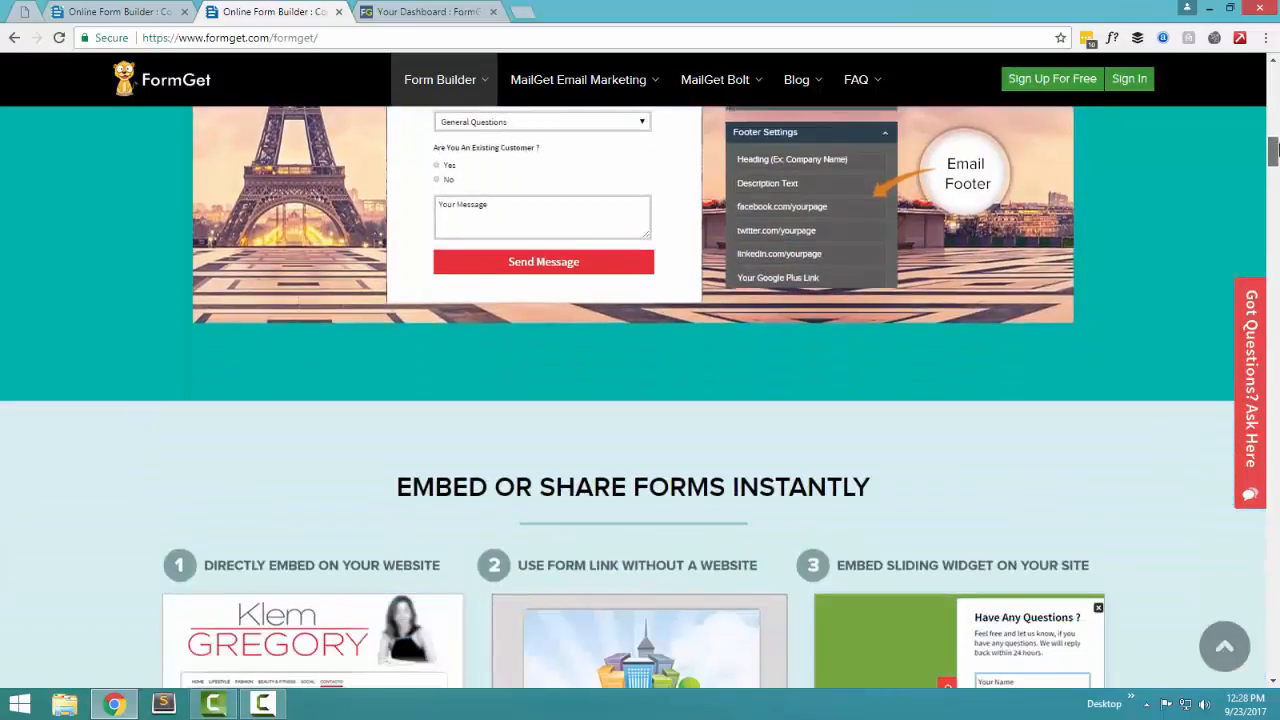
{"action": "scroll", "scroll_direction": "up", "scroll_amount": 3}
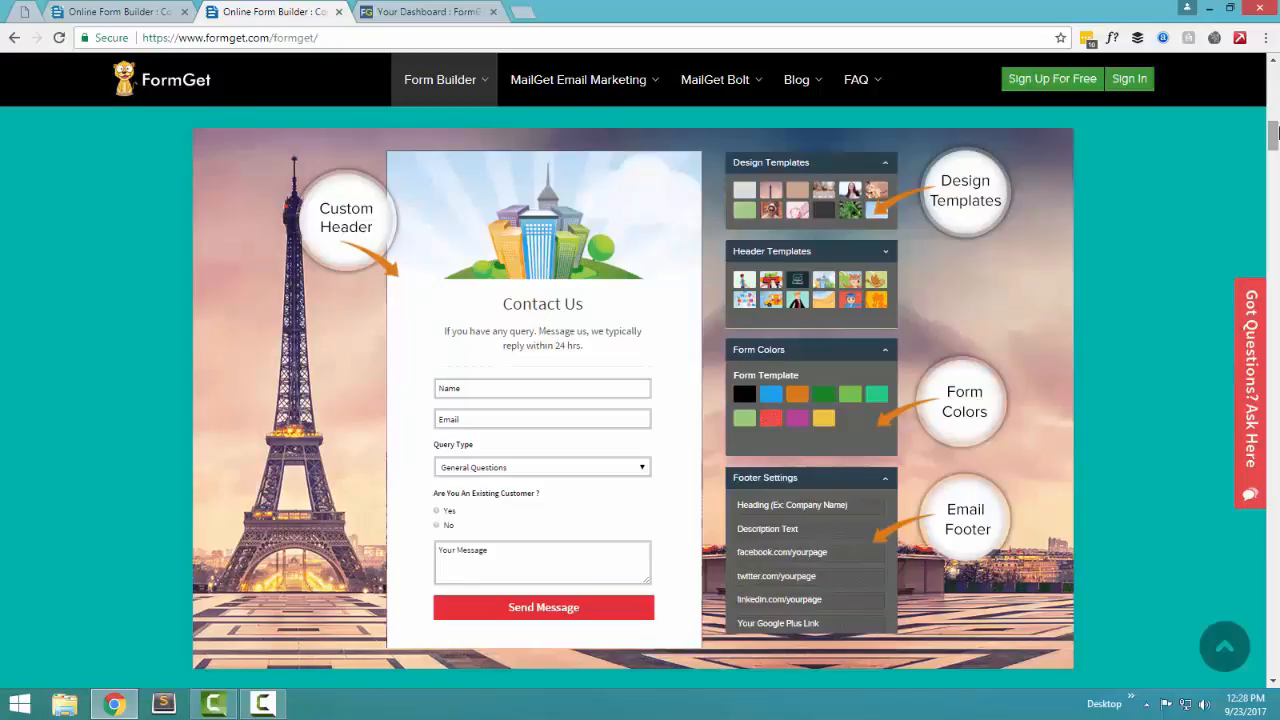
{"action": "scroll", "scroll_direction": "down", "scroll_amount": 3}
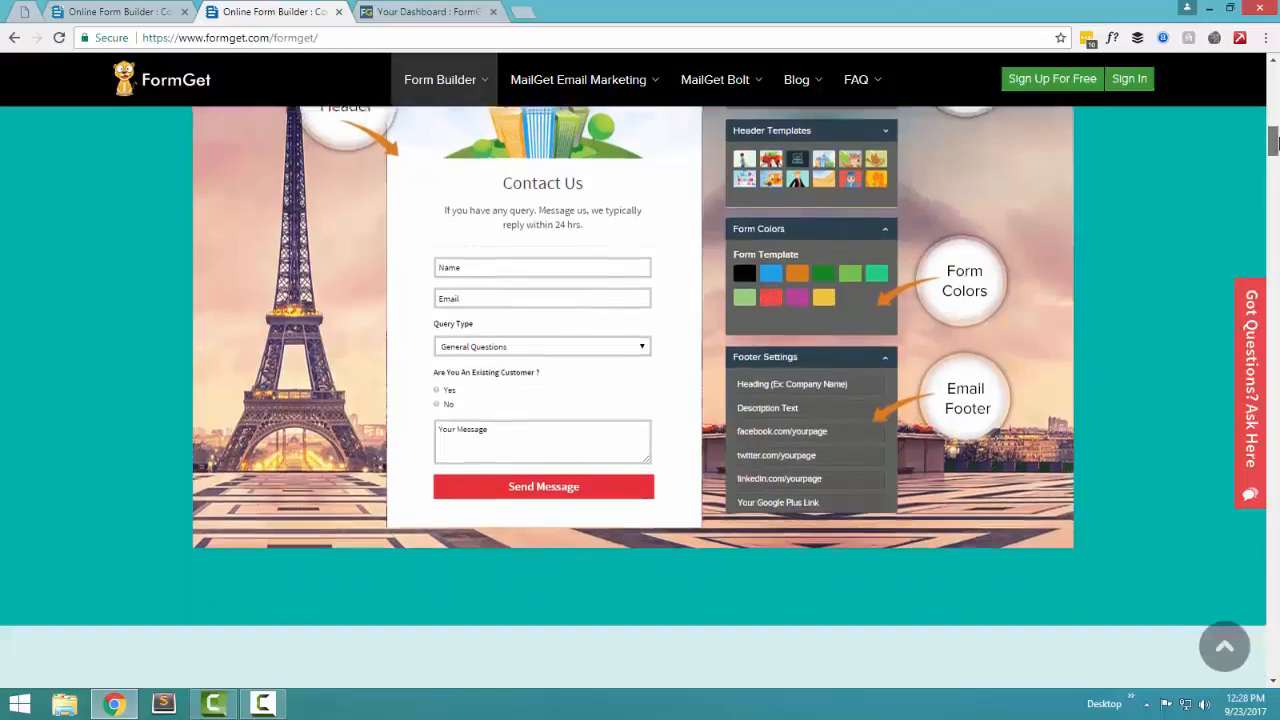
{"action": "scroll", "scroll_direction": "down", "scroll_amount": 3}
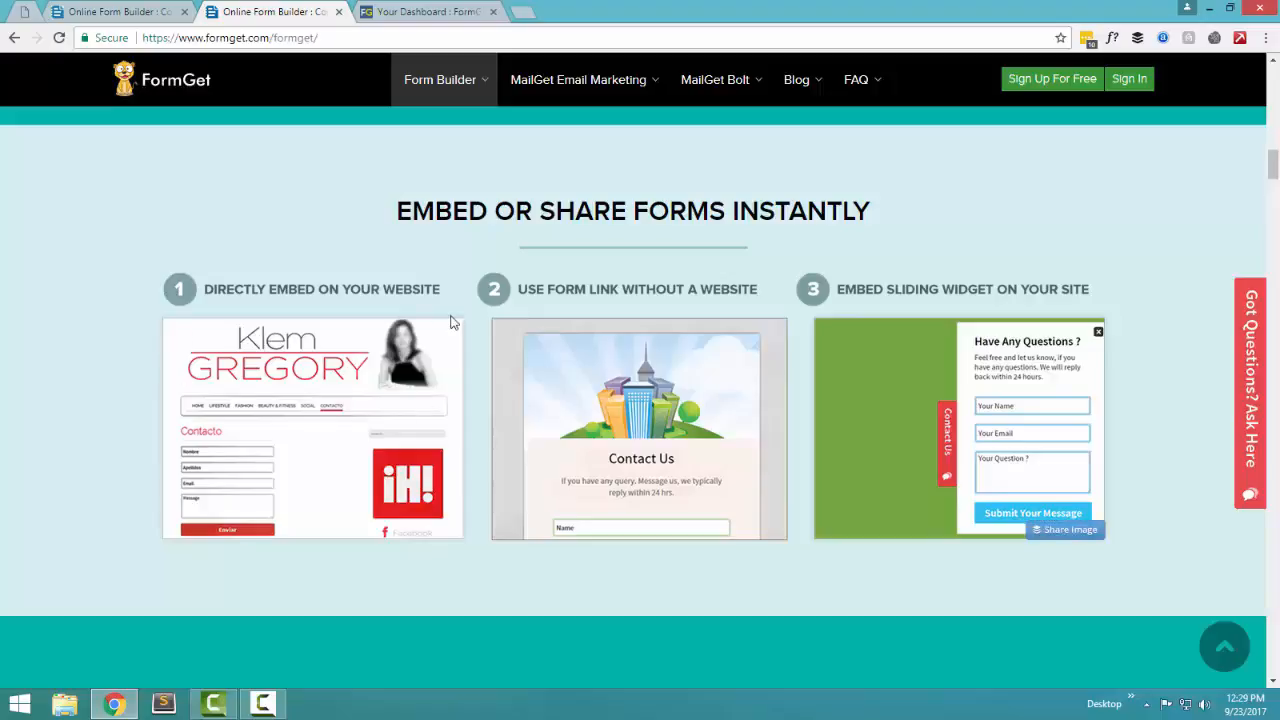
{"action": "mouse_move", "coordinate": [232, 424]}
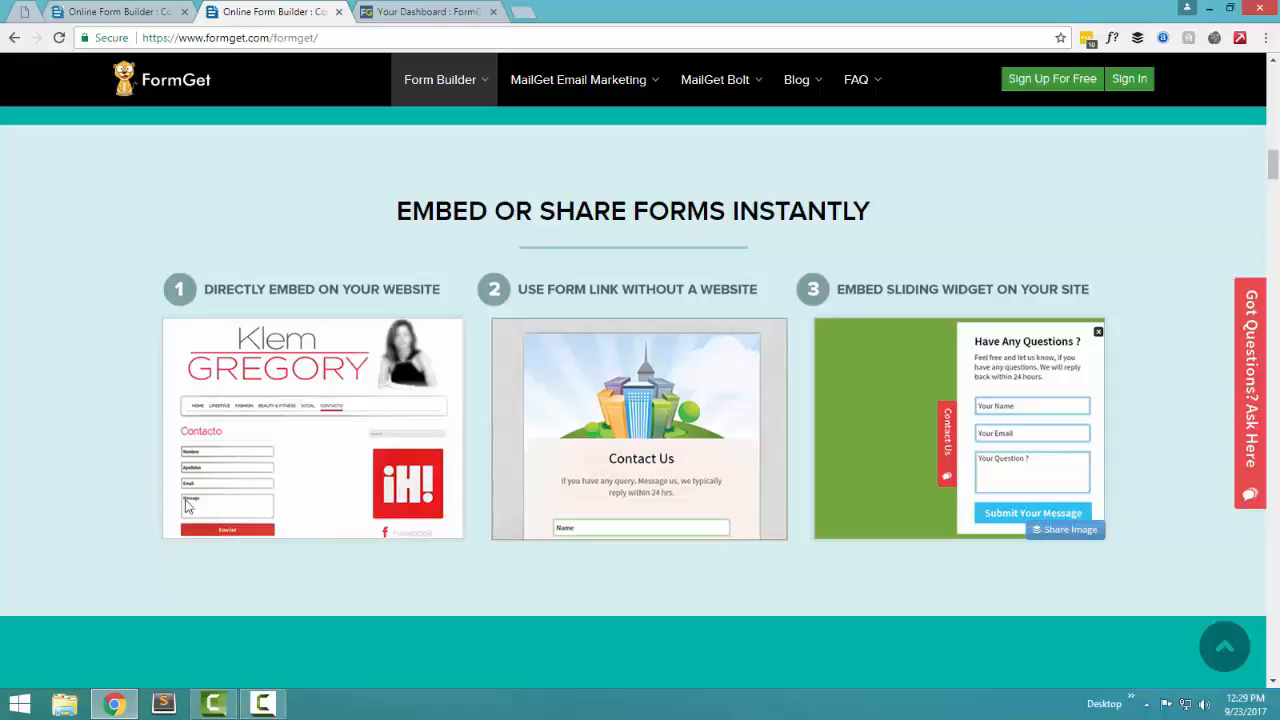
{"action": "mouse_move", "coordinate": [496, 358]}
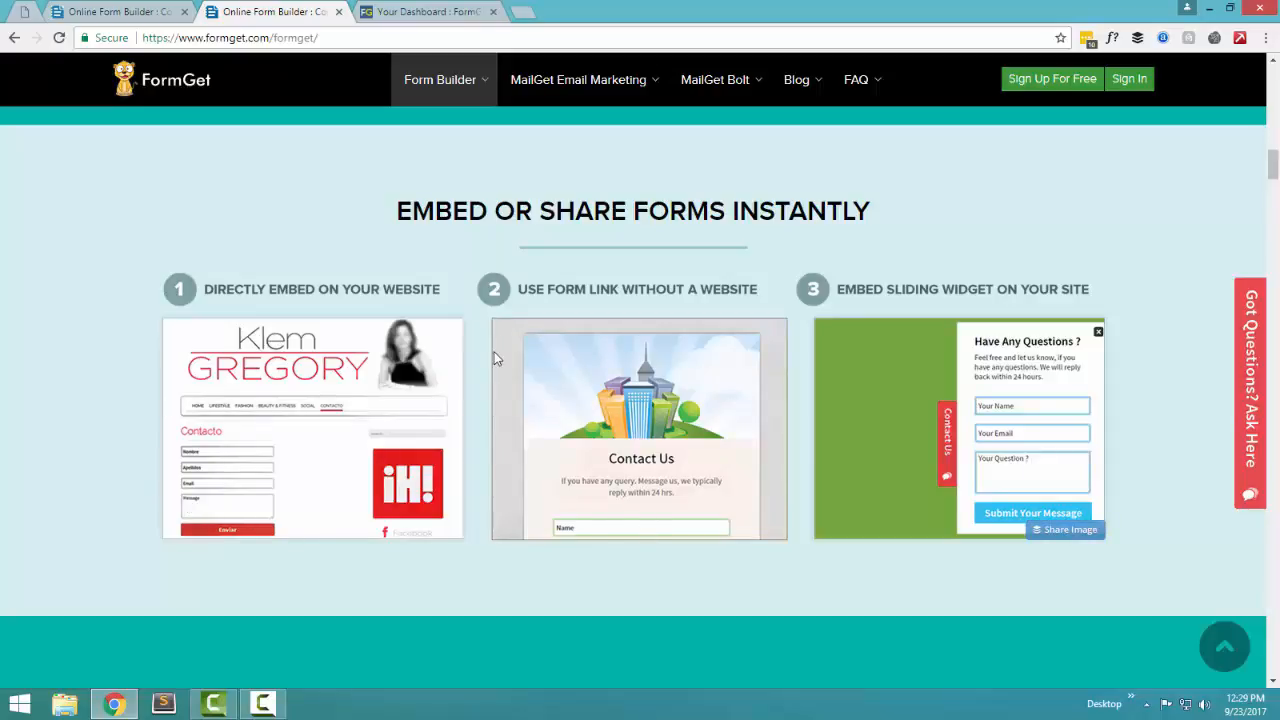
{"action": "mouse_move", "coordinate": [818, 380]}
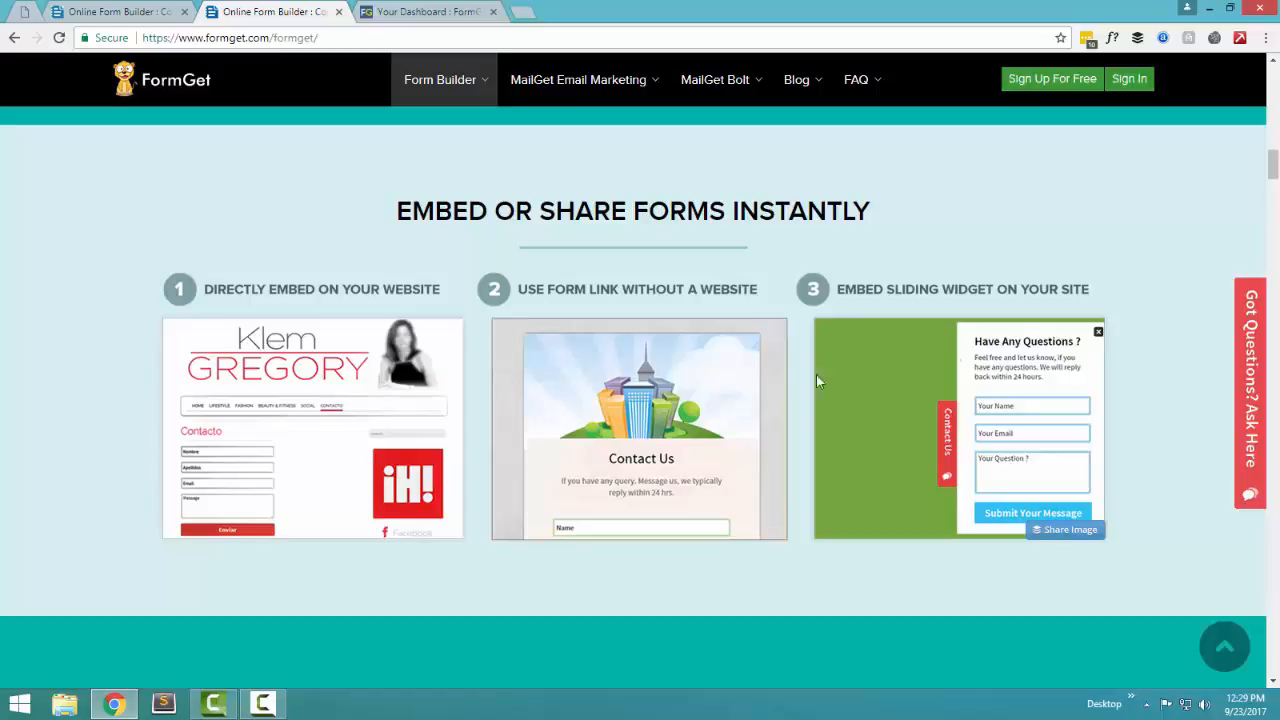
Try the sliding widget demo under 'Embed or Share Forms Instantly', close it, and reach the submissions overview
{"action": "scroll", "scroll_direction": "down", "scroll_amount": 3}
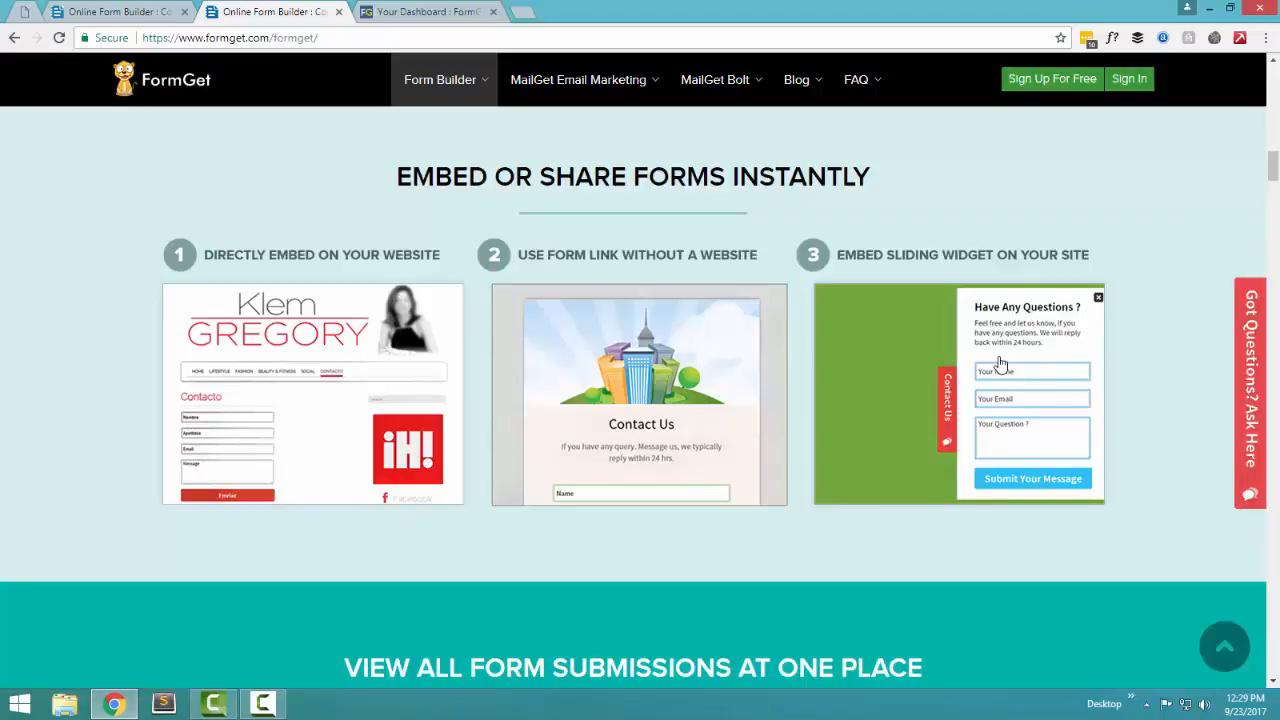
{"action": "left_click", "coordinate": [1252, 390]}
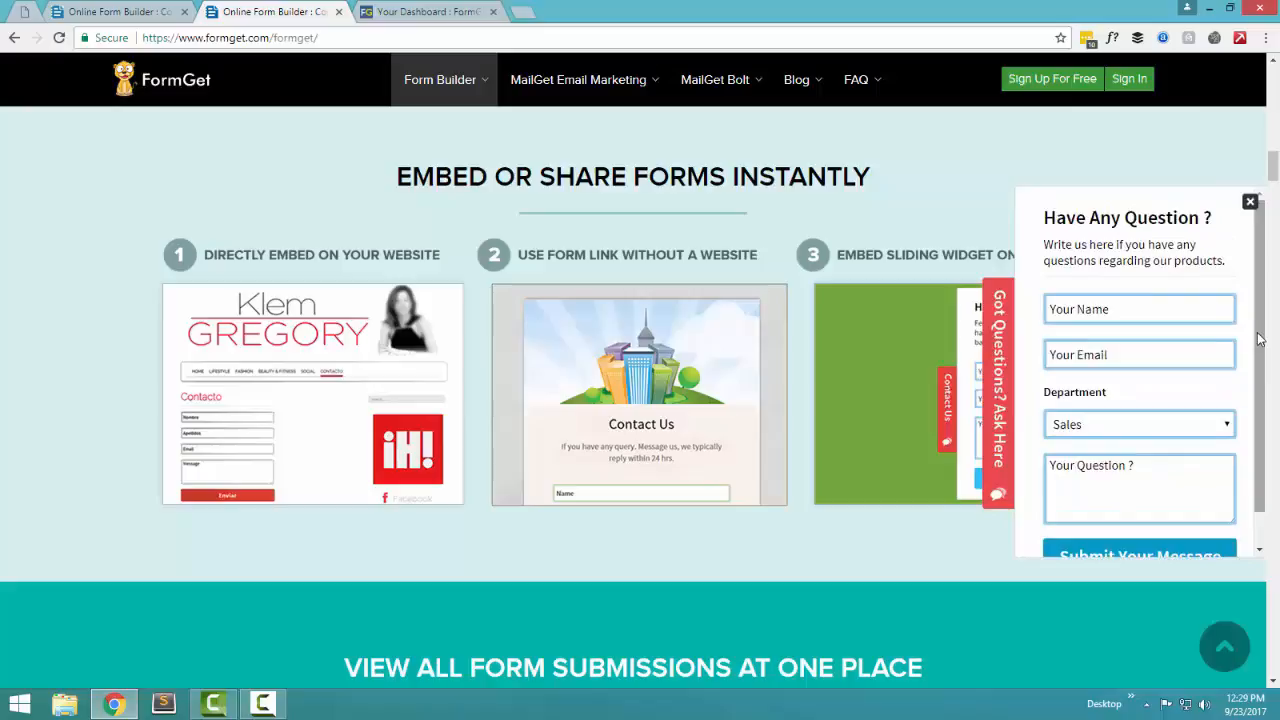
{"action": "scroll", "scroll_direction": "down", "scroll_amount": 3}
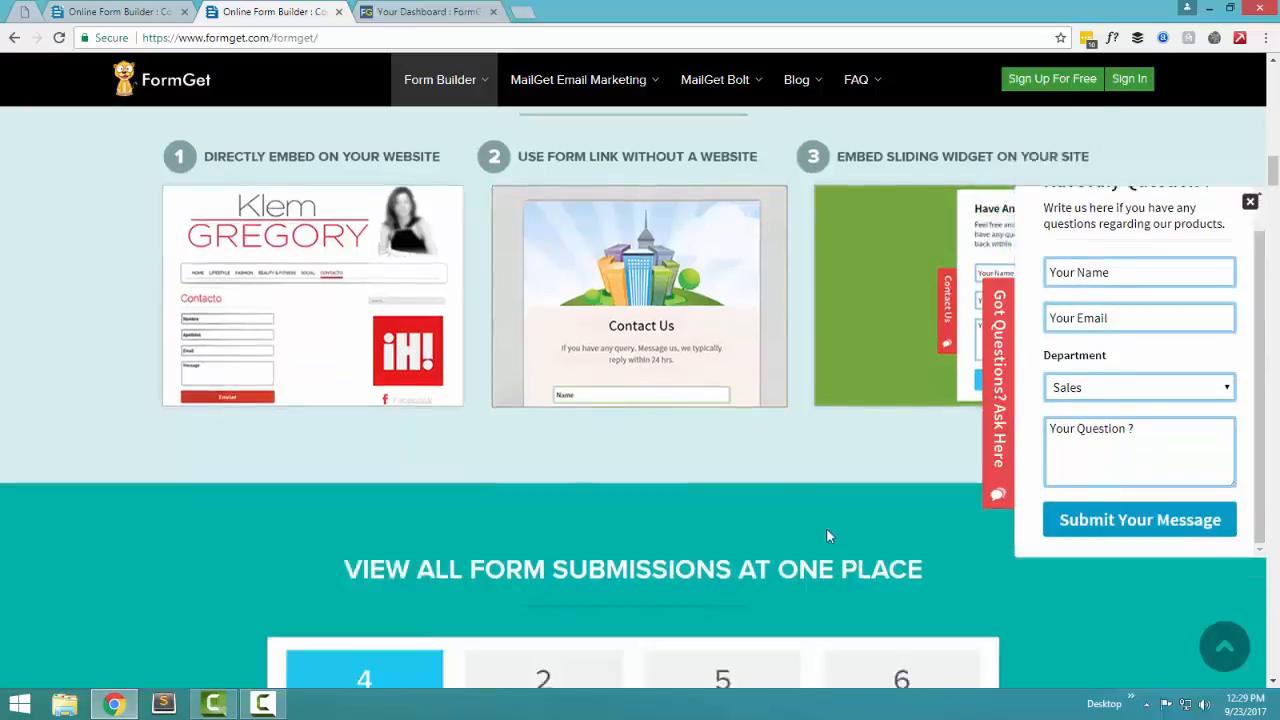
{"action": "scroll", "scroll_direction": "down", "scroll_amount": 3}
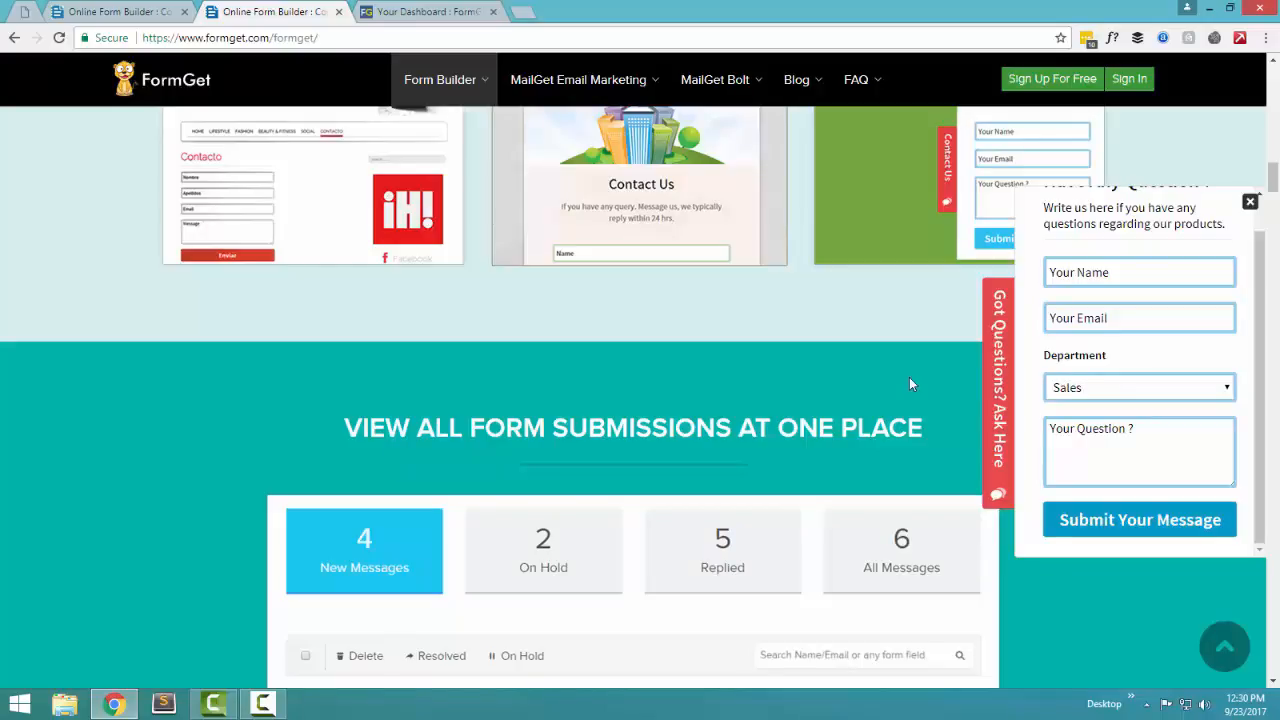
{"action": "left_click", "coordinate": [1248, 200]}
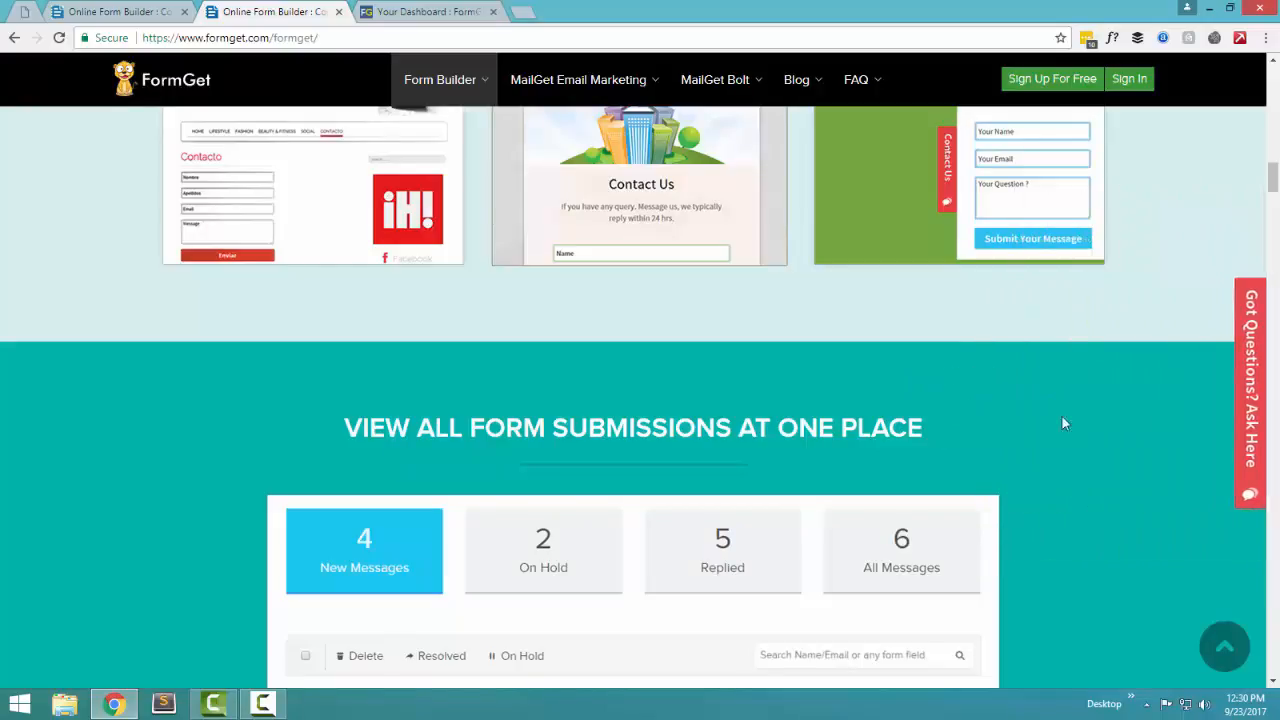
Scroll down to the full submissions table listing names, emails, query types and dates
{"action": "scroll", "scroll_direction": "down", "scroll_amount": 3}
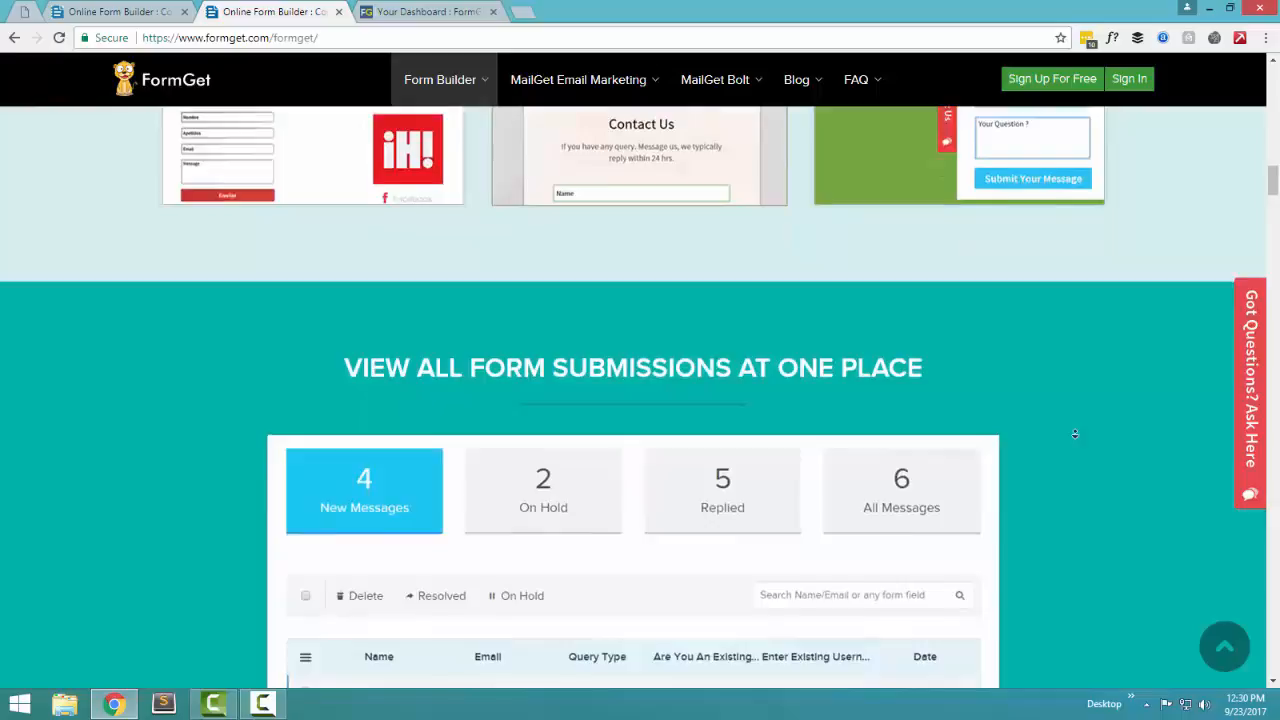
{"action": "scroll", "scroll_direction": "down", "scroll_amount": 3}
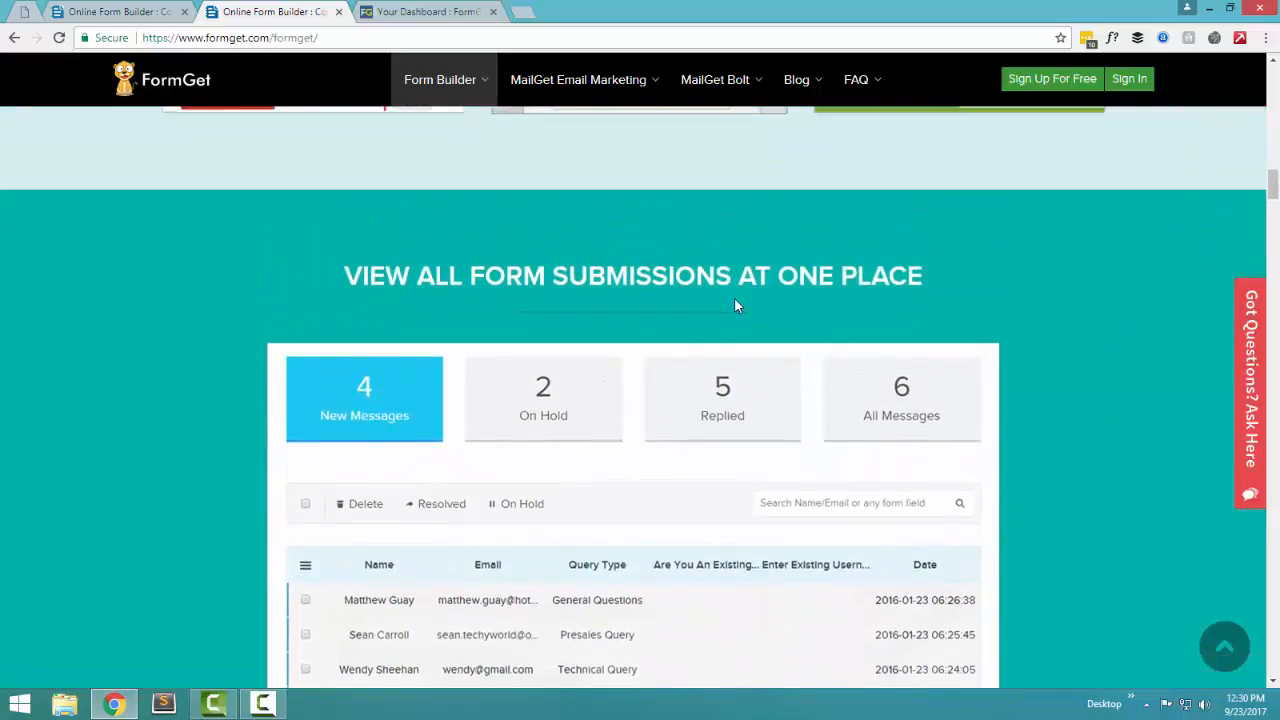
{"action": "scroll", "scroll_direction": "down", "scroll_amount": 3}
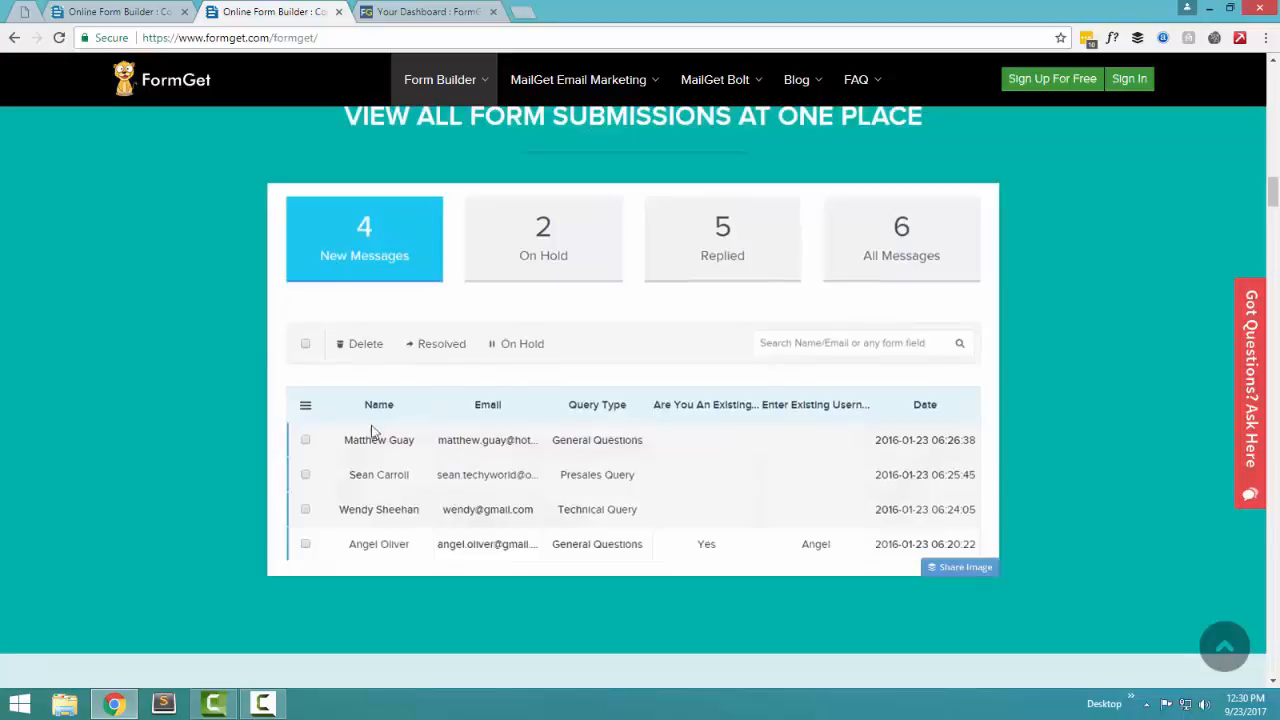
{"action": "mouse_move", "coordinate": [1048, 472]}
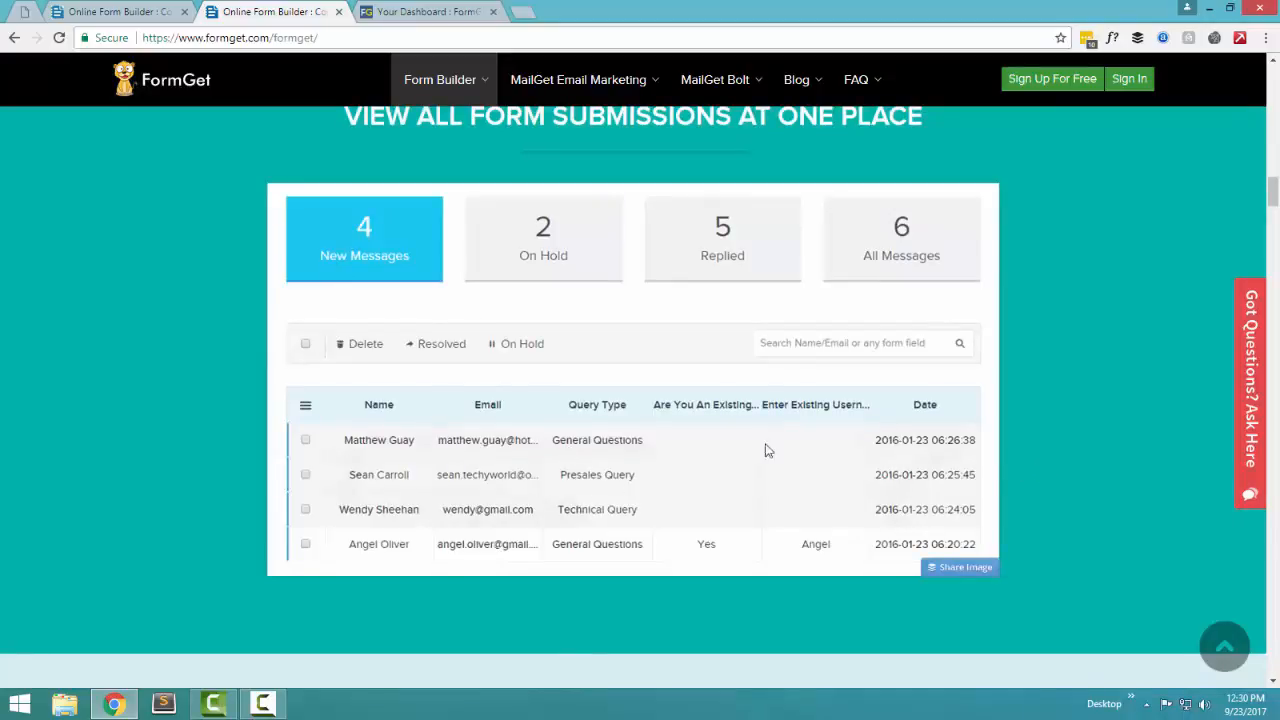
{"action": "mouse_move", "coordinate": [922, 464]}
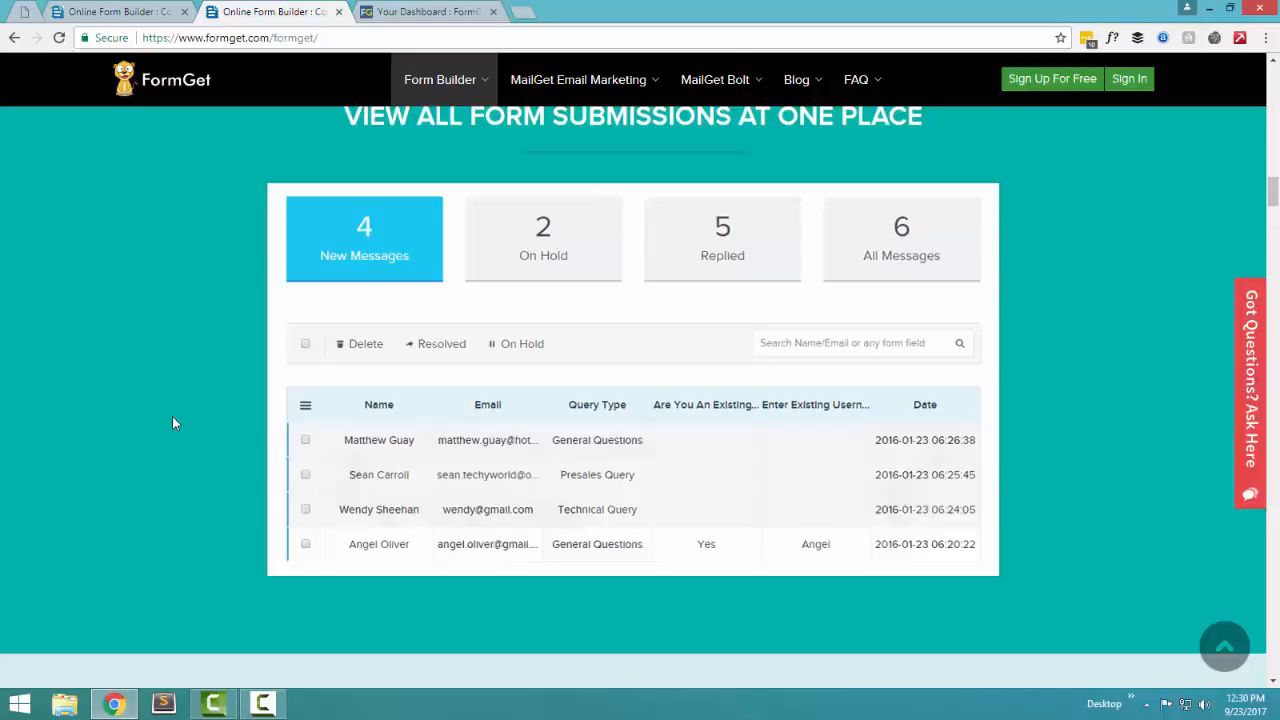
Scroll through the lead message and reply demo to 'Collect Instant Payment with PayPal or Stripe'
{"action": "scroll", "scroll_direction": "down", "scroll_amount": 3}
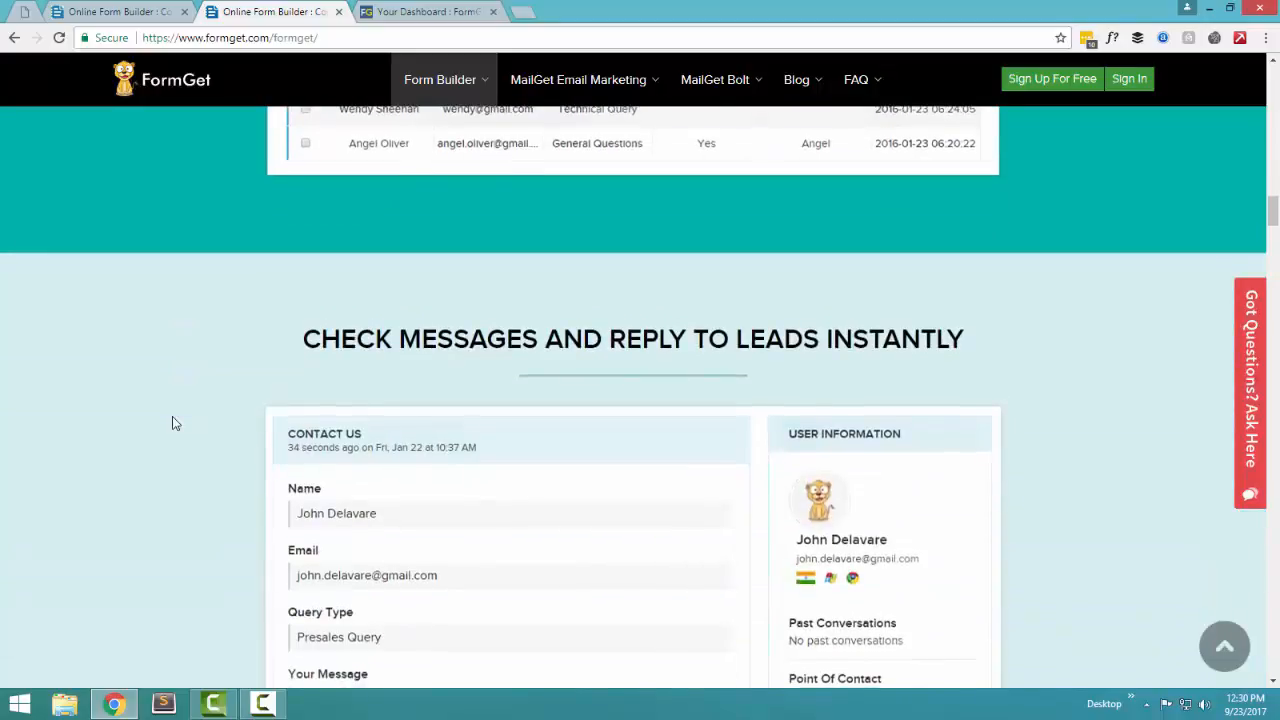
{"action": "scroll", "scroll_direction": "down", "scroll_amount": 3}
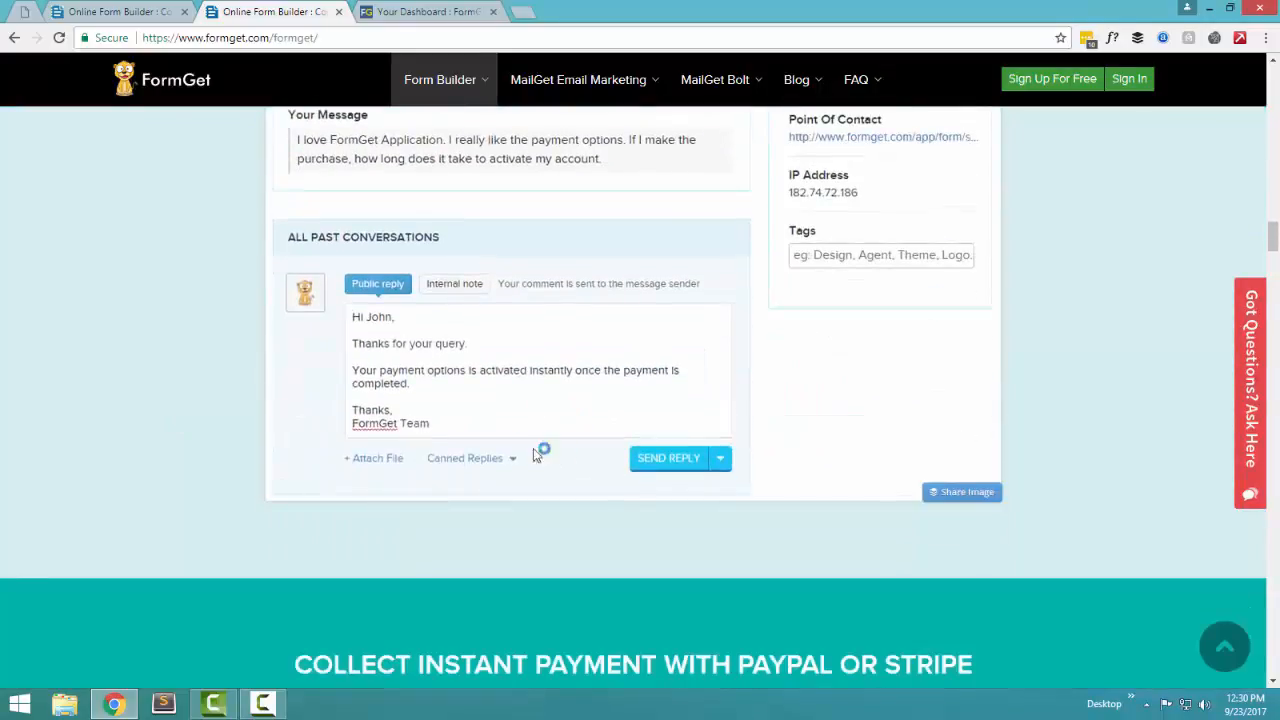
{"action": "mouse_move", "coordinate": [404, 414]}
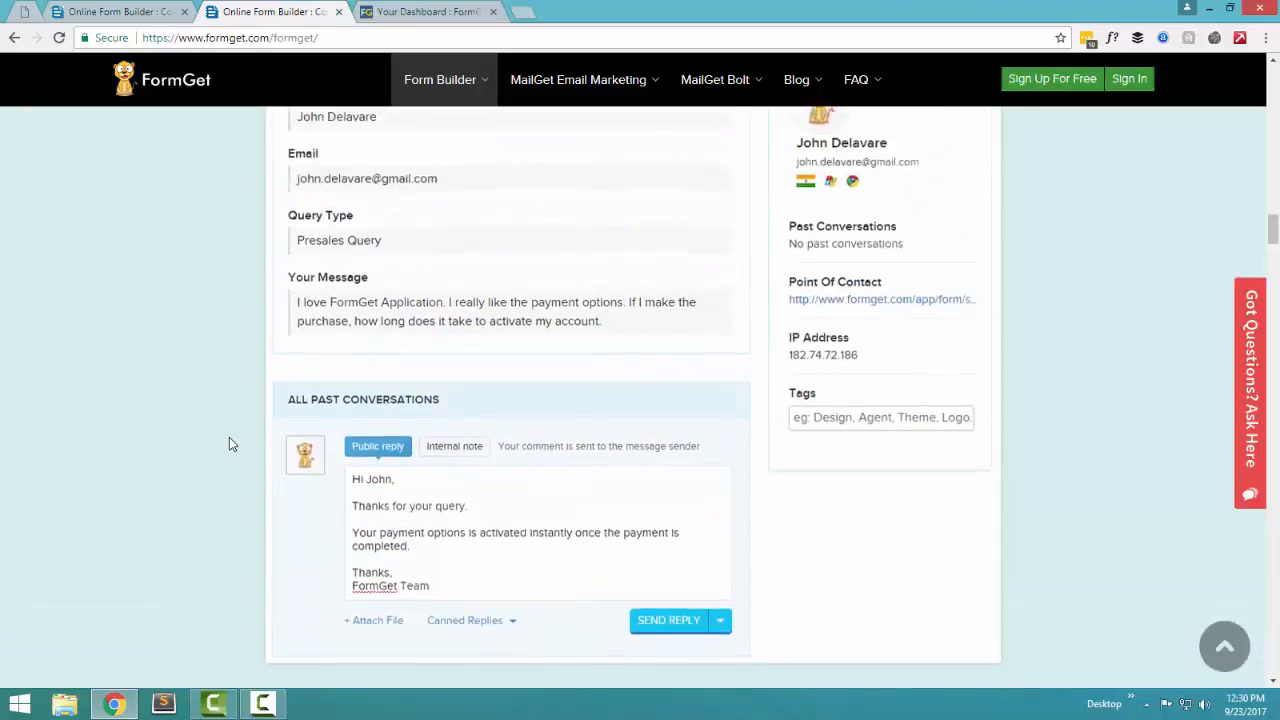
{"action": "scroll", "scroll_direction": "up", "scroll_amount": 3}
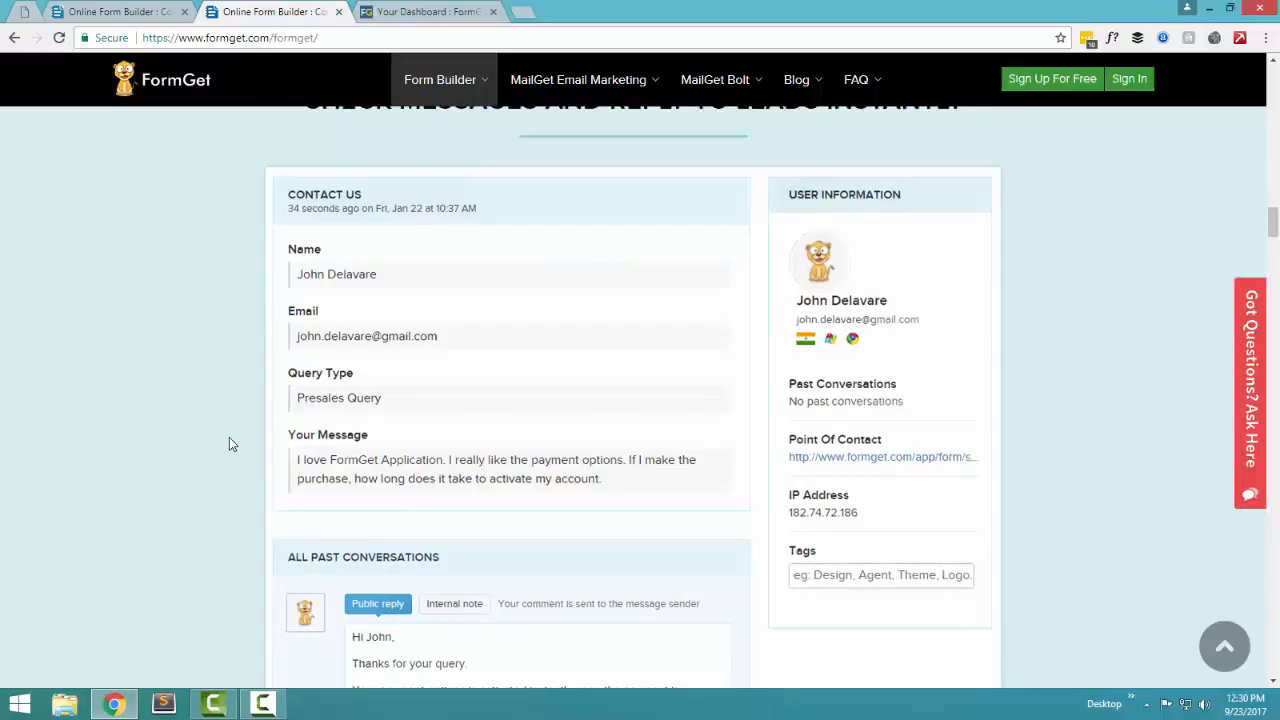
{"action": "scroll", "scroll_direction": "down", "scroll_amount": 3}
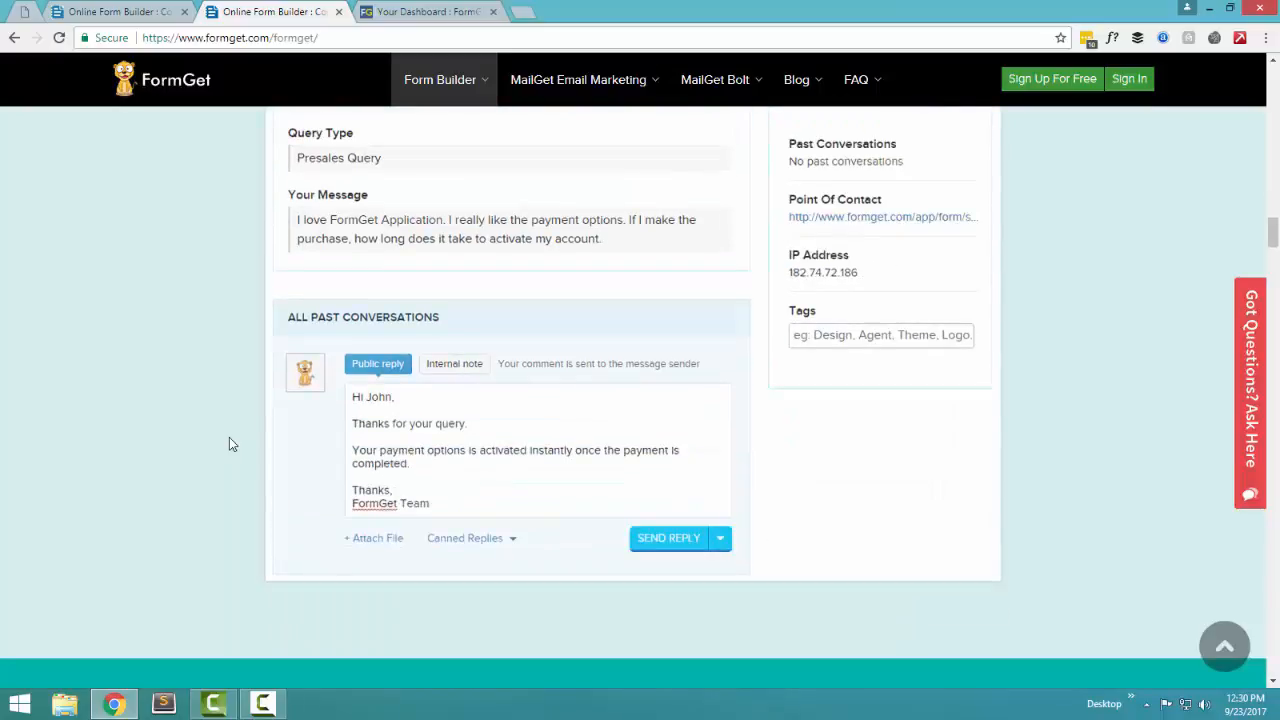
{"action": "mouse_move", "coordinate": [136, 444]}
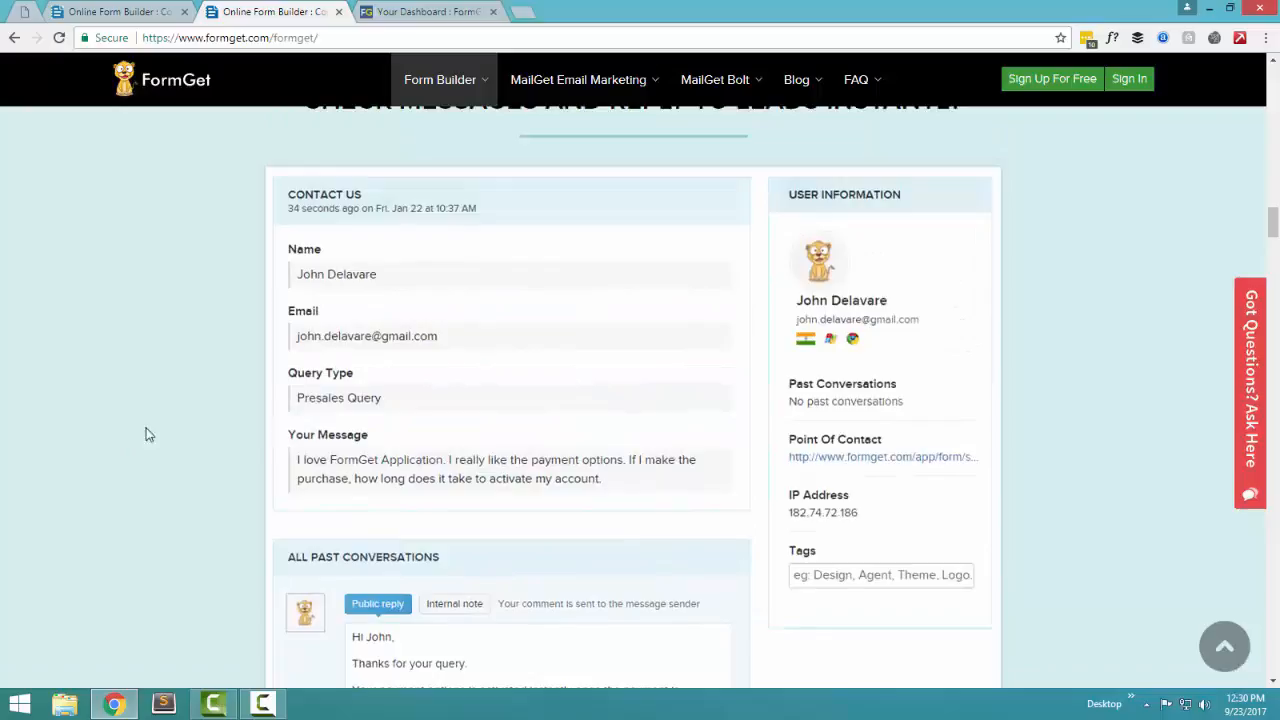
{"action": "mouse_move", "coordinate": [892, 316]}
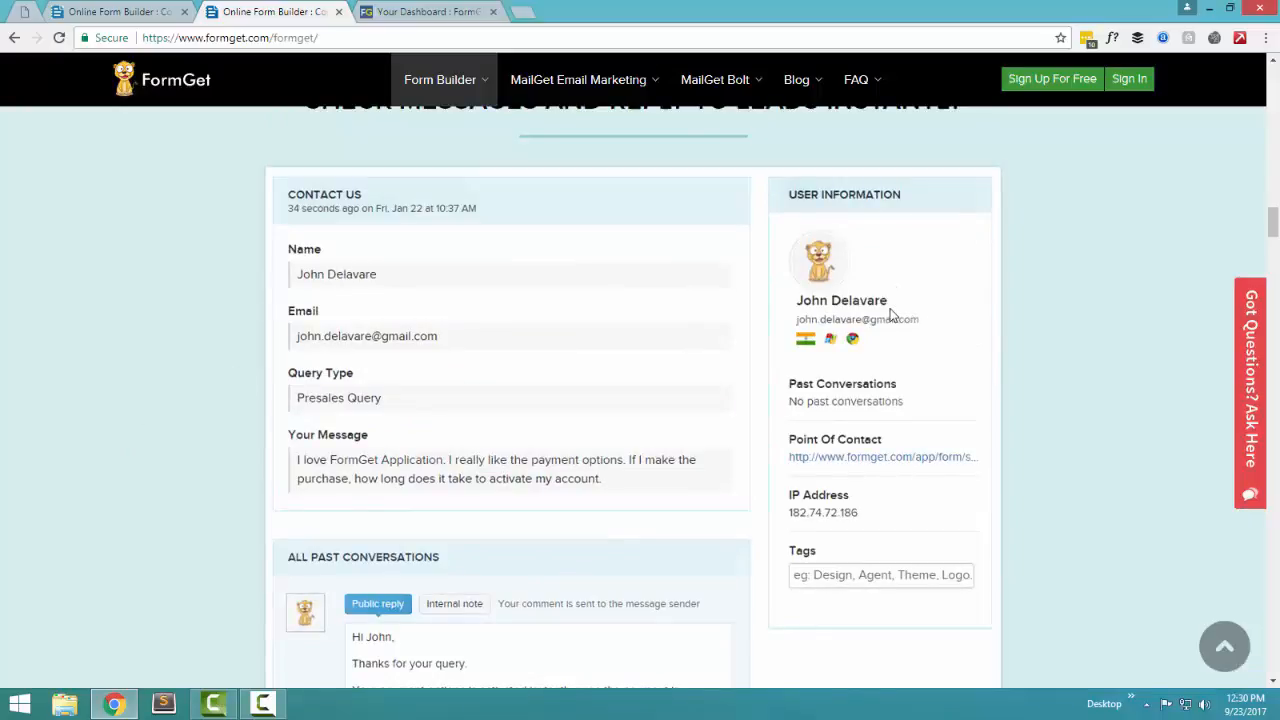
{"action": "mouse_move", "coordinate": [824, 320]}
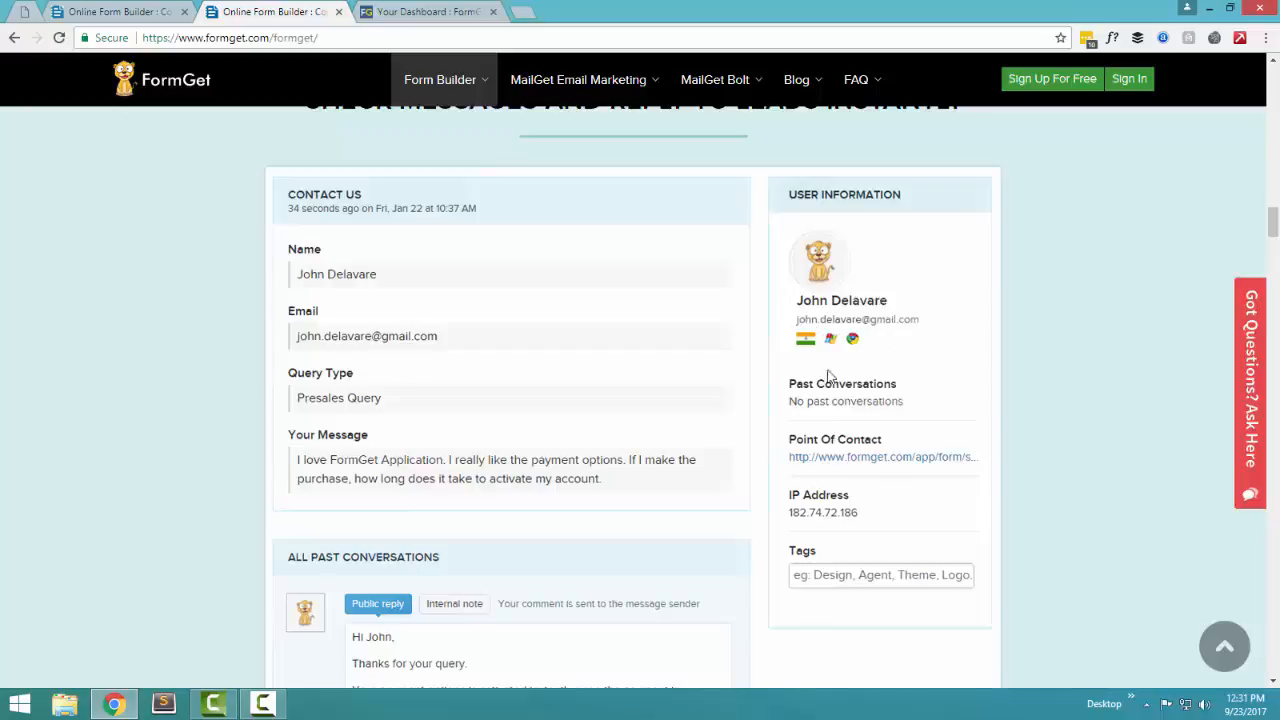
{"action": "mouse_move", "coordinate": [810, 356]}
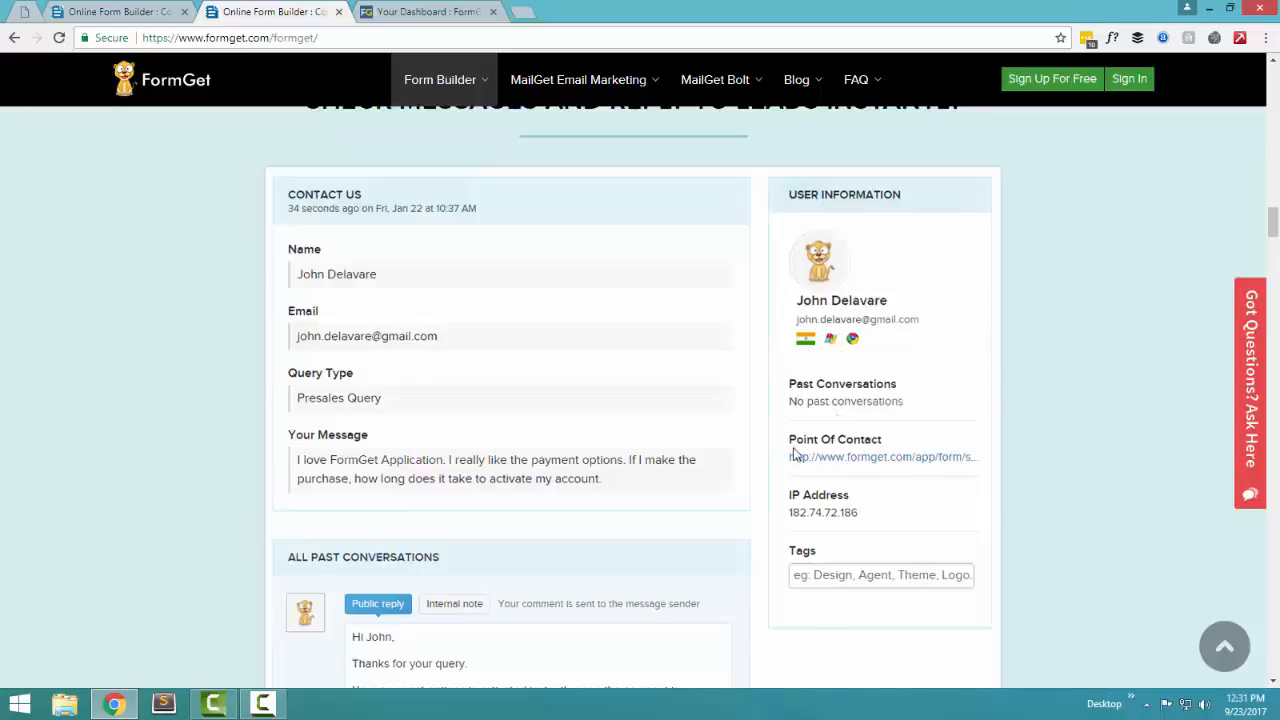
{"action": "mouse_move", "coordinate": [868, 458]}
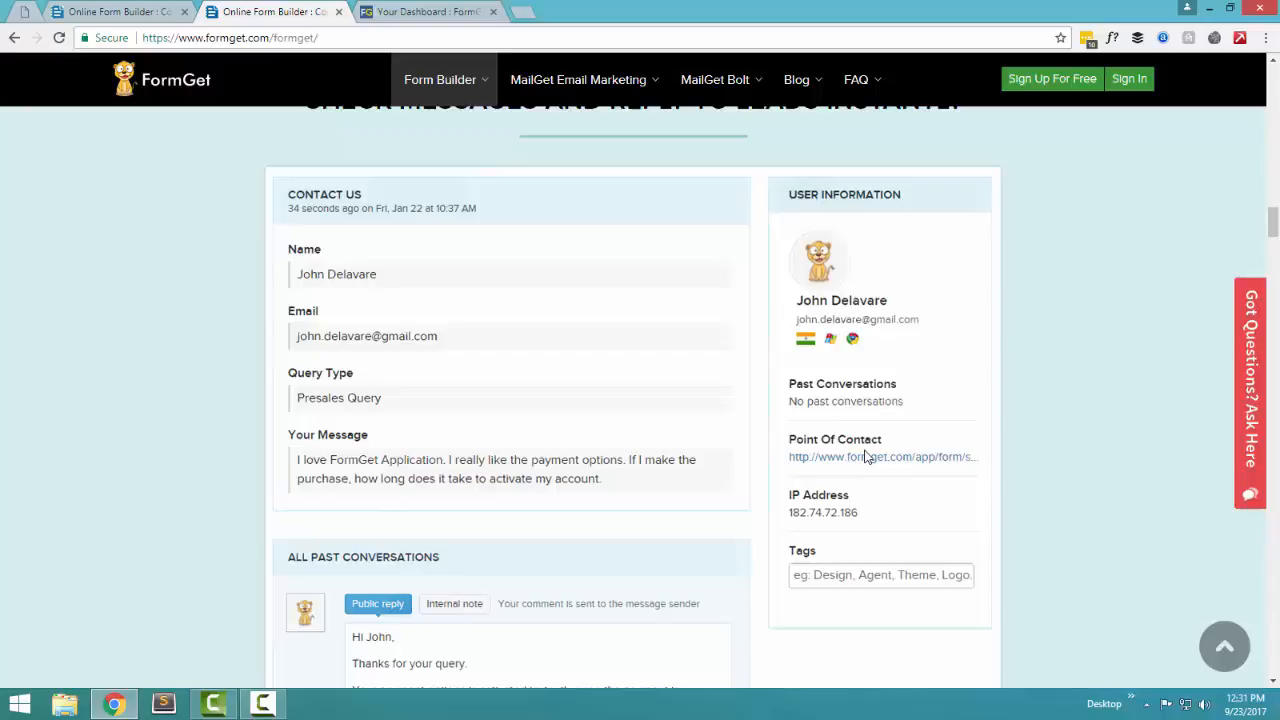
{"action": "scroll", "scroll_direction": "down", "scroll_amount": 3}
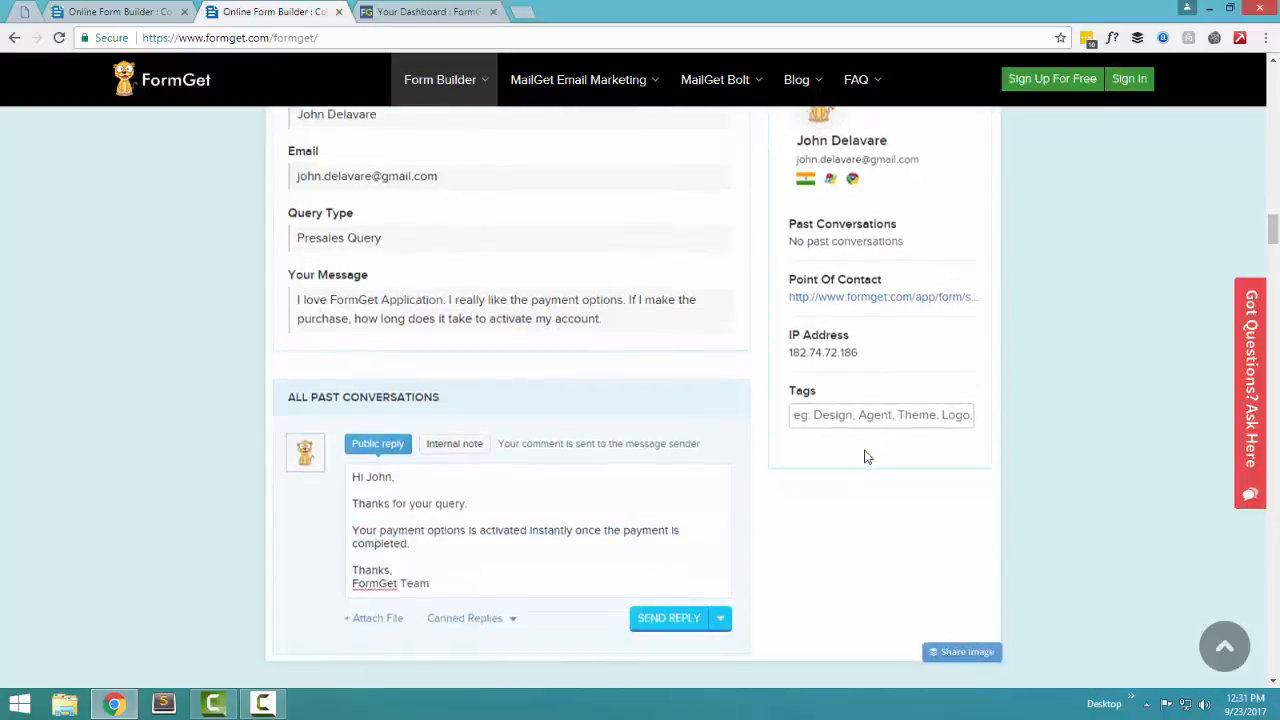
{"action": "scroll", "scroll_direction": "down", "scroll_amount": 3}
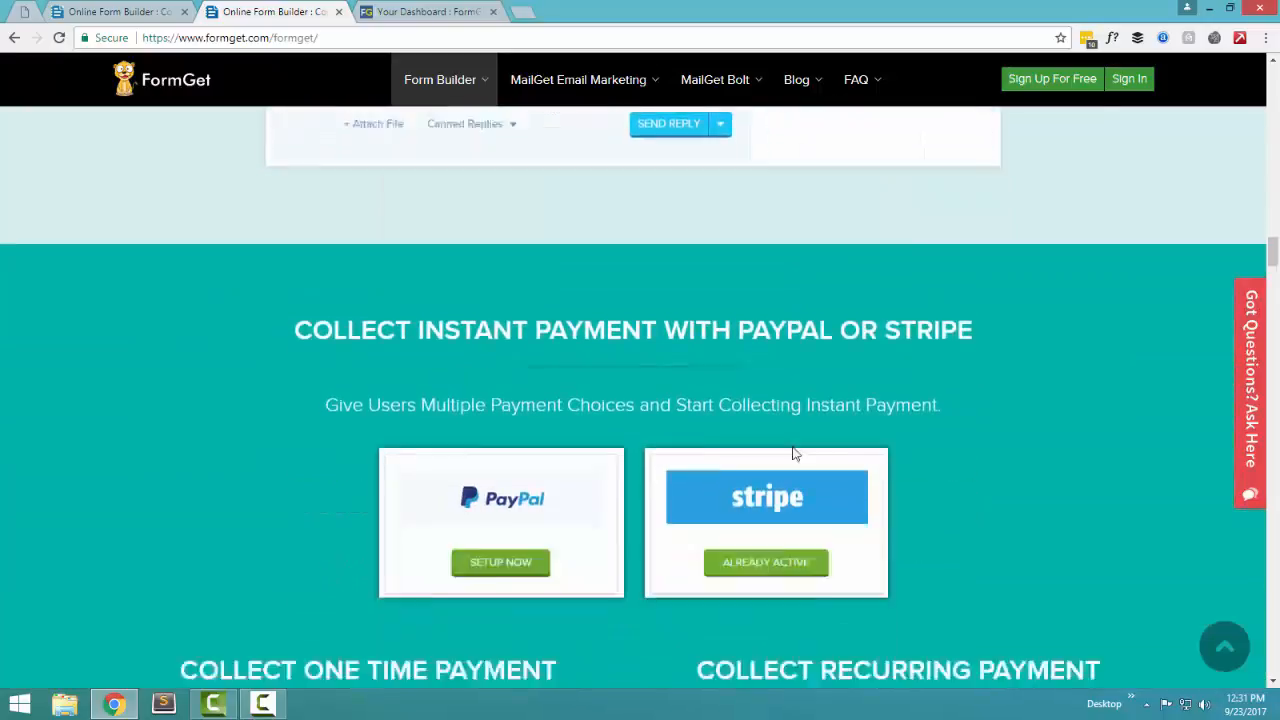
Scroll past the one-time and recurring payment examples to 'Manage Multiple Forms at One Place'
{"action": "scroll", "scroll_direction": "down", "scroll_amount": 3}
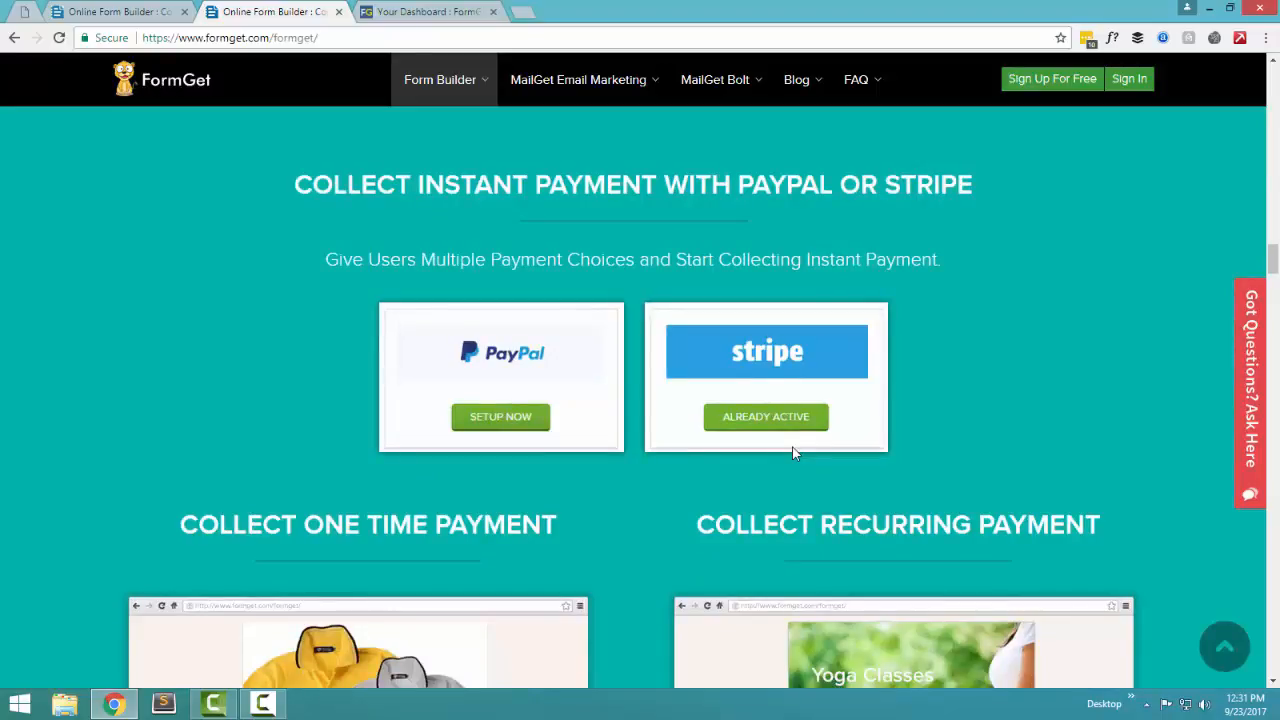
{"action": "mouse_move", "coordinate": [960, 430]}
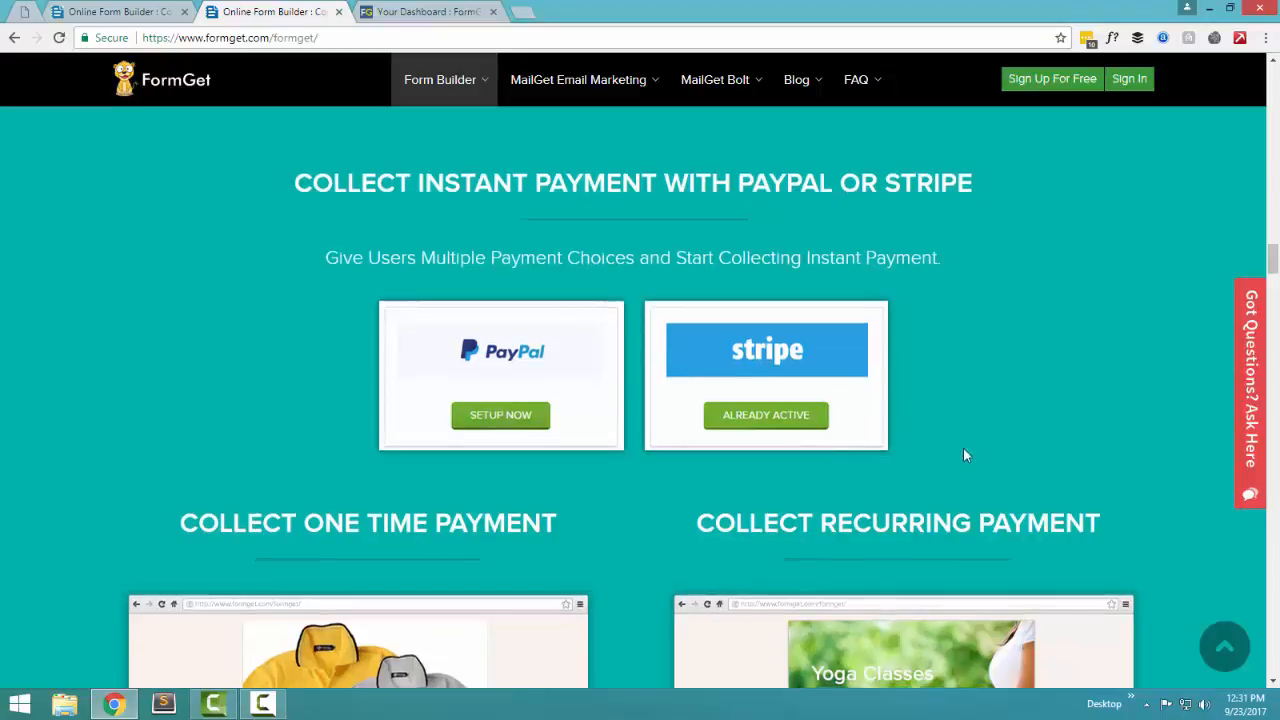
{"action": "scroll", "scroll_direction": "down", "scroll_amount": 3}
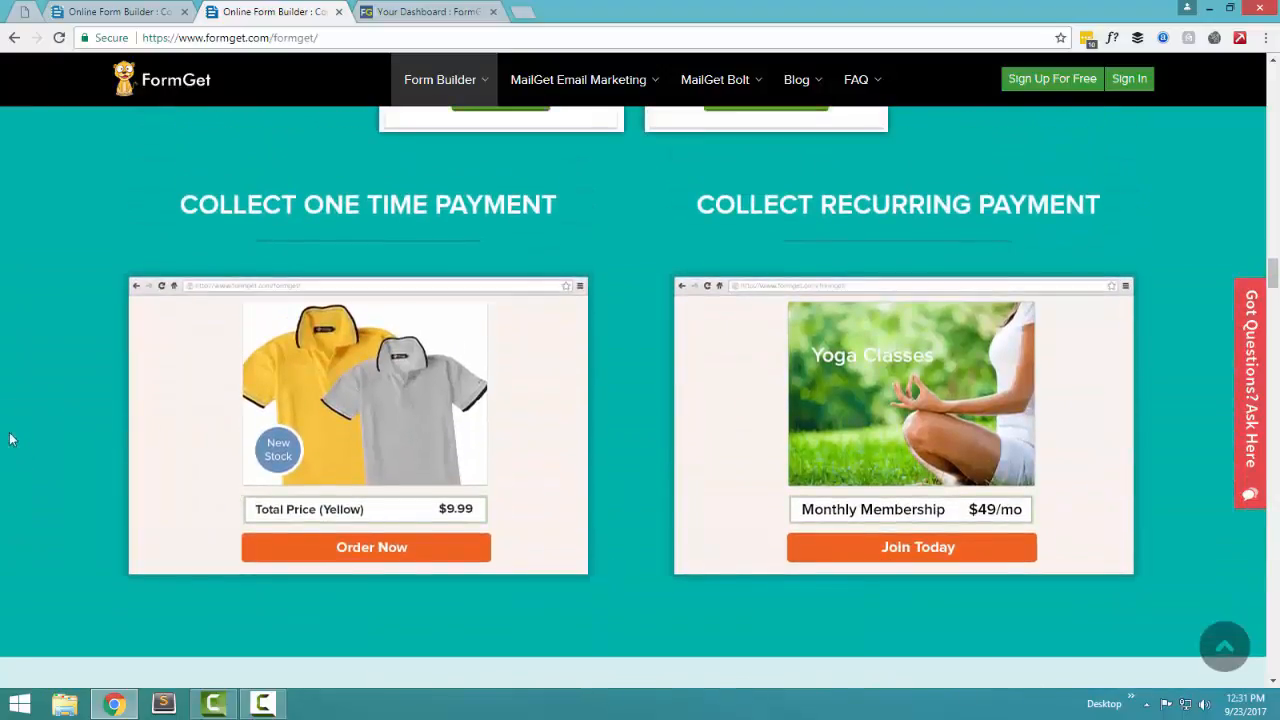
{"action": "mouse_move", "coordinate": [80, 438]}
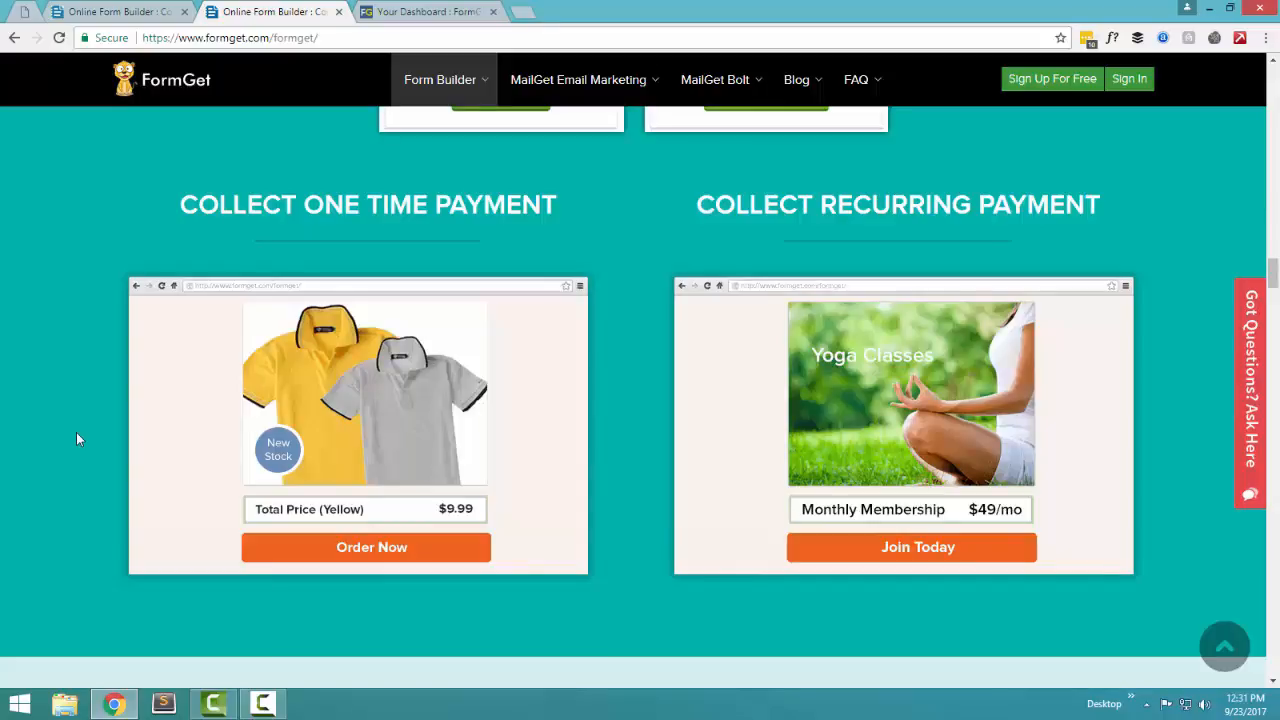
{"action": "mouse_move", "coordinate": [556, 352]}
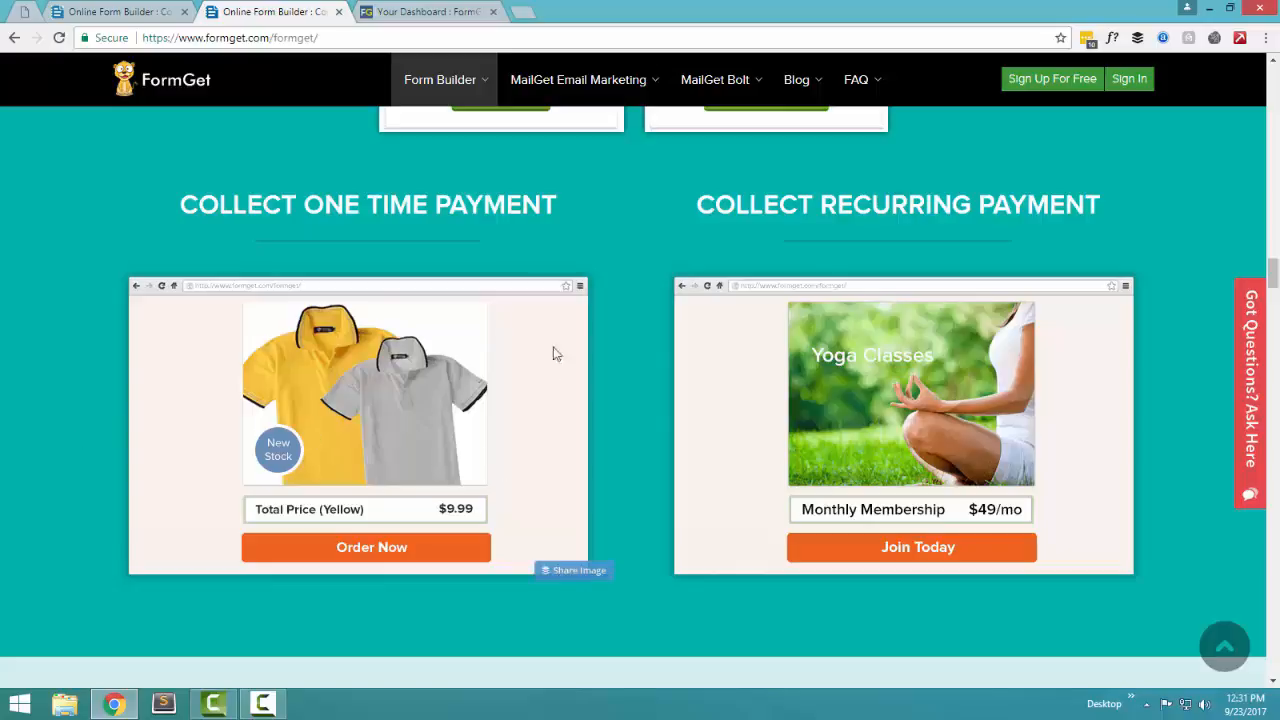
{"action": "mouse_move", "coordinate": [464, 518]}
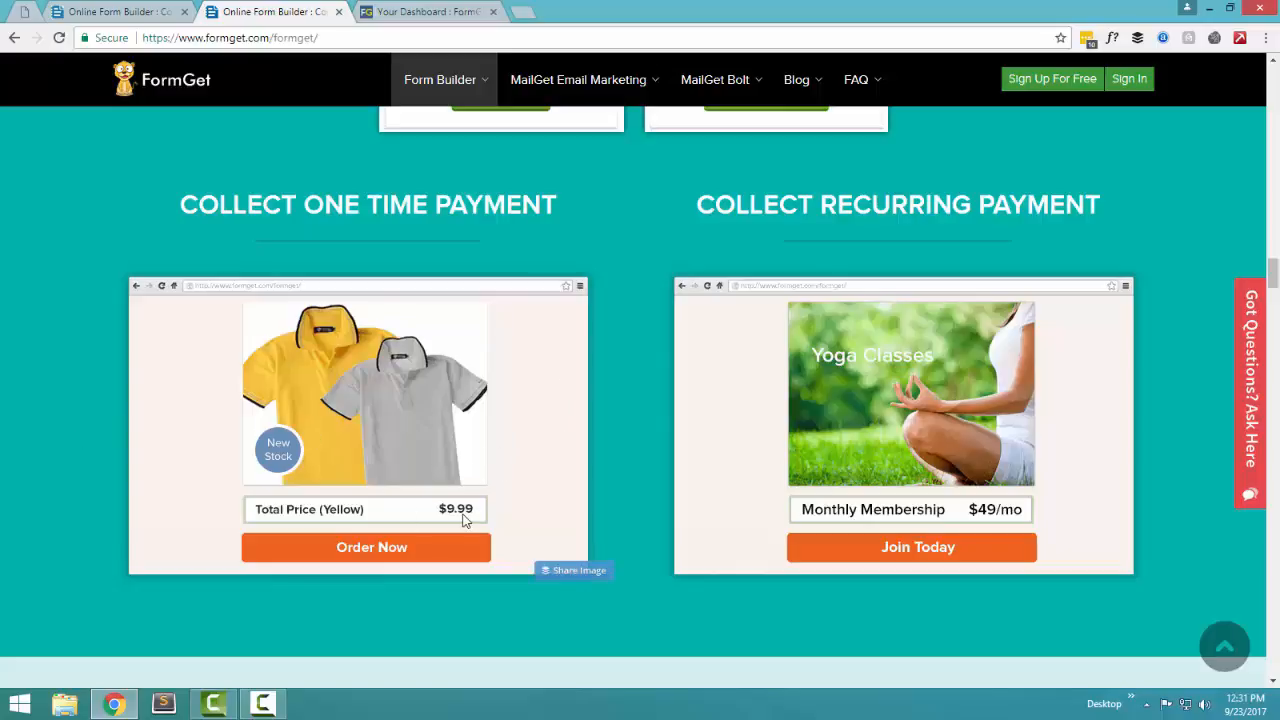
{"action": "mouse_move", "coordinate": [380, 570]}
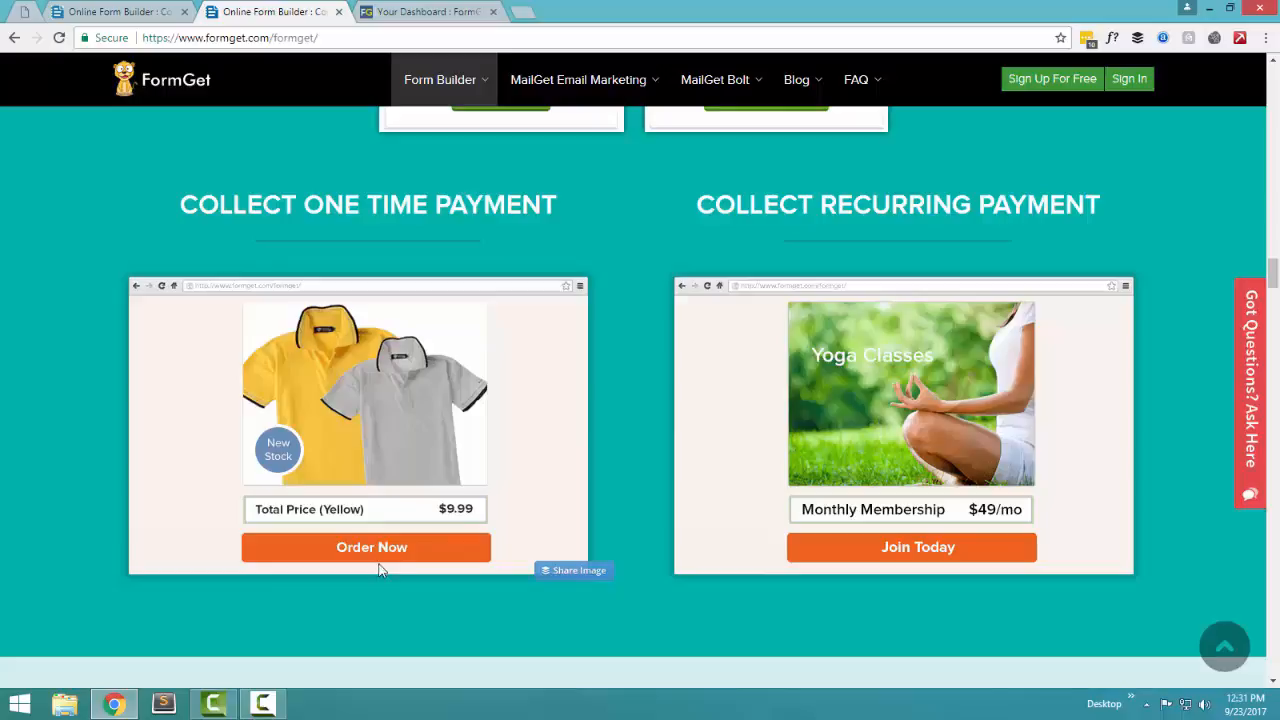
{"action": "mouse_move", "coordinate": [670, 612]}
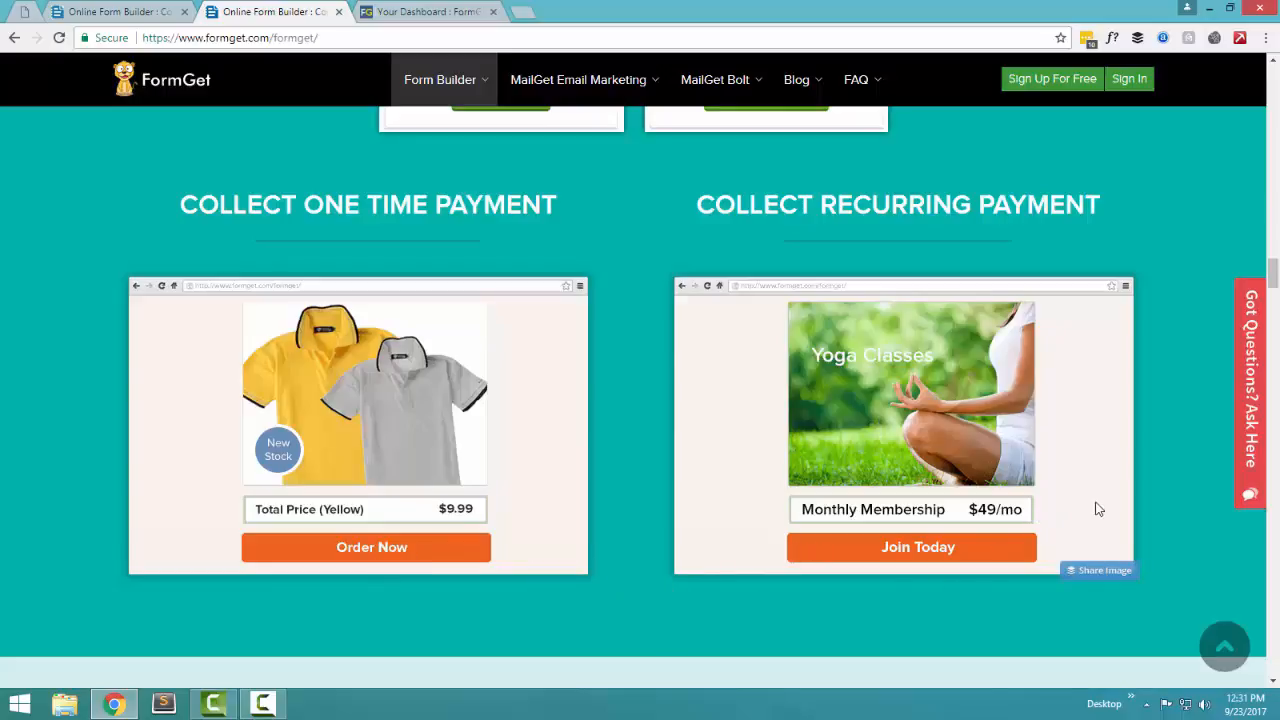
{"action": "mouse_move", "coordinate": [660, 346]}
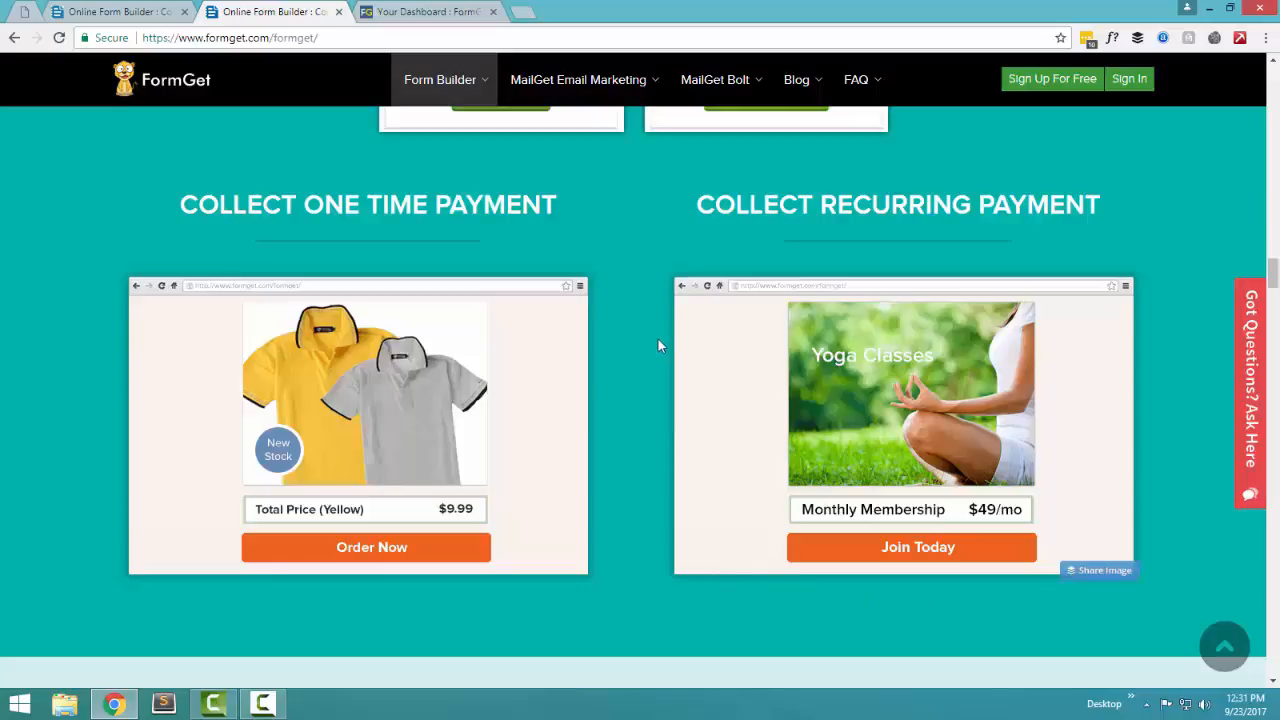
{"action": "mouse_move", "coordinate": [650, 408]}
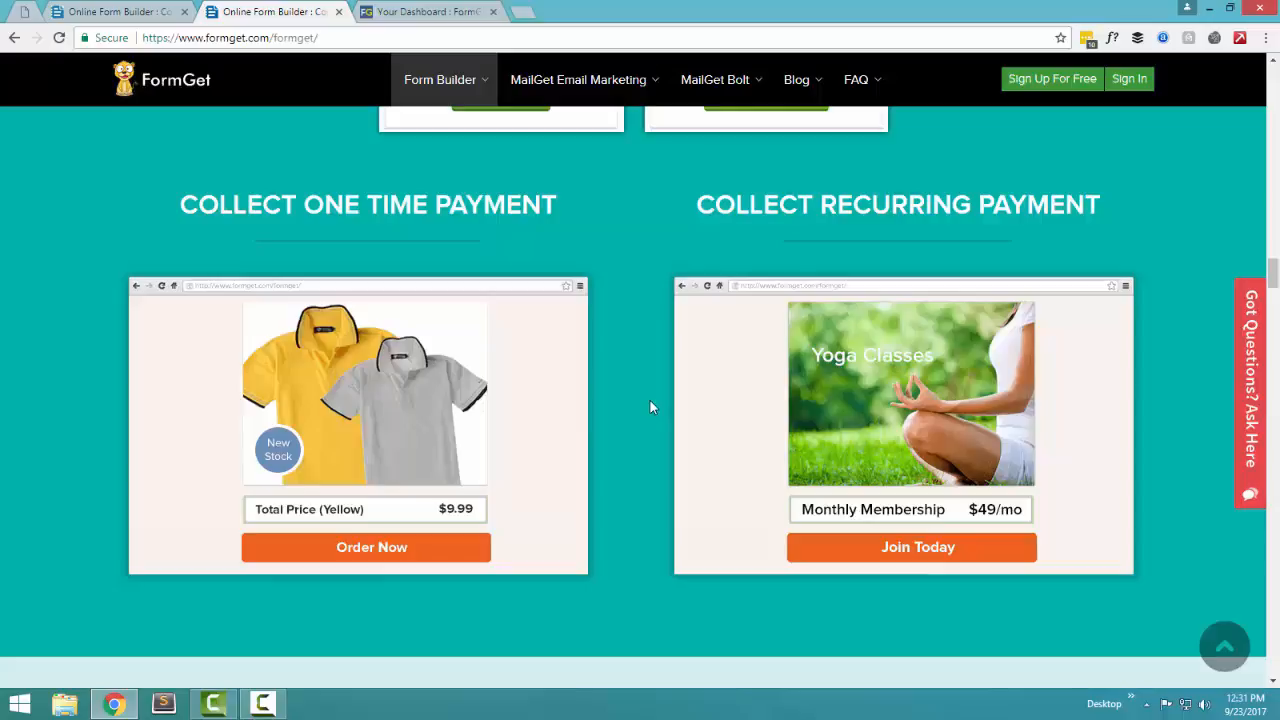
{"action": "scroll", "scroll_direction": "down", "scroll_amount": 3}
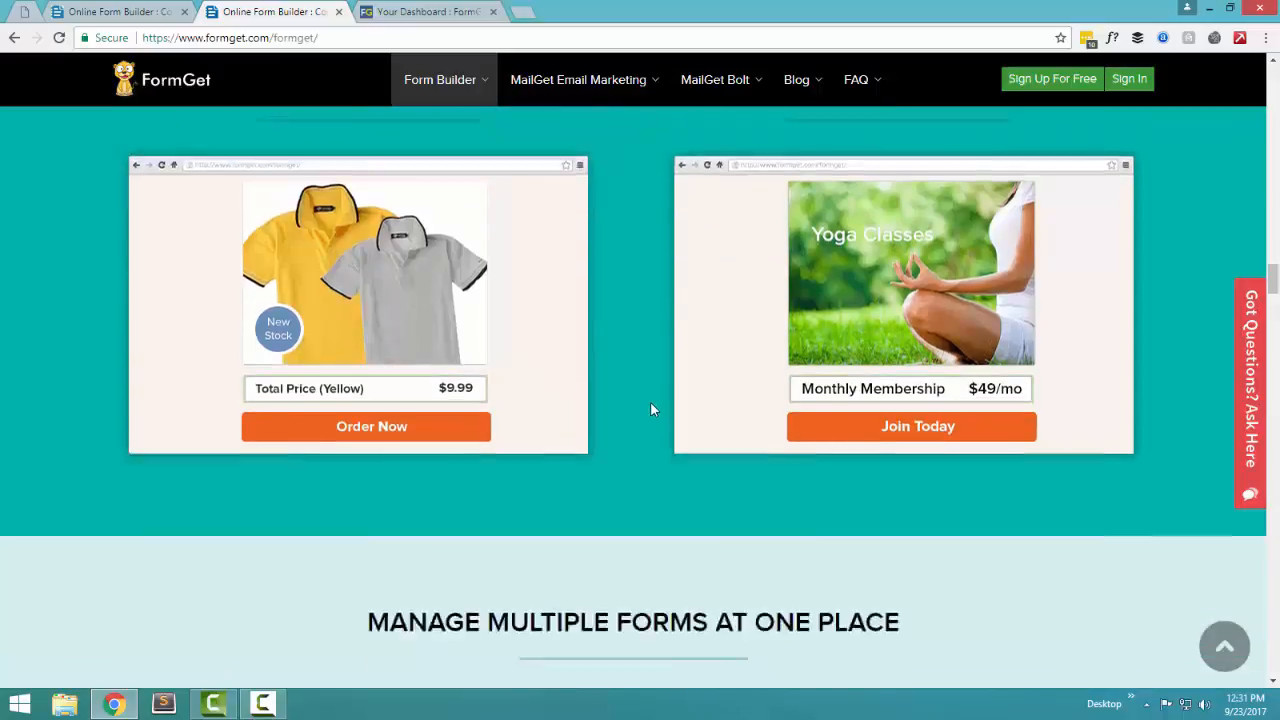
{"action": "scroll", "scroll_direction": "down", "scroll_amount": 3}
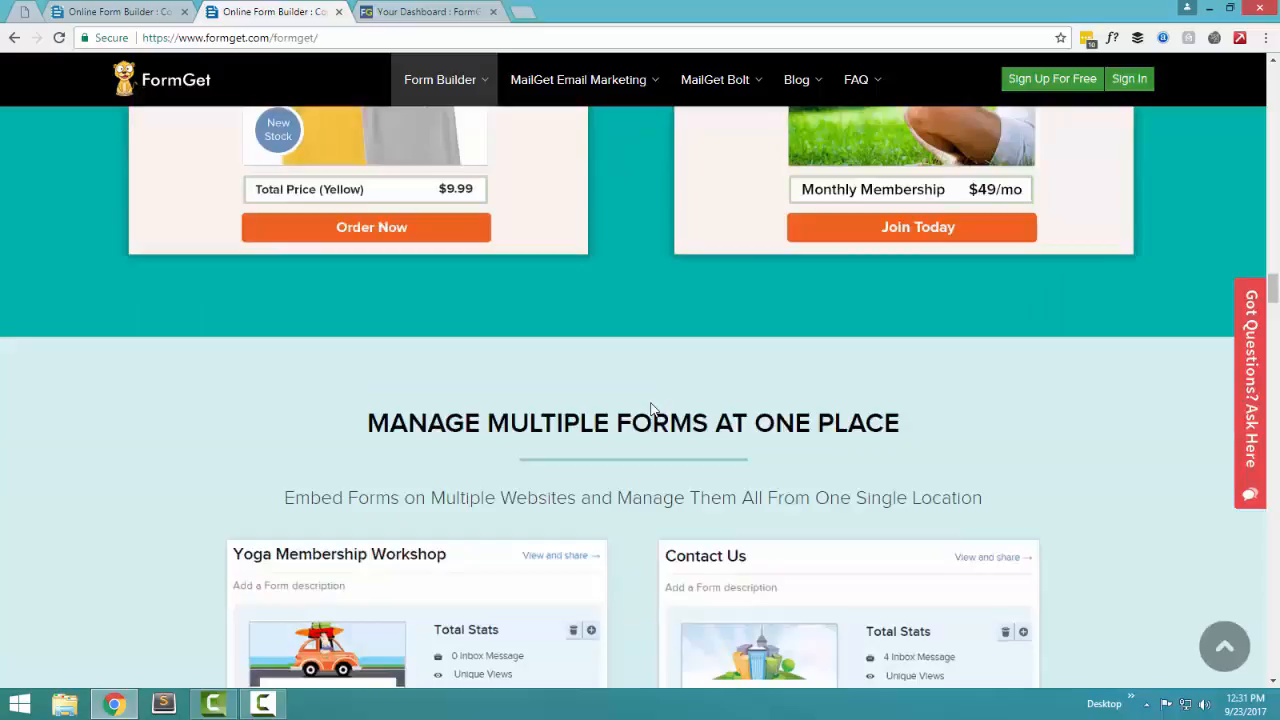
Scroll past the Yoga Membership Workshop and Contact Us summaries to the team access section
{"action": "scroll", "scroll_direction": "down", "scroll_amount": 3}
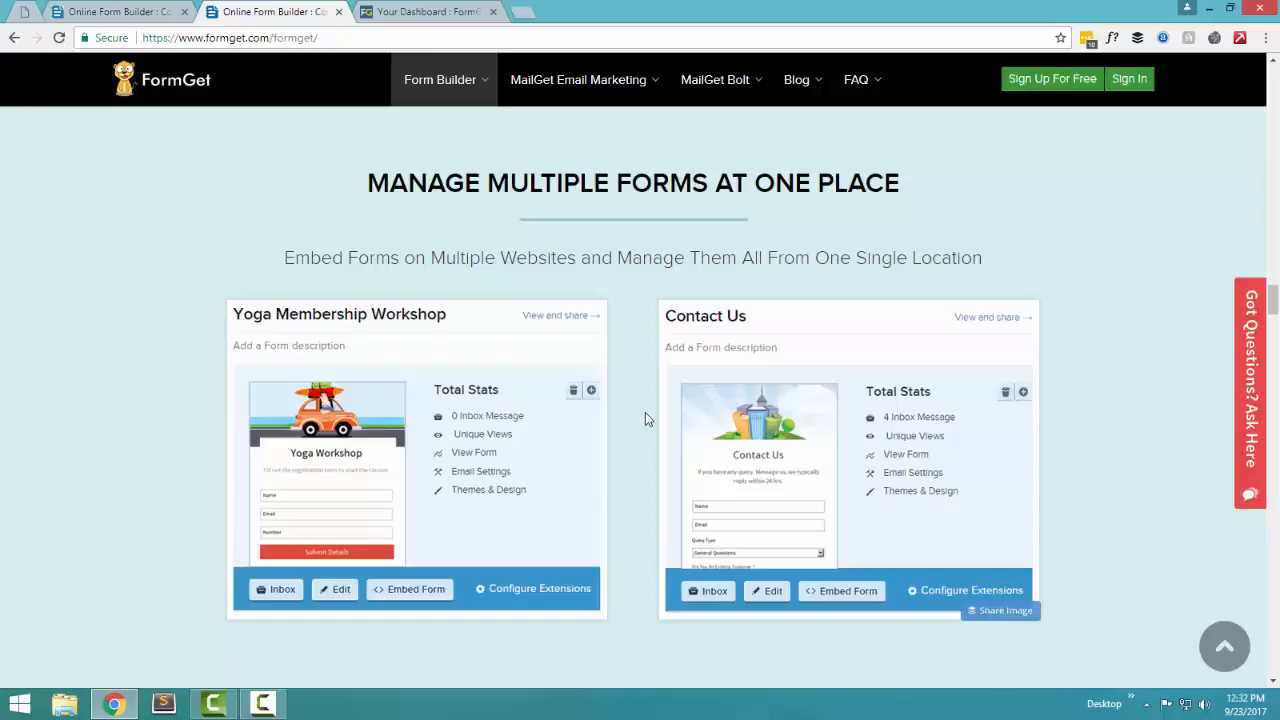
{"action": "scroll", "scroll_direction": "down", "scroll_amount": 3}
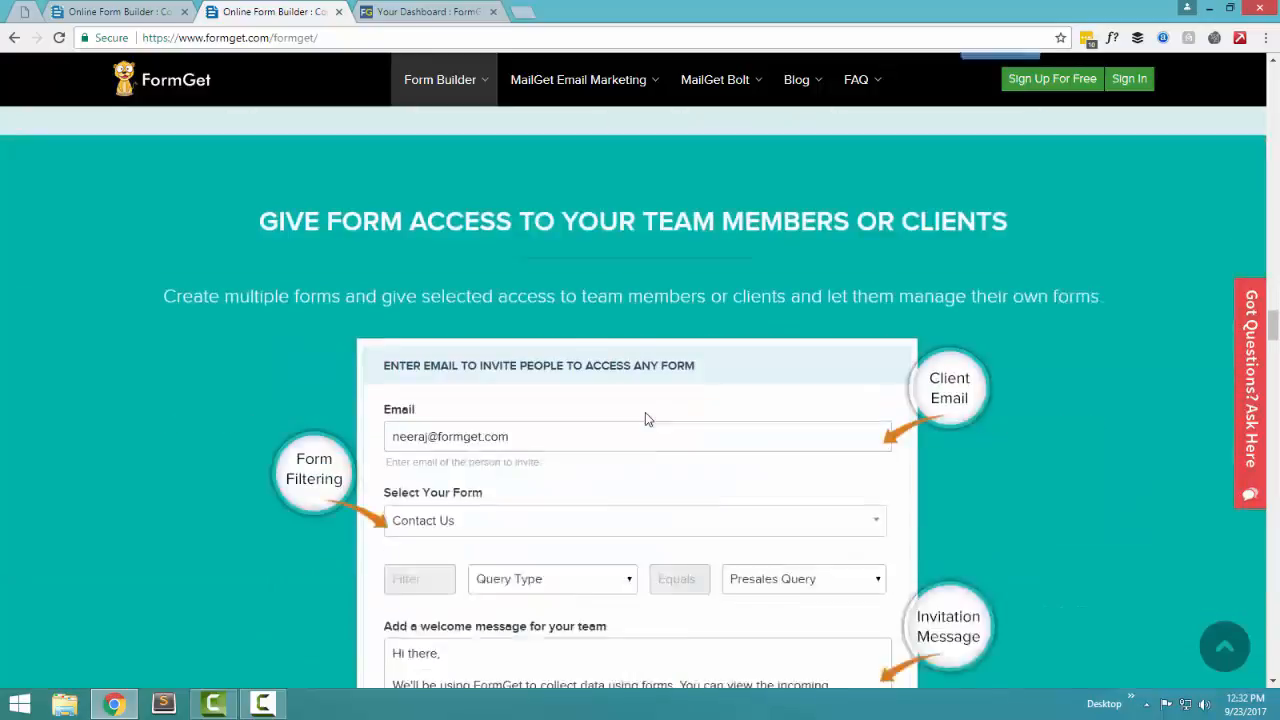
Scroll through the team invite example to 'Create Forms in Your Language'
{"action": "scroll", "scroll_direction": "down", "scroll_amount": 3}
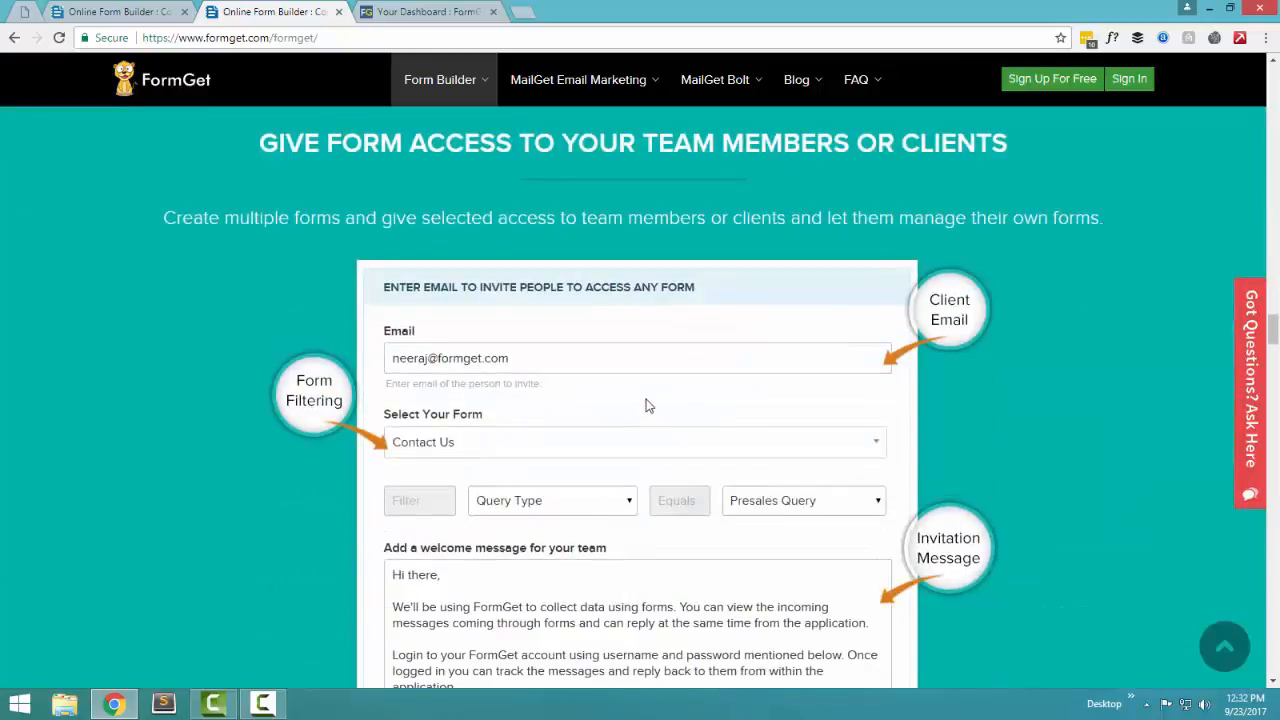
{"action": "scroll", "scroll_direction": "down", "scroll_amount": 3}
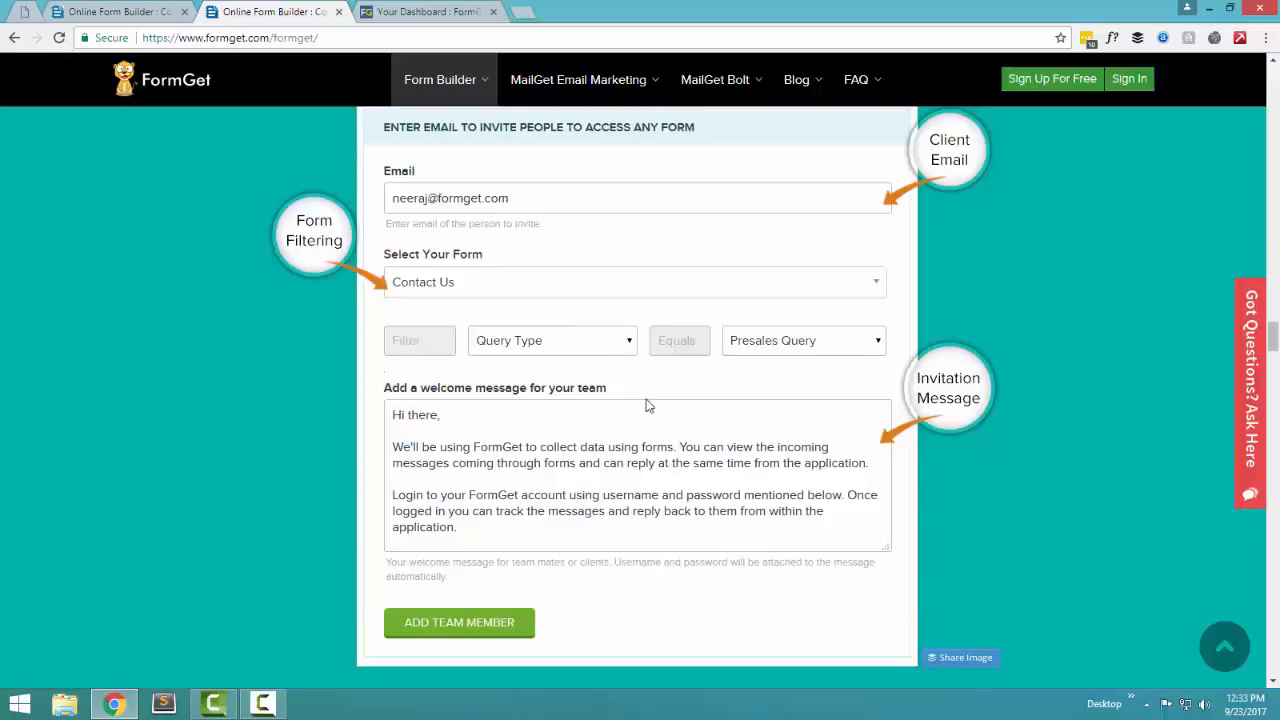
{"action": "scroll", "scroll_direction": "down", "scroll_amount": 3}
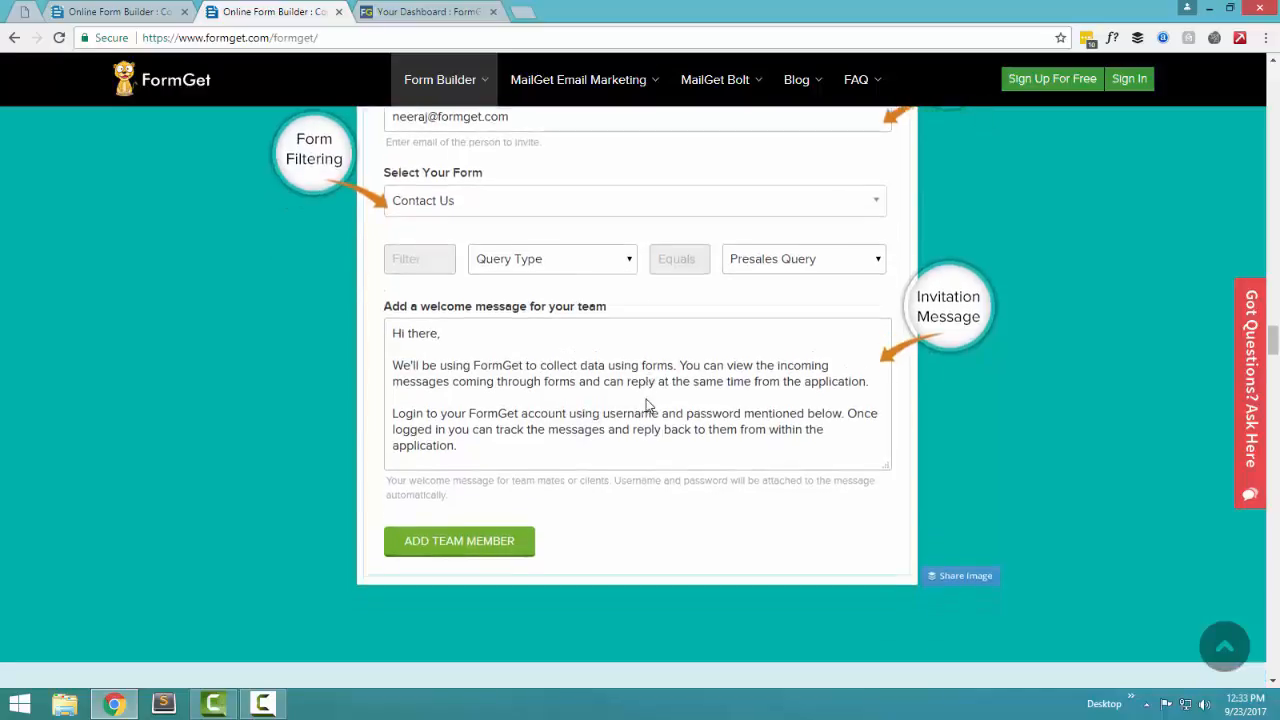
{"action": "scroll", "scroll_direction": "down", "scroll_amount": 3}
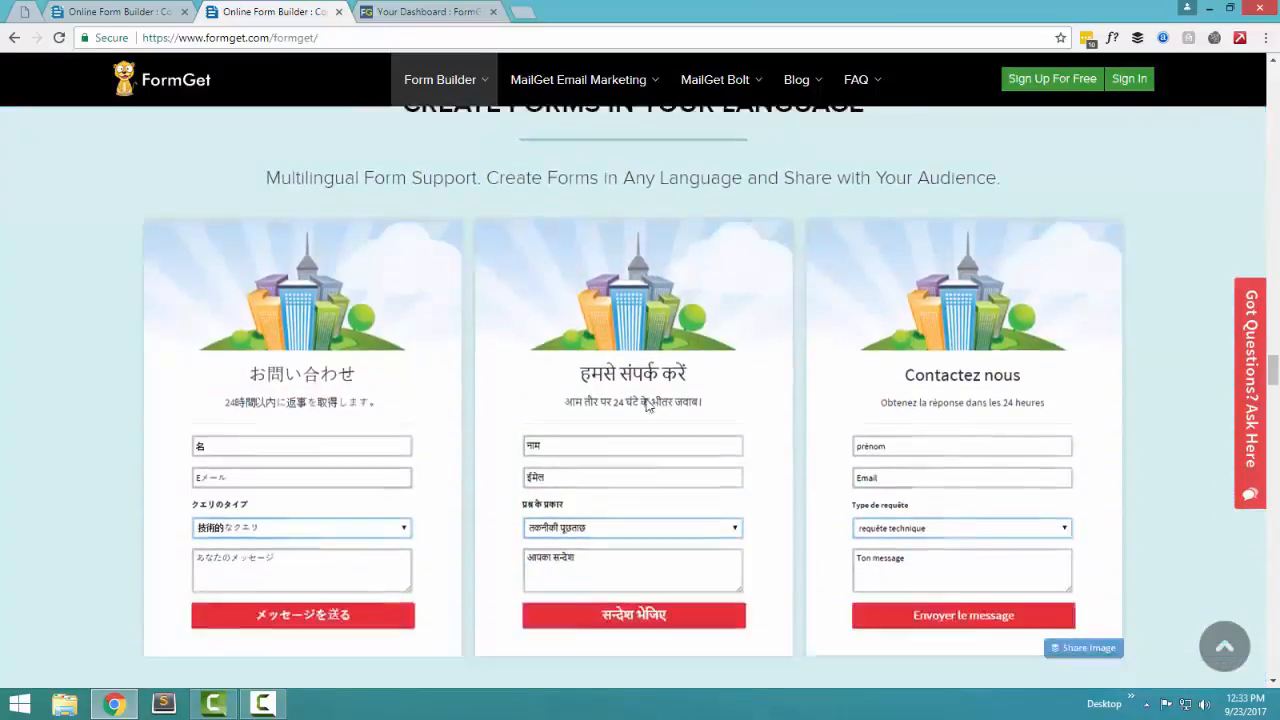
Scroll past the Japanese, Hindi and French form examples to 'Get Form Submissions on Email'
{"action": "scroll", "scroll_direction": "down", "scroll_amount": 3}
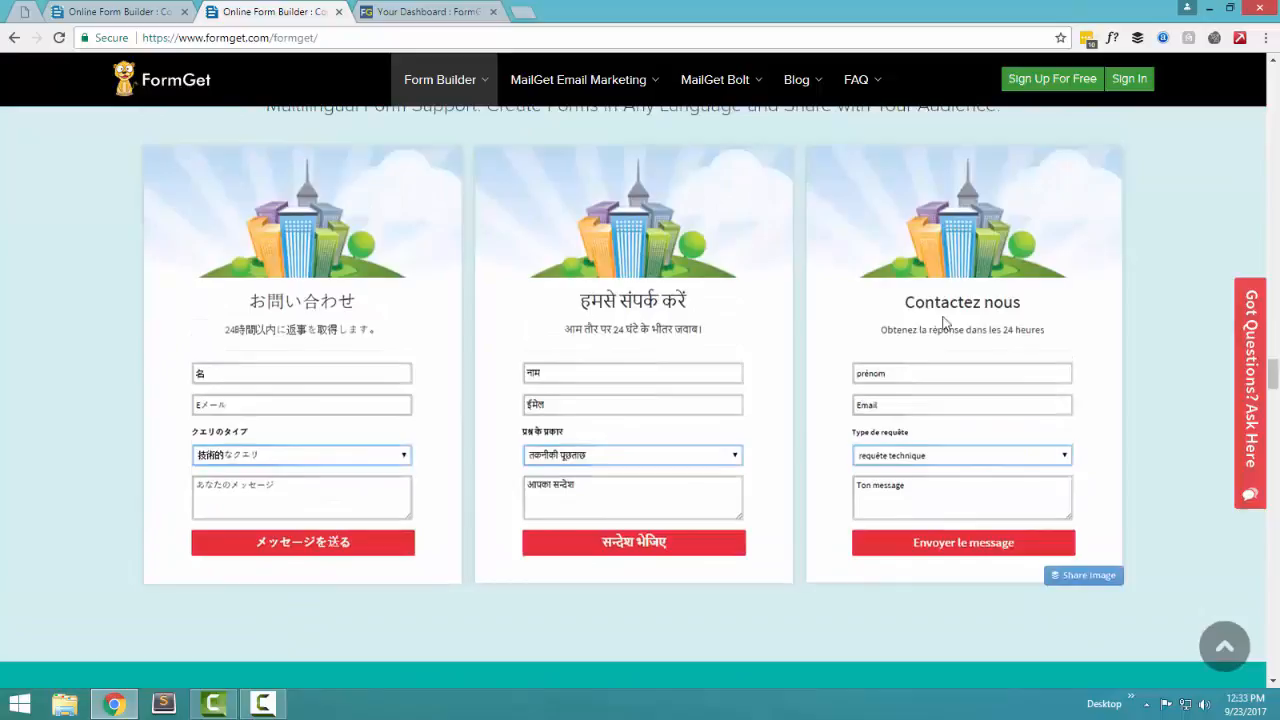
{"action": "mouse_move", "coordinate": [204, 344]}
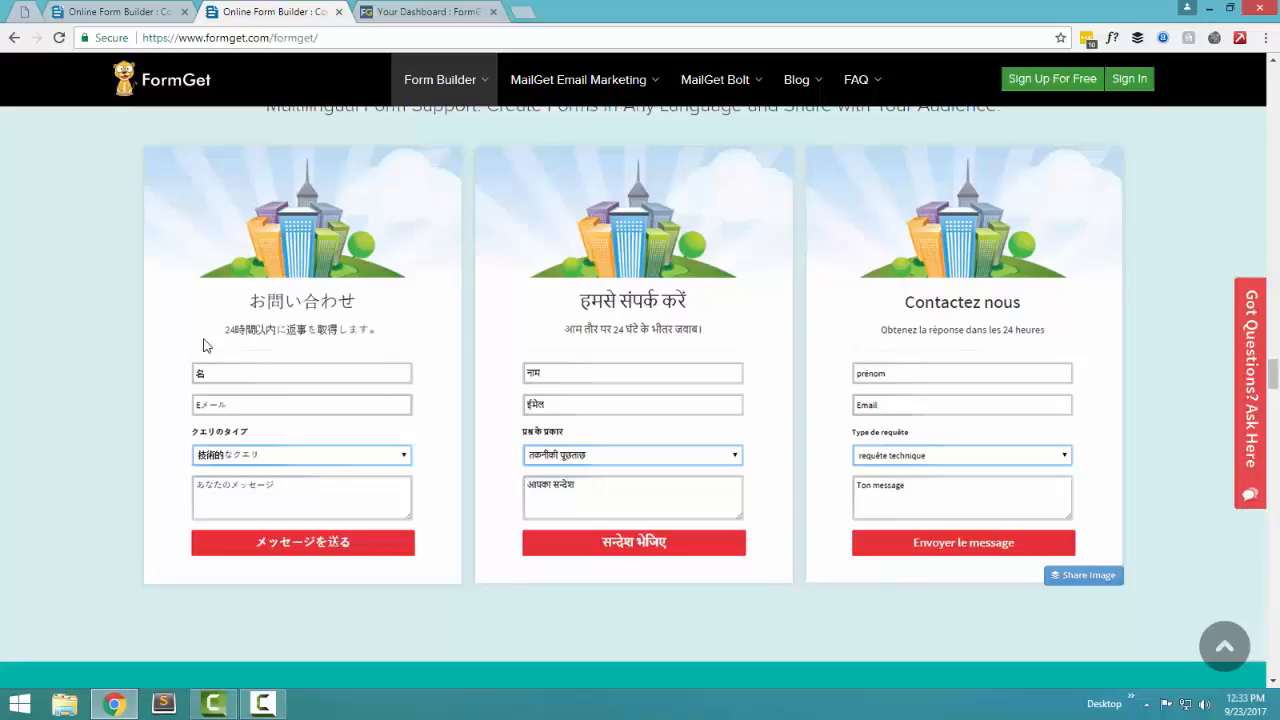
{"action": "mouse_move", "coordinate": [1160, 332]}
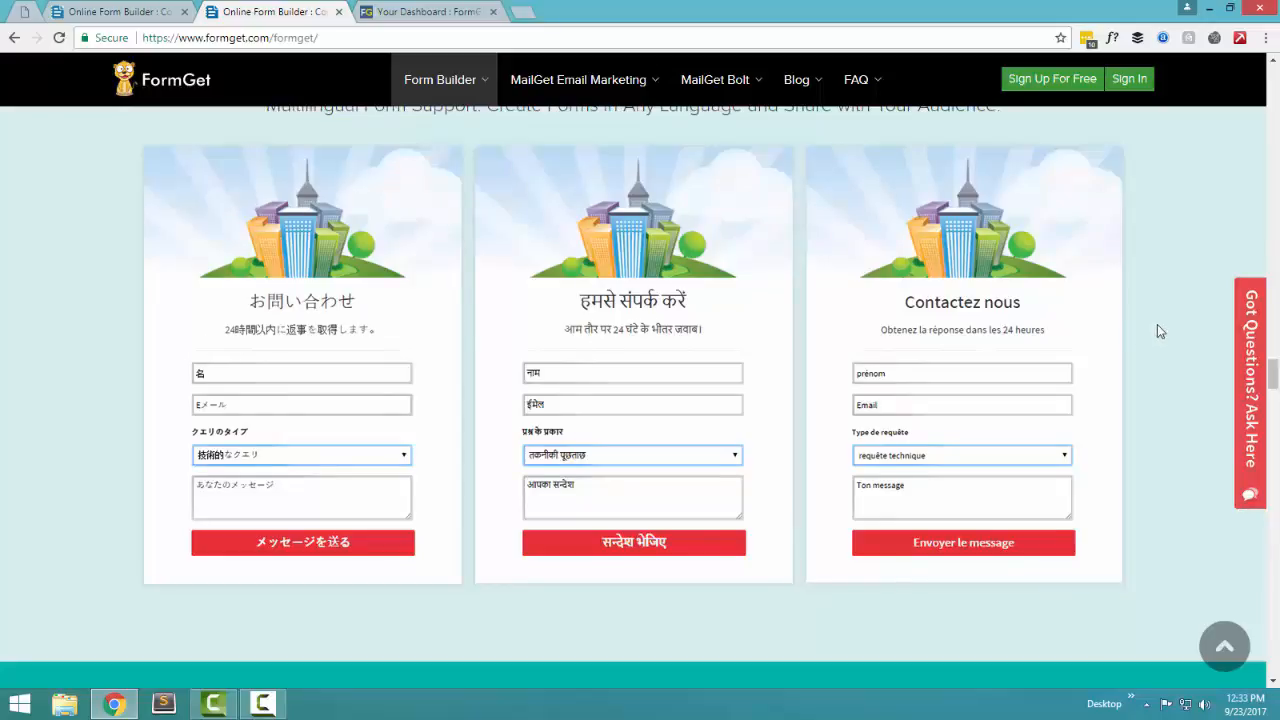
{"action": "scroll", "scroll_direction": "down", "scroll_amount": 3}
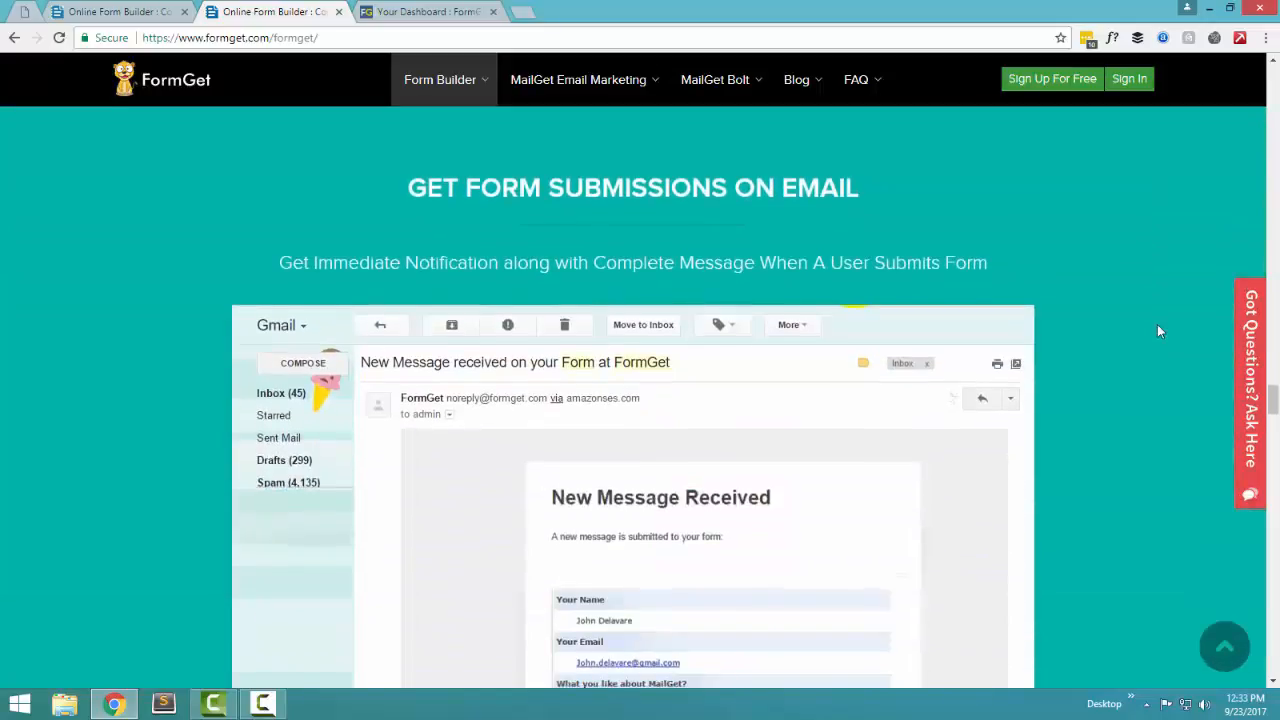
Scroll past the email notification example to the 'Logical Form' section with its Contact Us demo
{"action": "scroll", "scroll_direction": "down", "scroll_amount": 3}
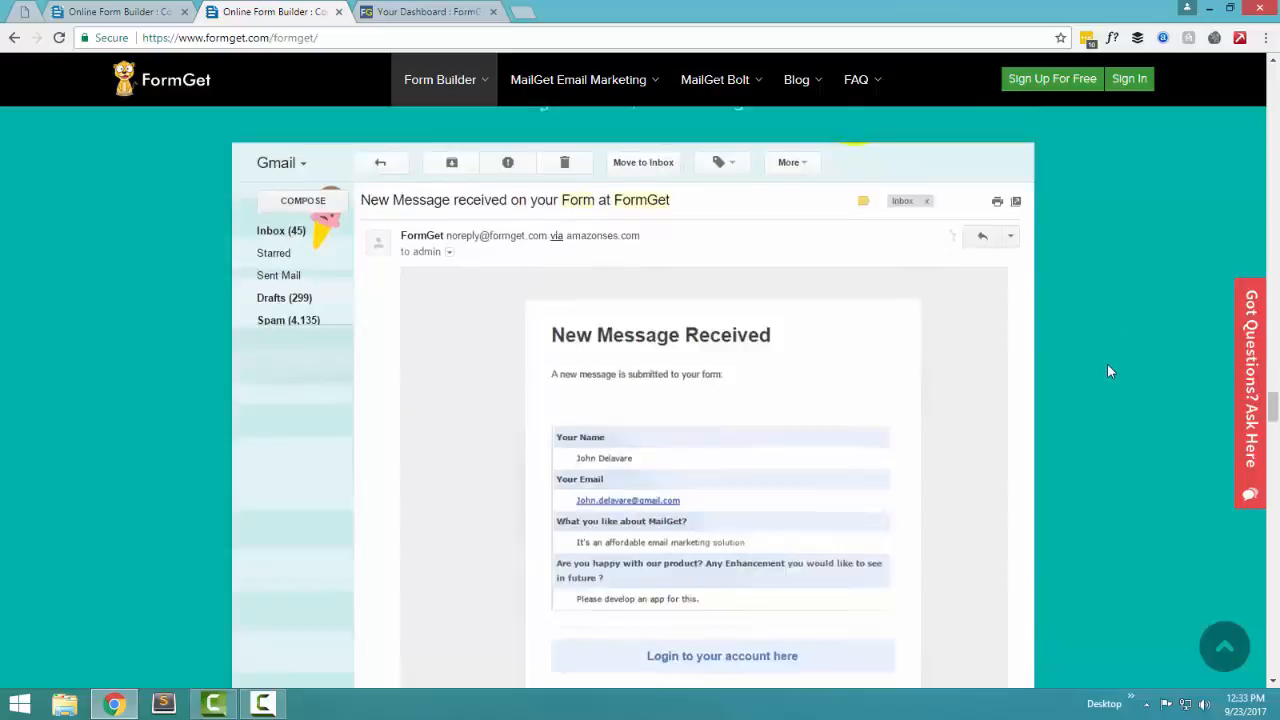
{"action": "scroll", "scroll_direction": "down", "scroll_amount": 3}
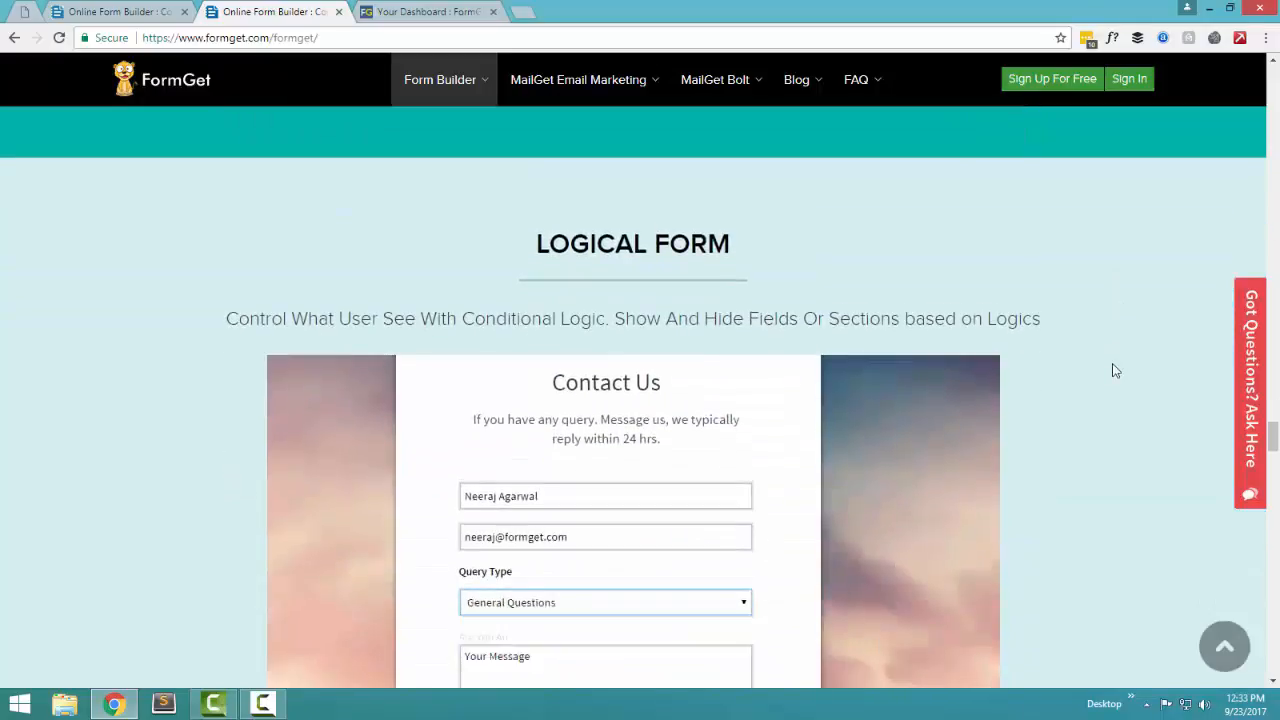
Write a feedback message about starting to use FormGet into the demo Contact Us form
{"action": "scroll", "scroll_direction": "down", "scroll_amount": 3}
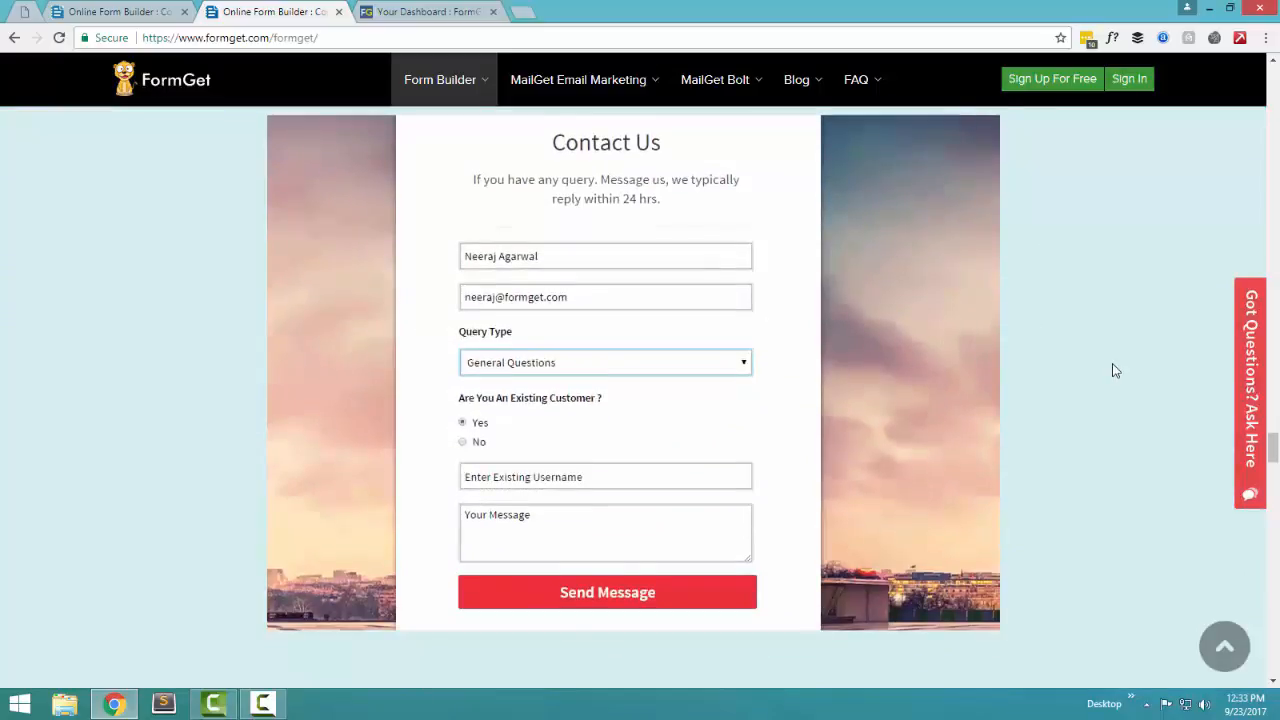
{"action": "type", "text": "neeraga"}
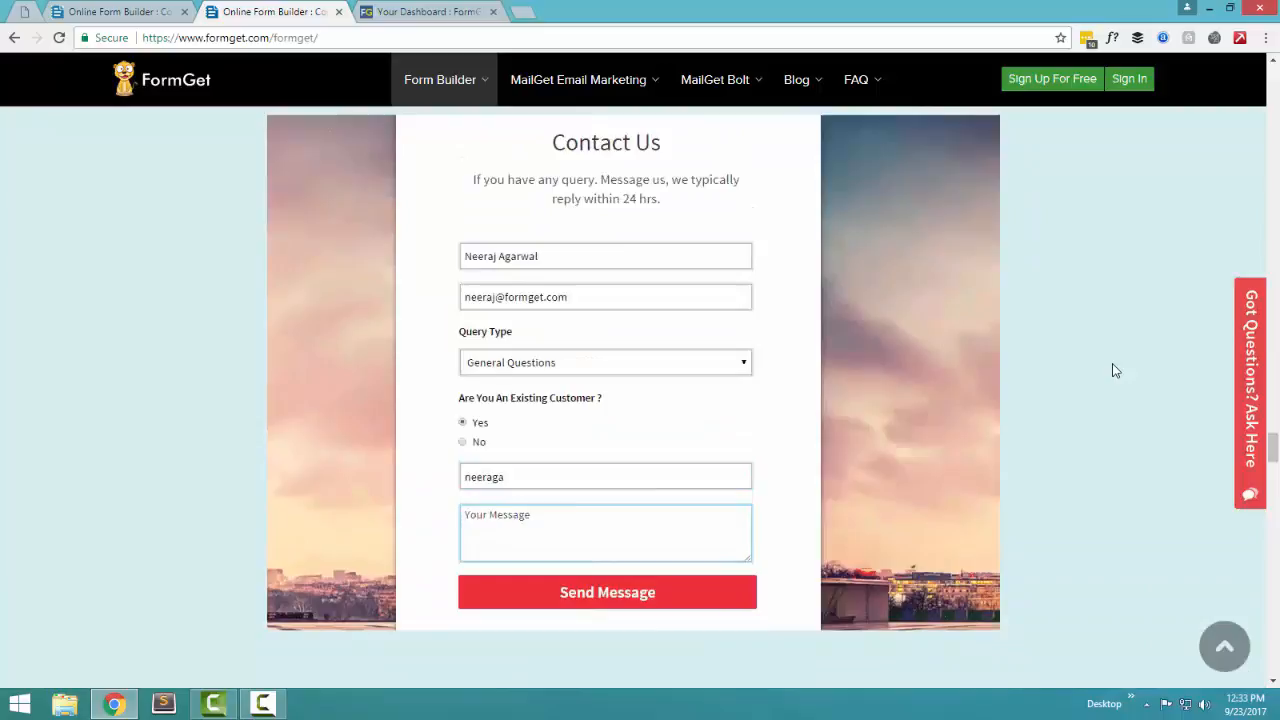
{"action": "type", "text": "This is just a feedback message. I started using FormGet and wanted to say that it's a fantastic software. I have started recommending it to all my friends."}
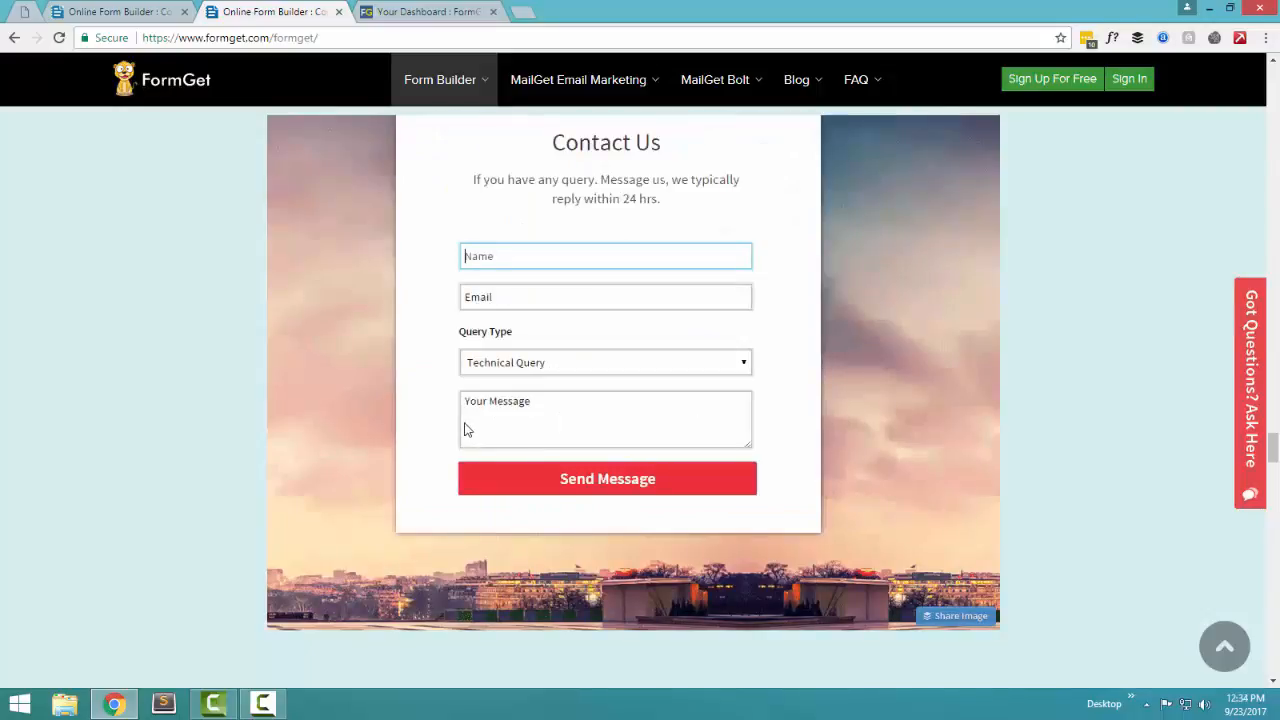
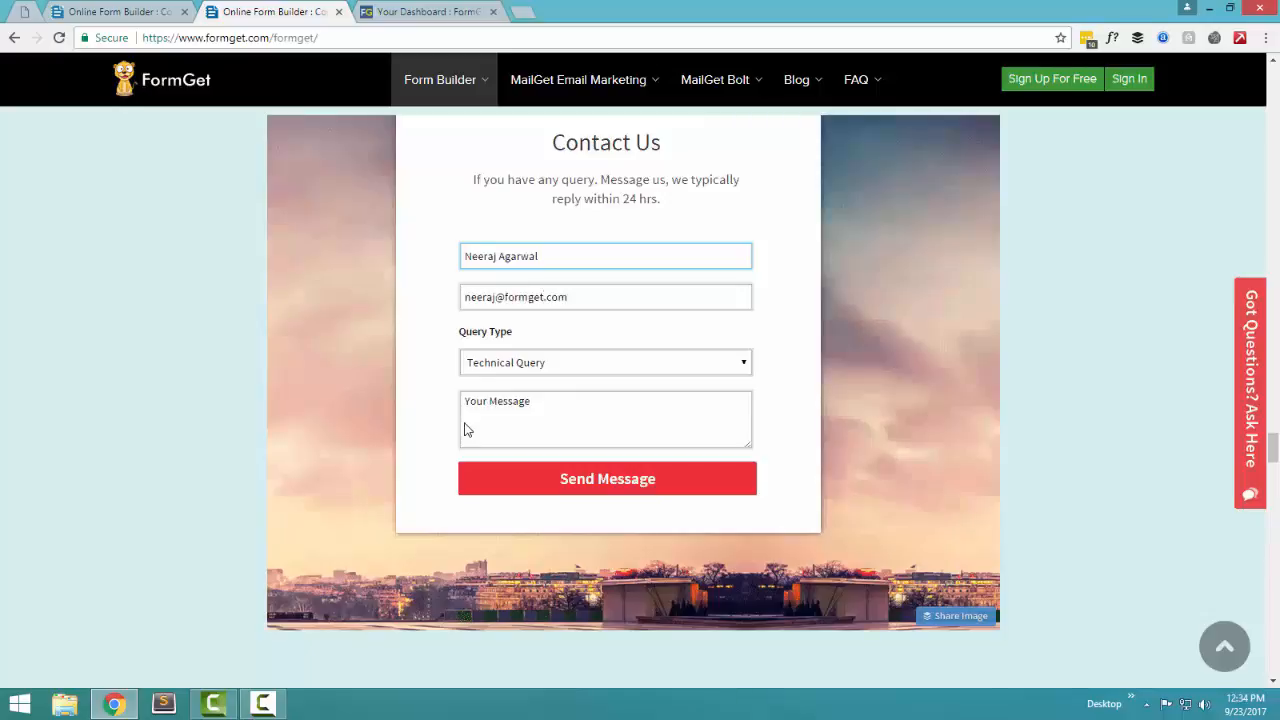
{"action": "left_click", "coordinate": [604, 362]}
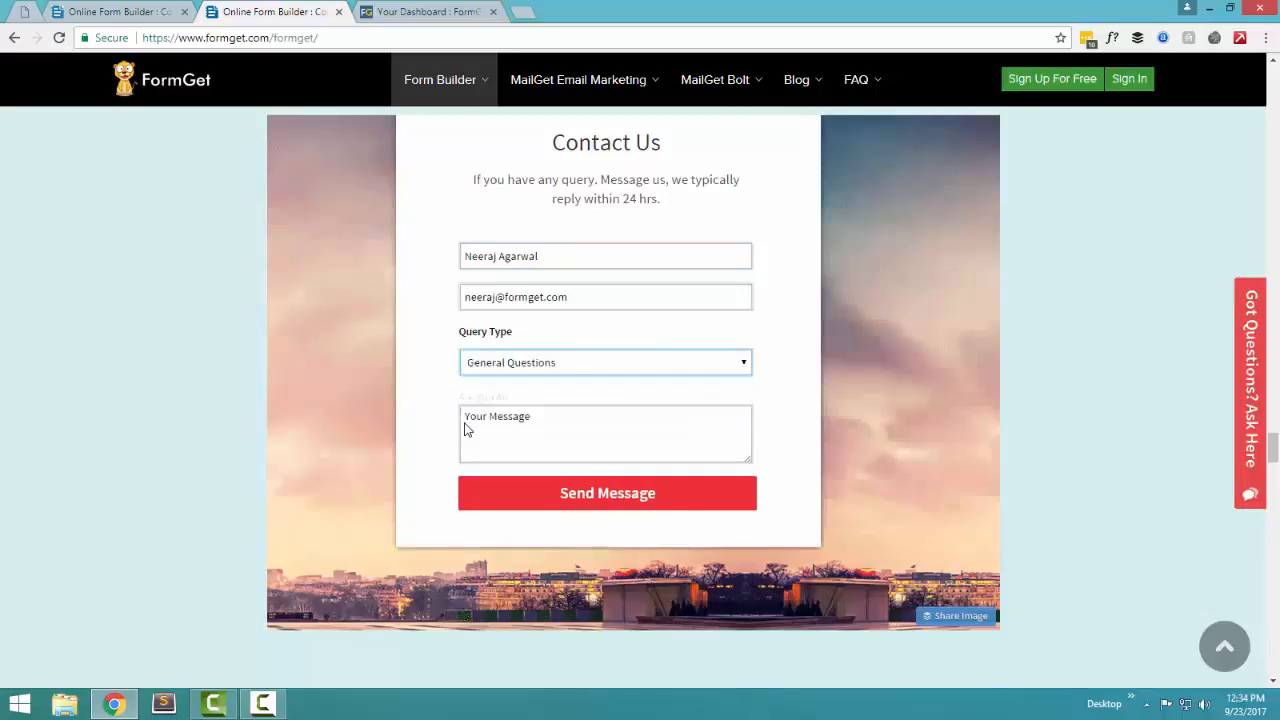
{"action": "scroll", "scroll_direction": "down", "scroll_amount": 3}
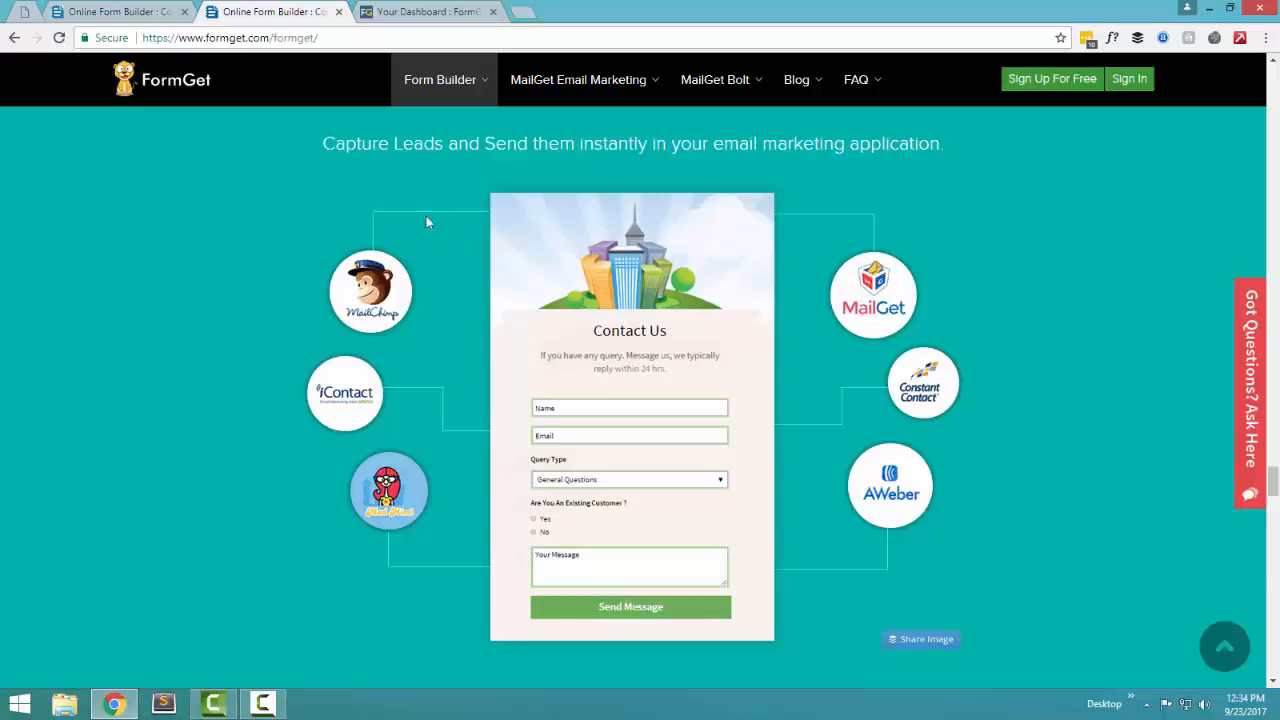
{"action": "mouse_move", "coordinate": [344, 390]}
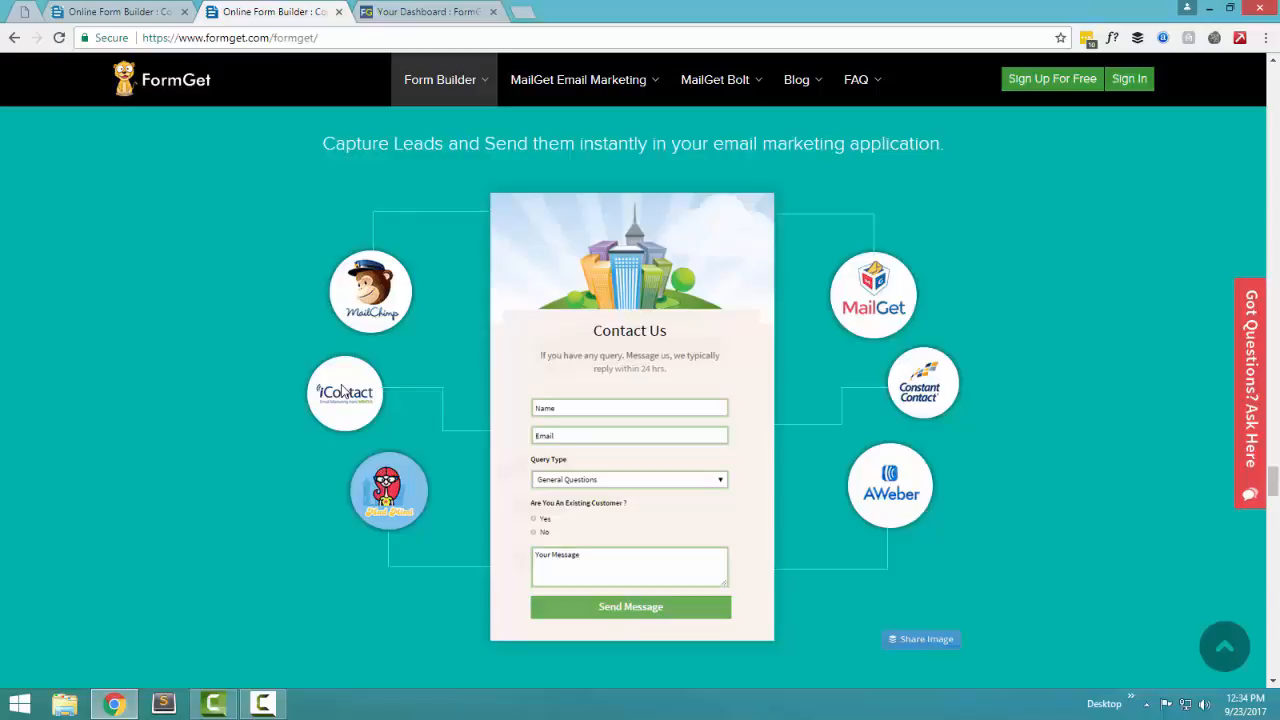
Scroll through the integrations grid, extensions, templates and pricing, ending back at the homepage banner
{"action": "scroll", "scroll_direction": "down", "scroll_amount": 3}
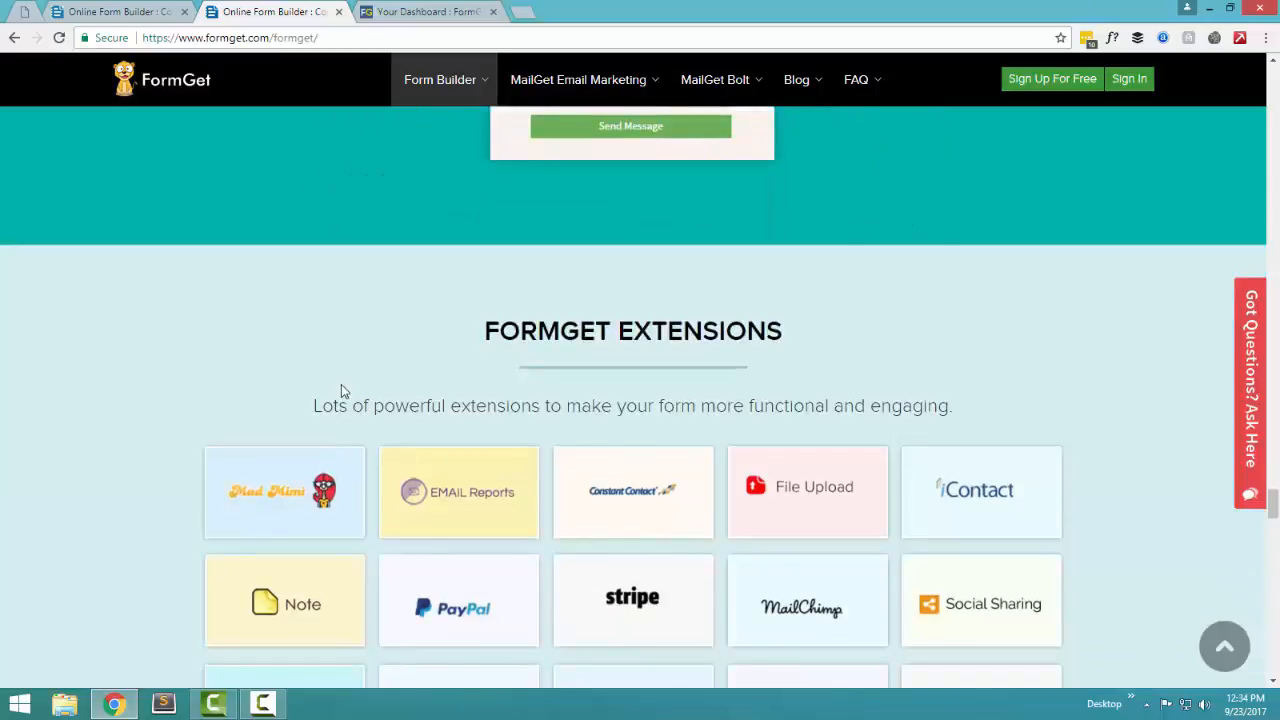
{"action": "scroll", "scroll_direction": "down", "scroll_amount": 3}
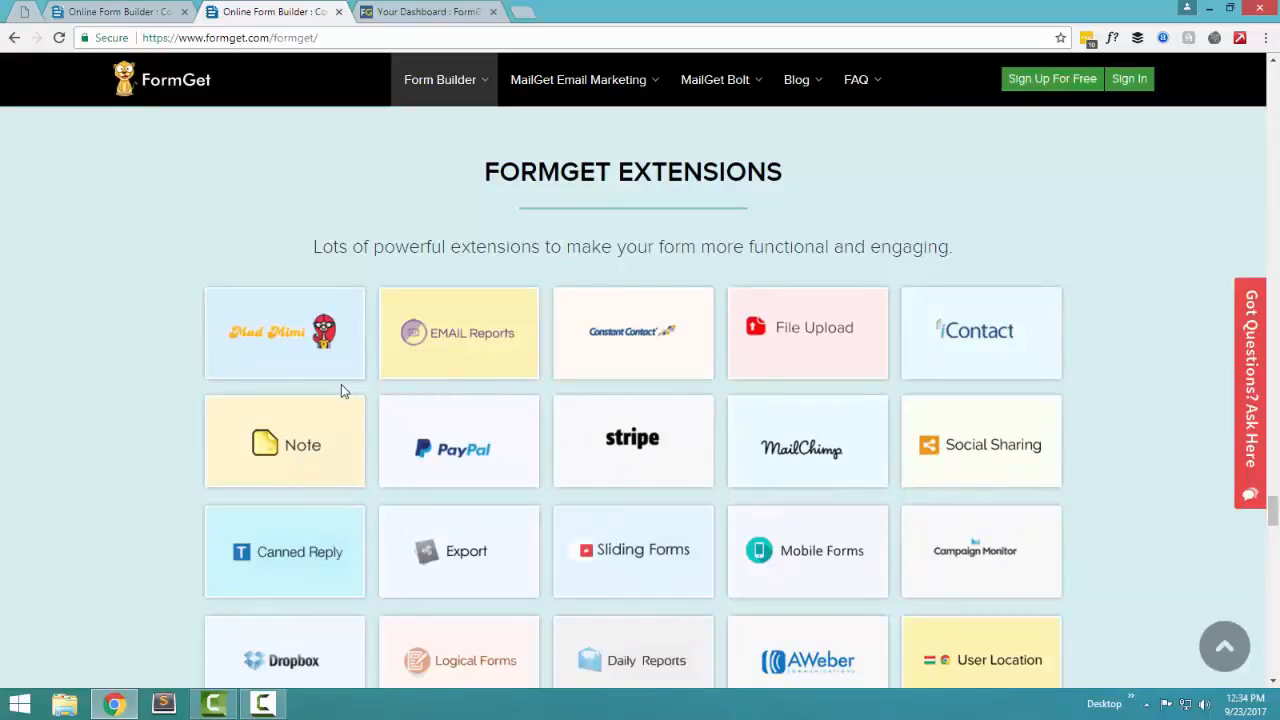
{"action": "scroll", "scroll_direction": "down", "scroll_amount": 3}
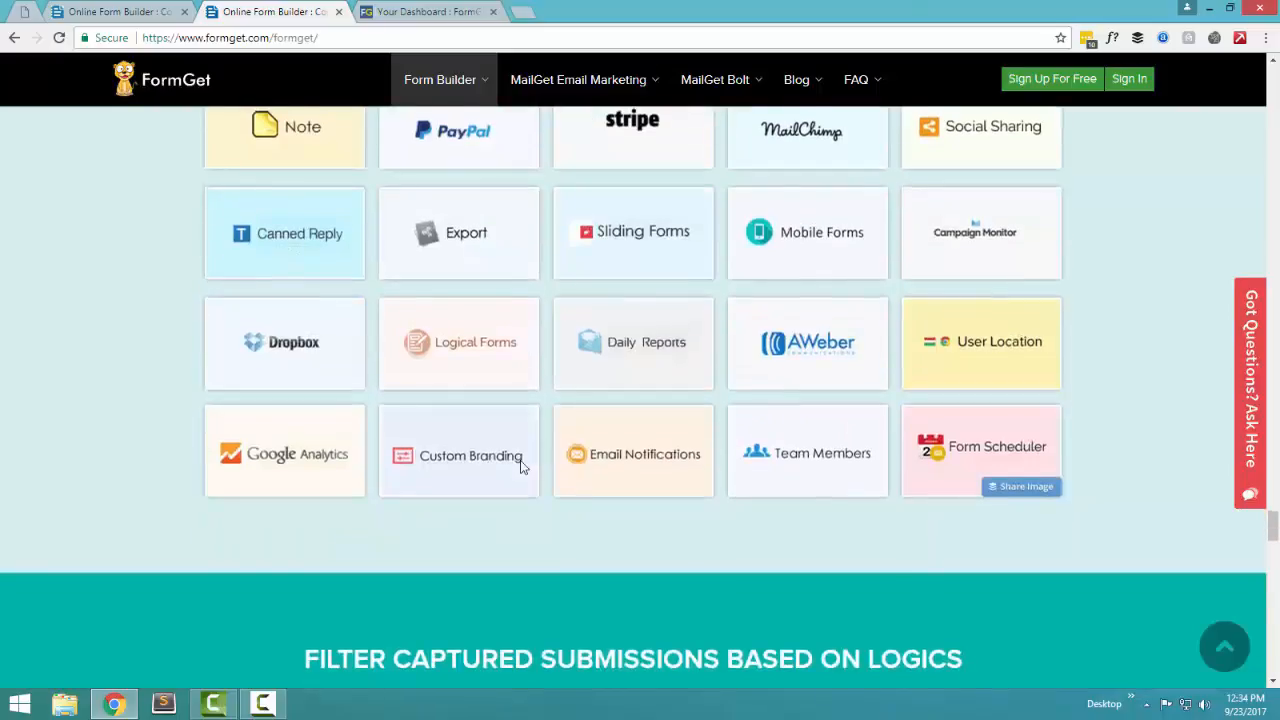
{"action": "scroll", "scroll_direction": "up", "scroll_amount": 3}
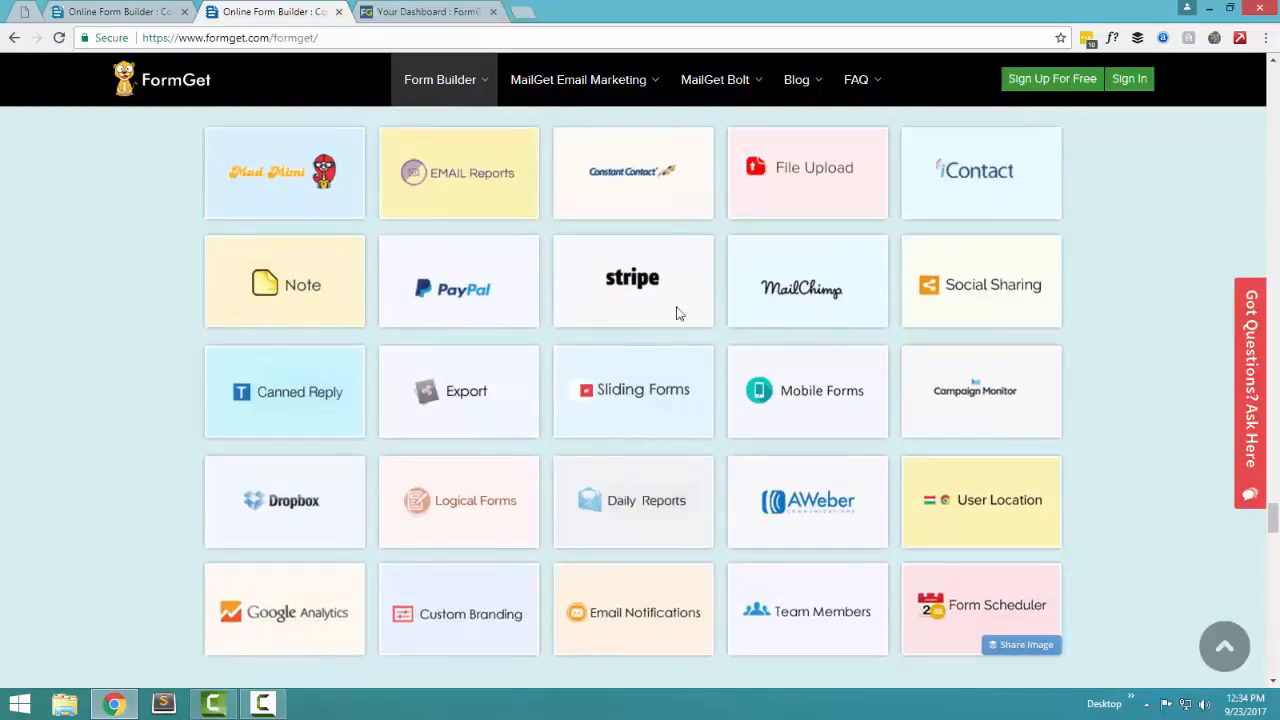
{"action": "mouse_move", "coordinate": [1004, 516]}
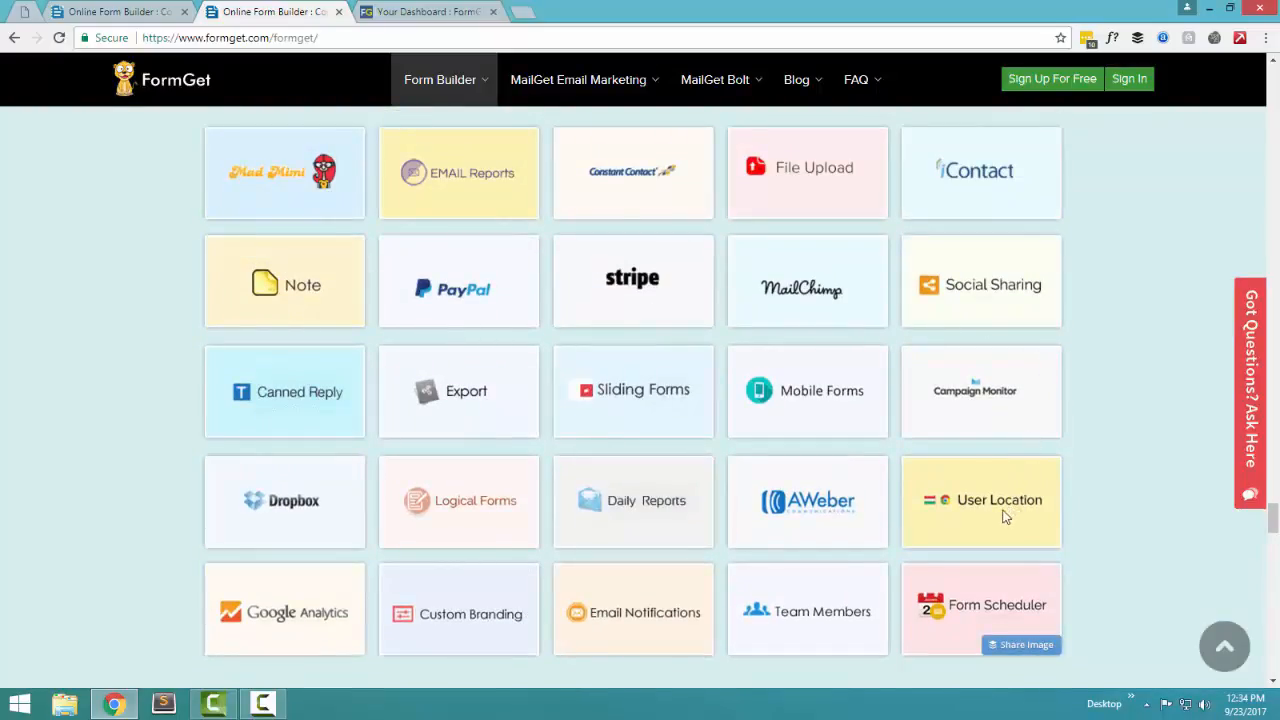
{"action": "mouse_move", "coordinate": [1080, 392]}
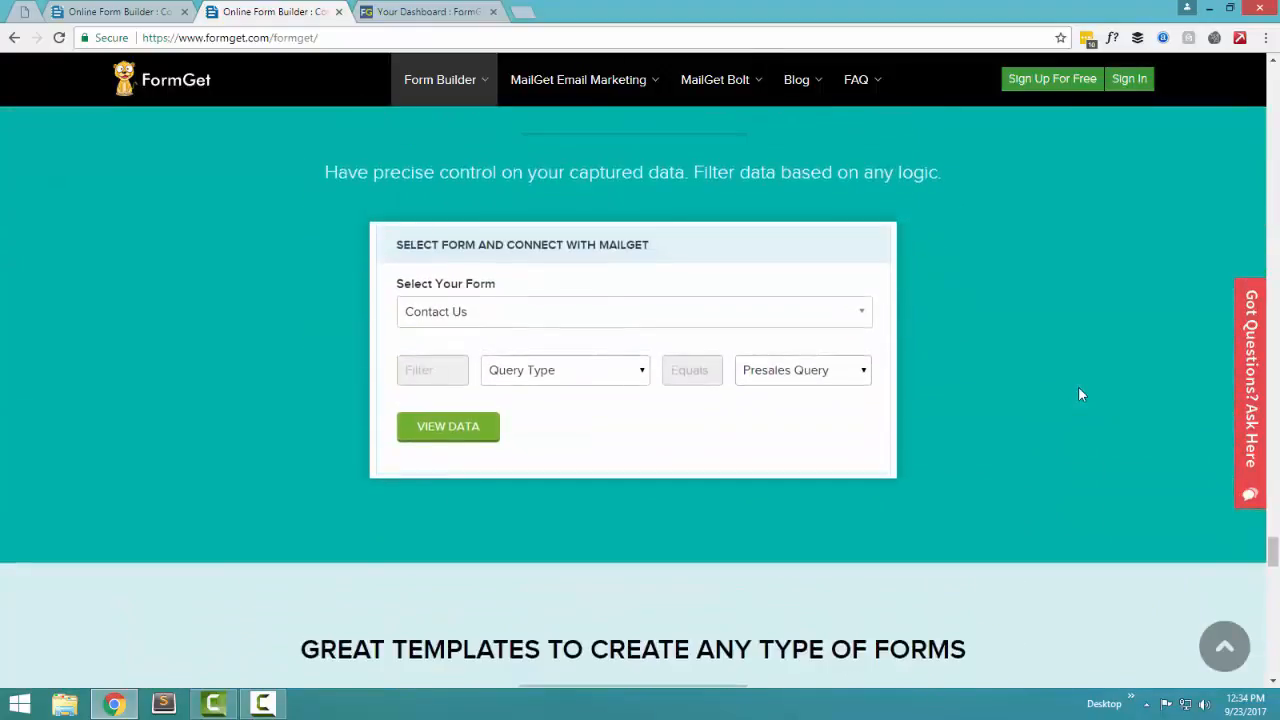
{"action": "scroll", "scroll_direction": "down", "scroll_amount": 3}
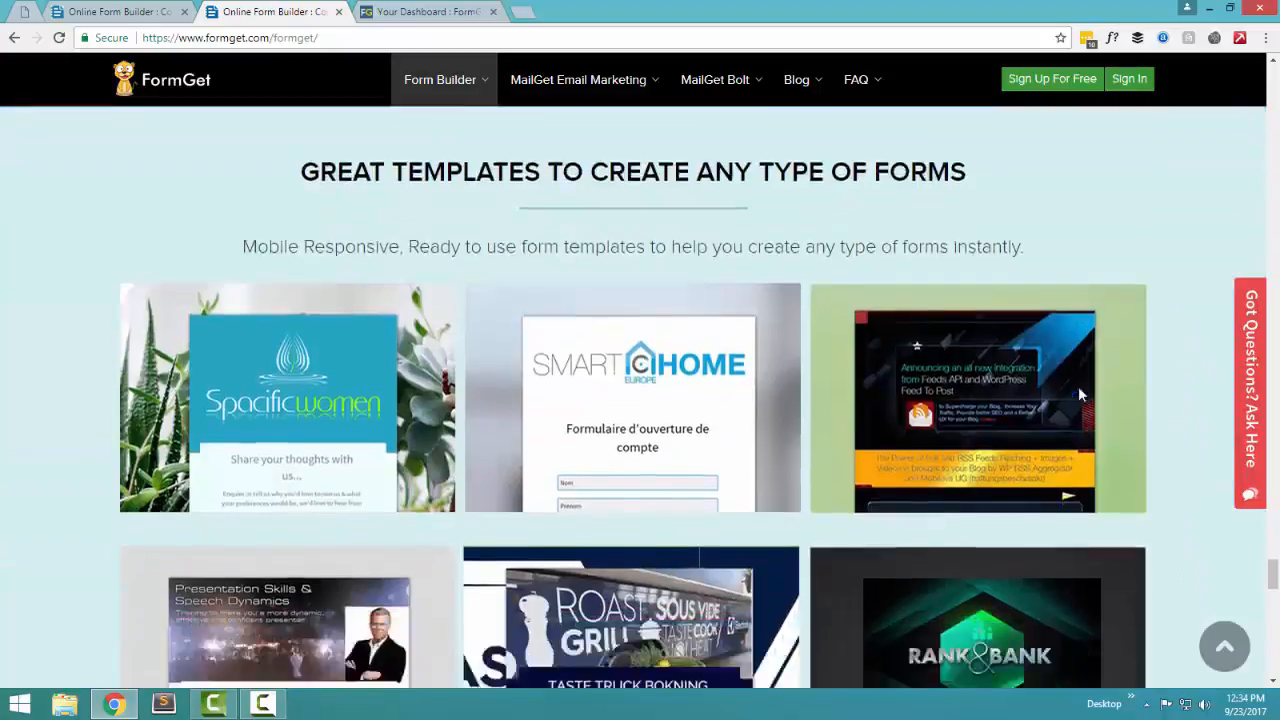
{"action": "scroll", "scroll_direction": "down", "scroll_amount": 3}
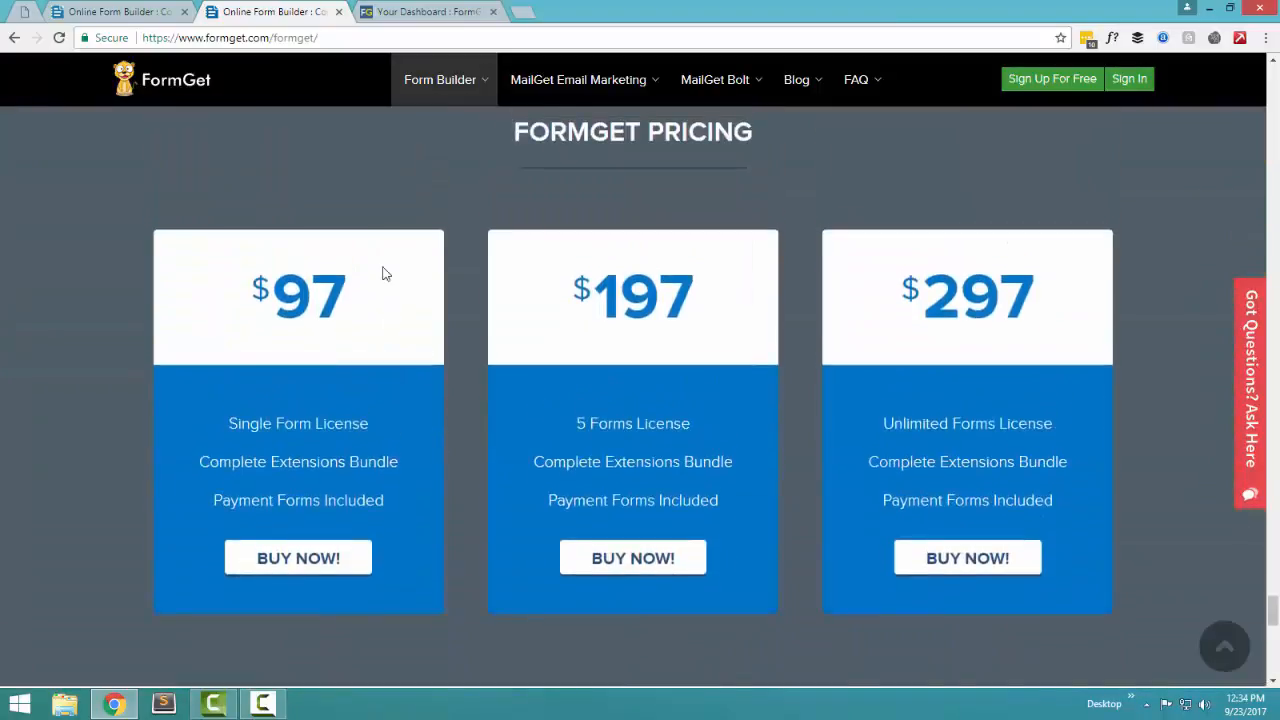
{"action": "scroll", "scroll_direction": "down", "scroll_amount": 3}
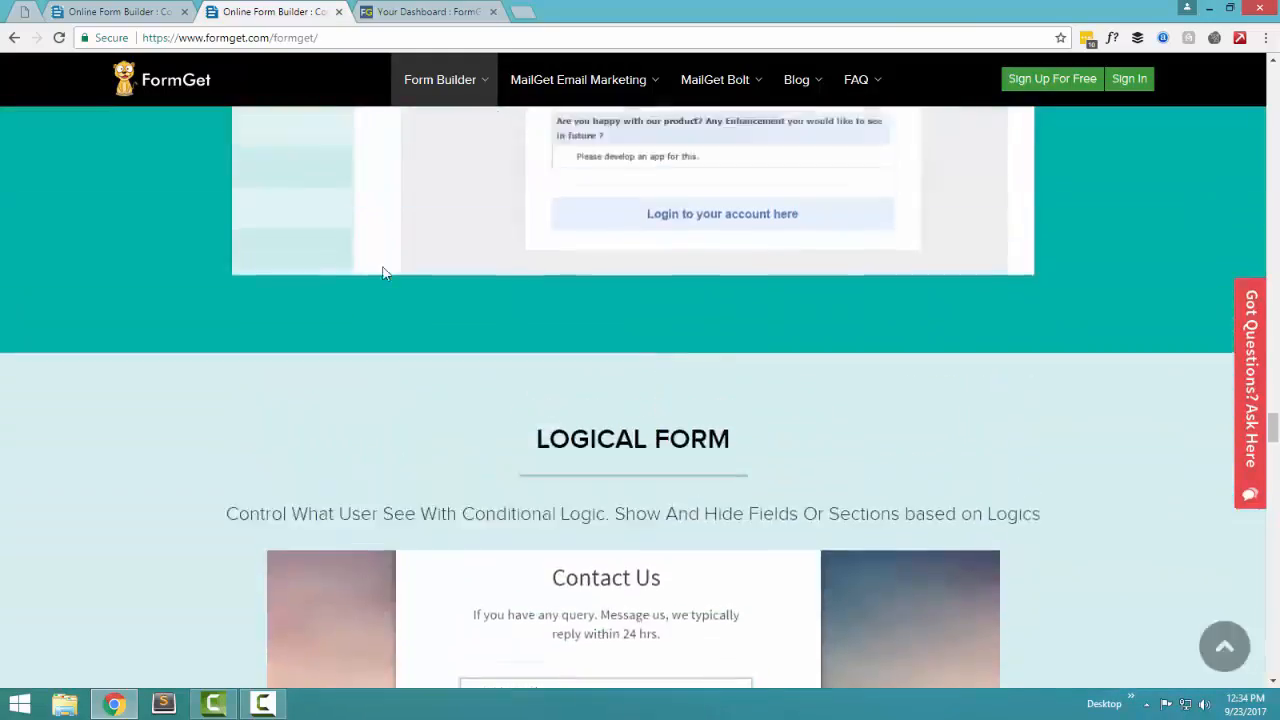
{"action": "scroll", "scroll_direction": "down", "scroll_amount": 3}
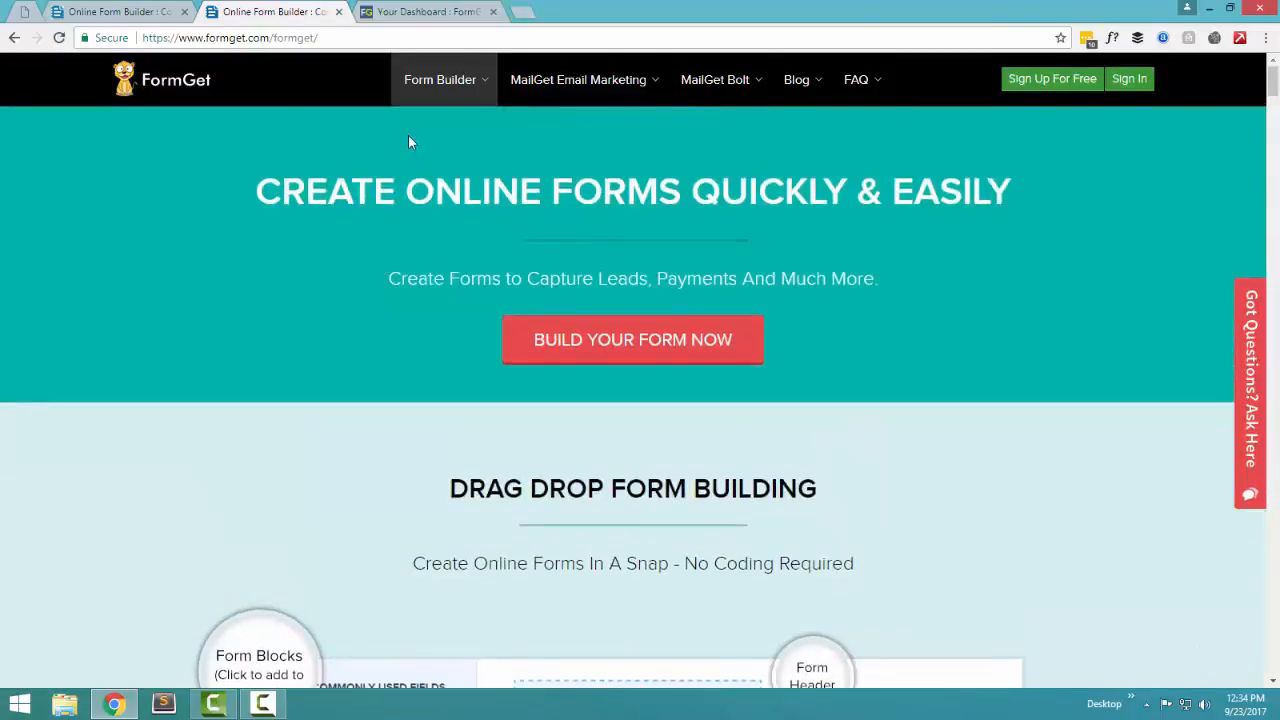
{"action": "mouse_move", "coordinate": [420, 4]}
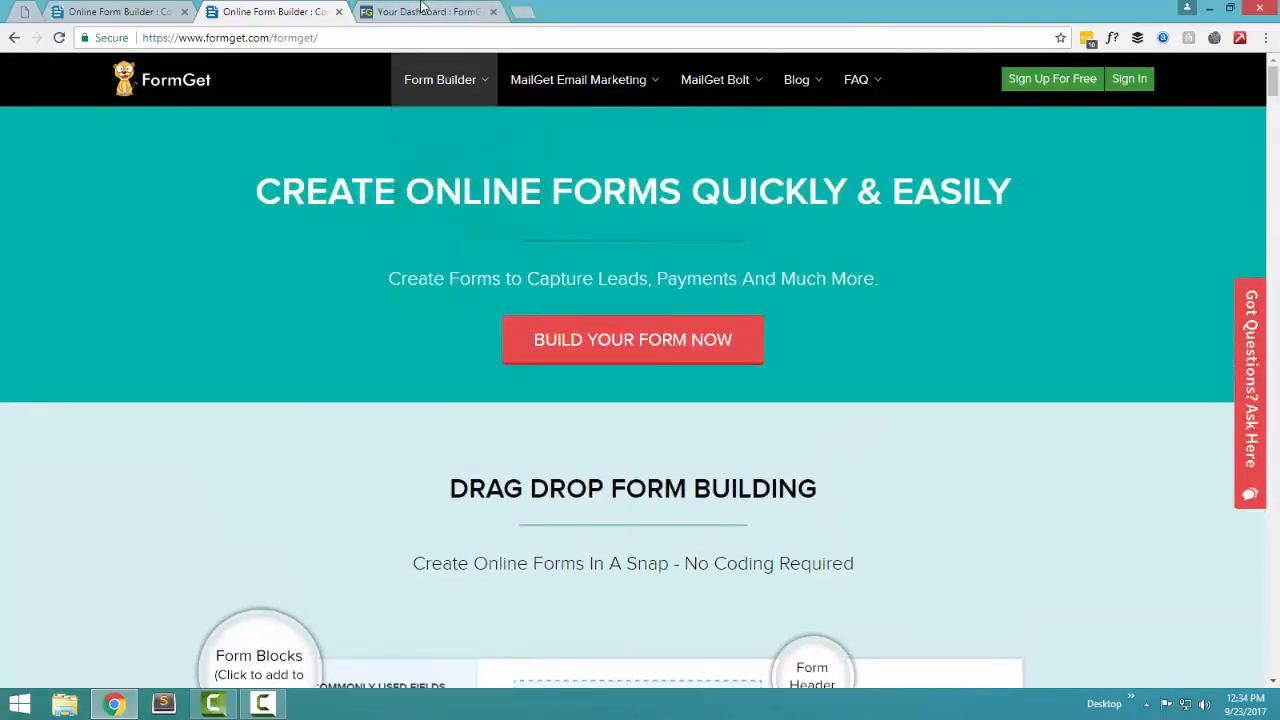
{"action": "mouse_move", "coordinate": [430, 12]}
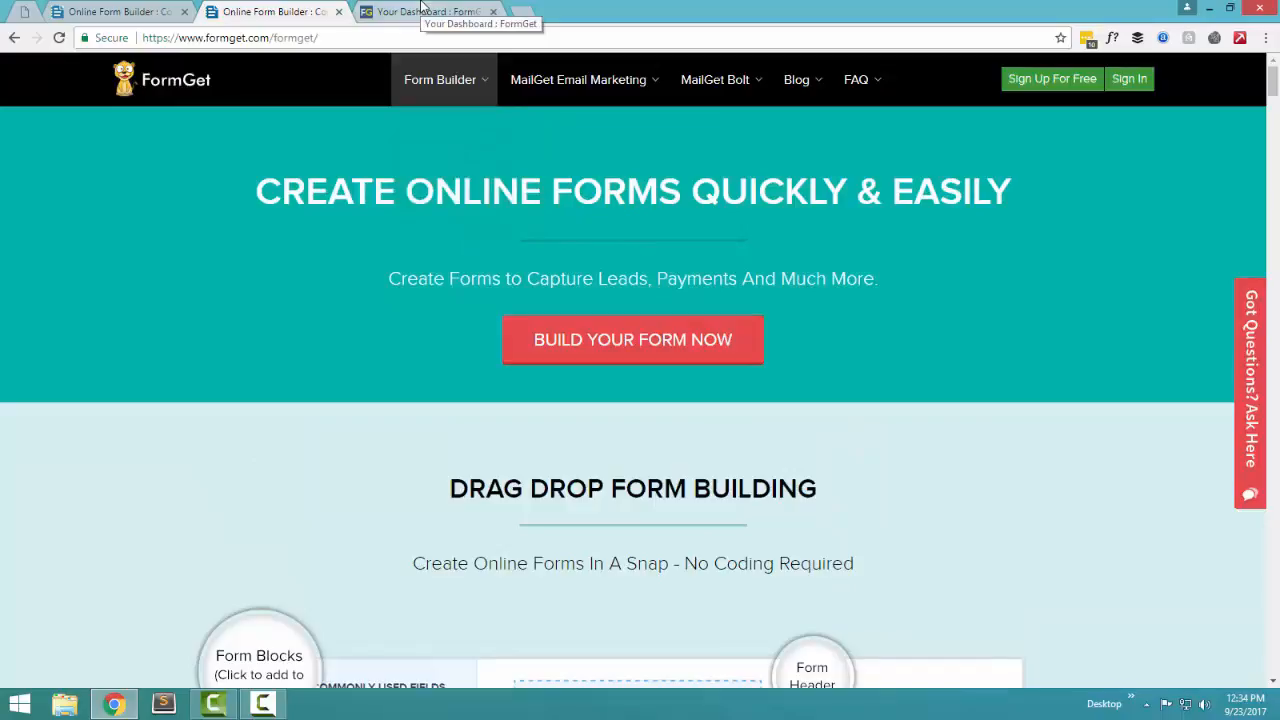
Switch to the dashboard tab showing Payment Form for Venkat and begin creating a new form
{"action": "left_click", "coordinate": [430, 12]}
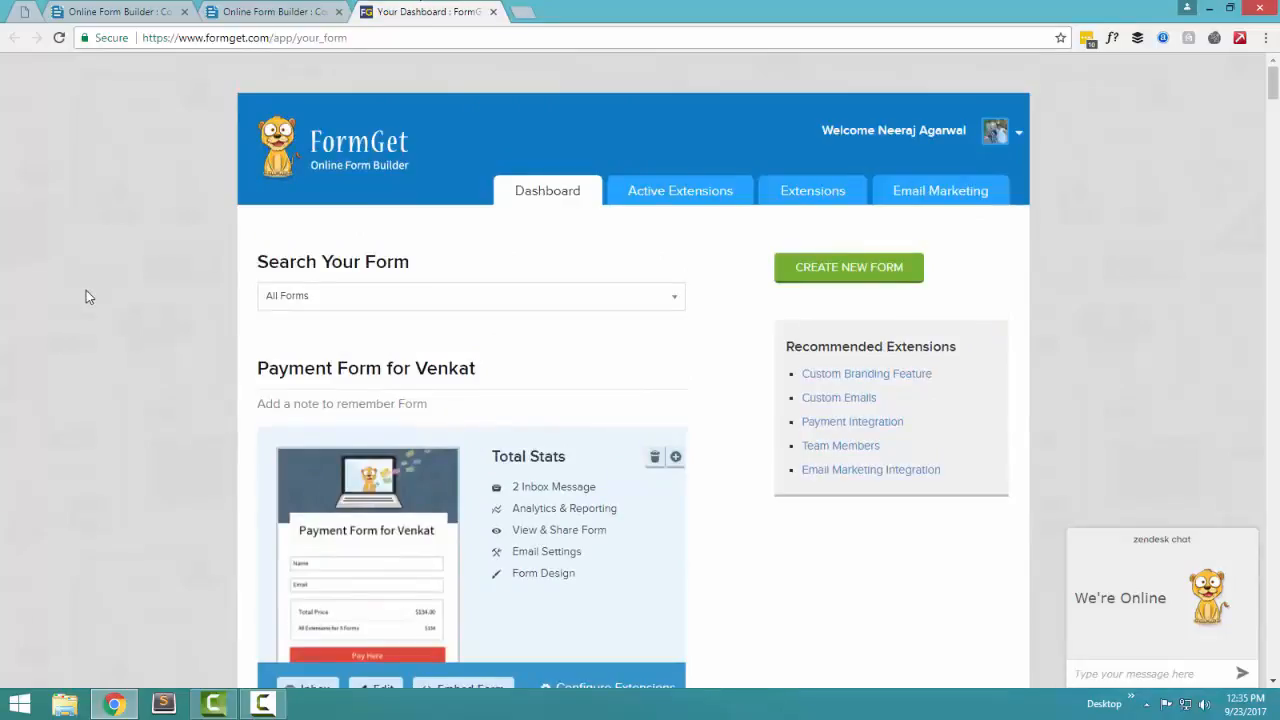
{"action": "scroll", "scroll_direction": "down", "scroll_amount": 3}
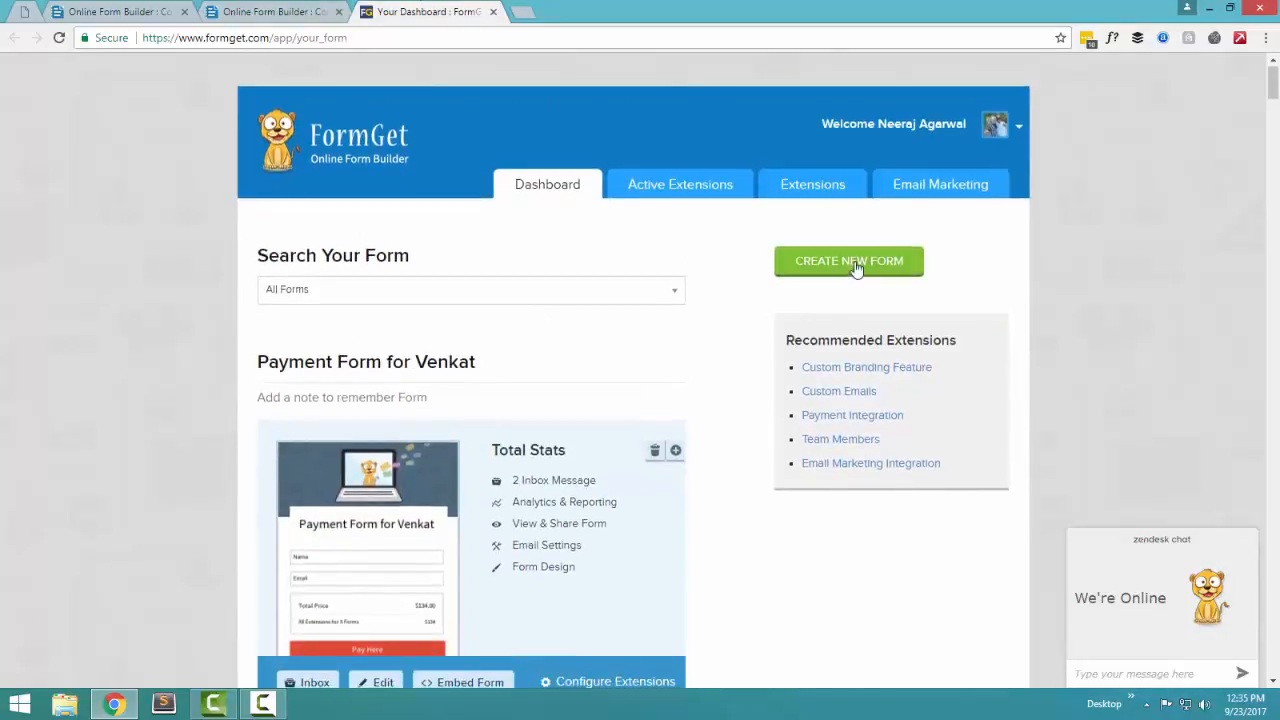
{"action": "left_click", "coordinate": [848, 260]}
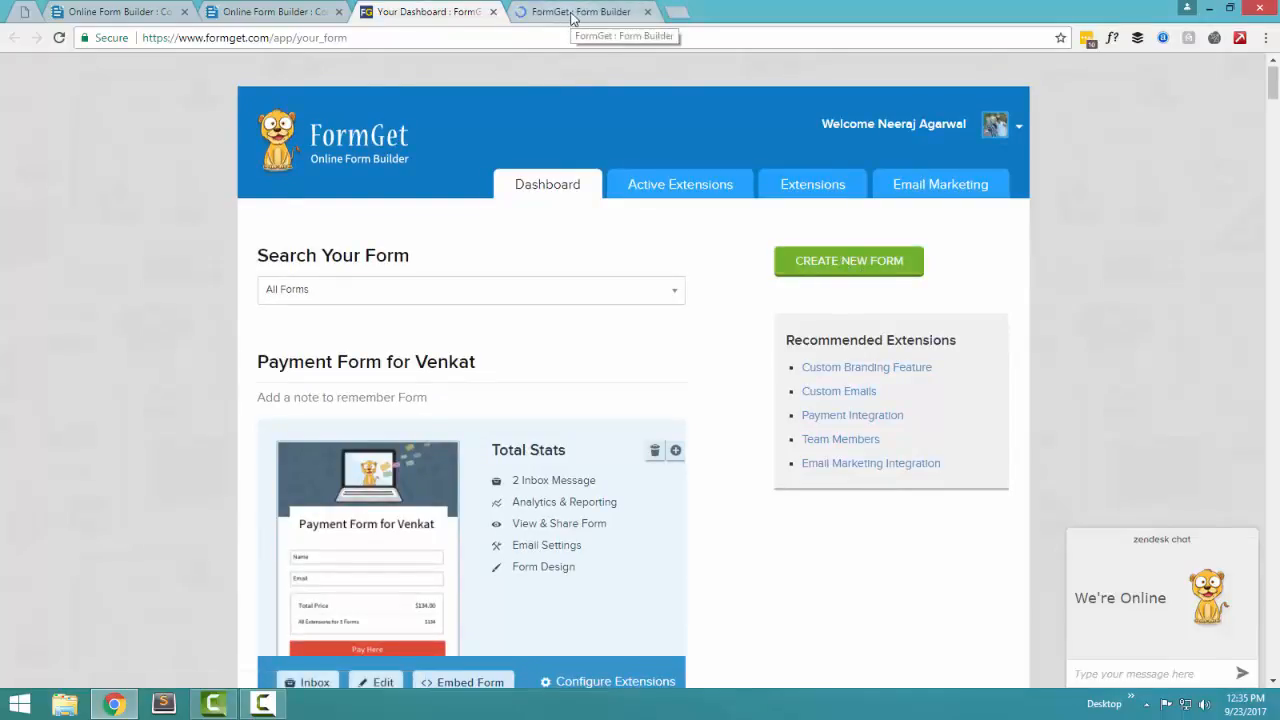
Title the new blank form 'Consultancy Payment'
{"action": "left_click", "coordinate": [848, 260]}
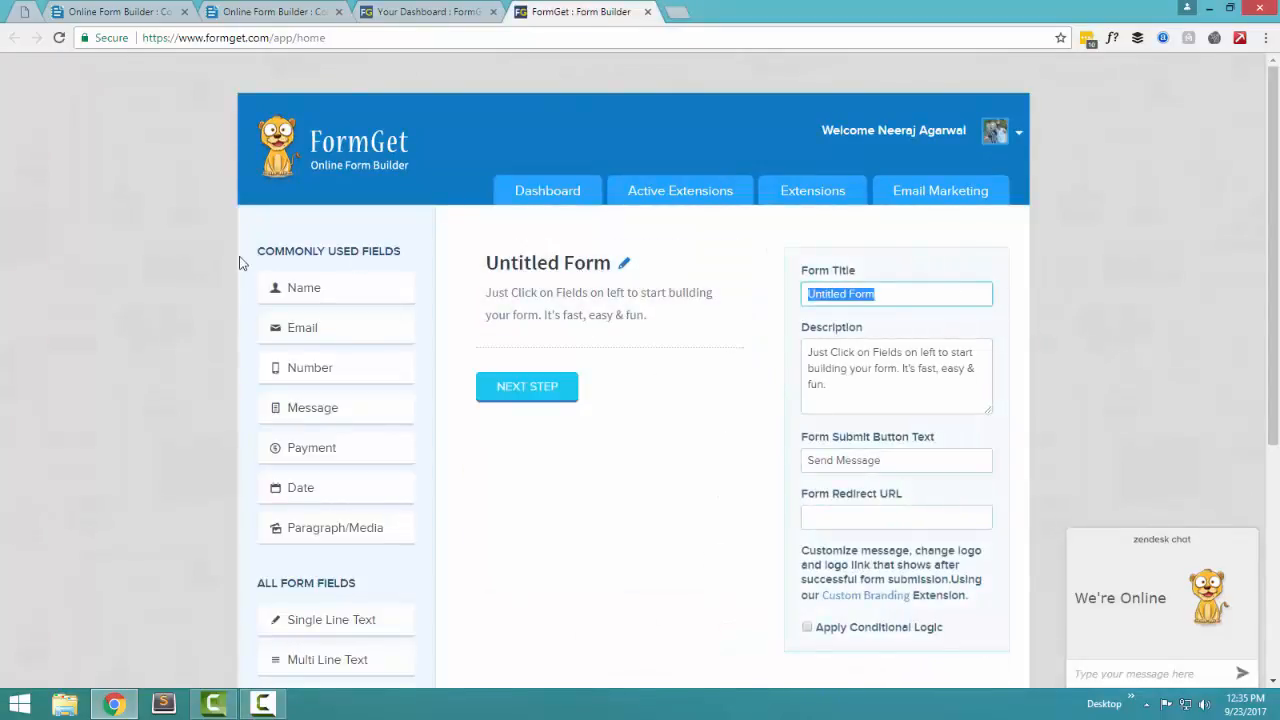
{"action": "type", "text": "Pay"}
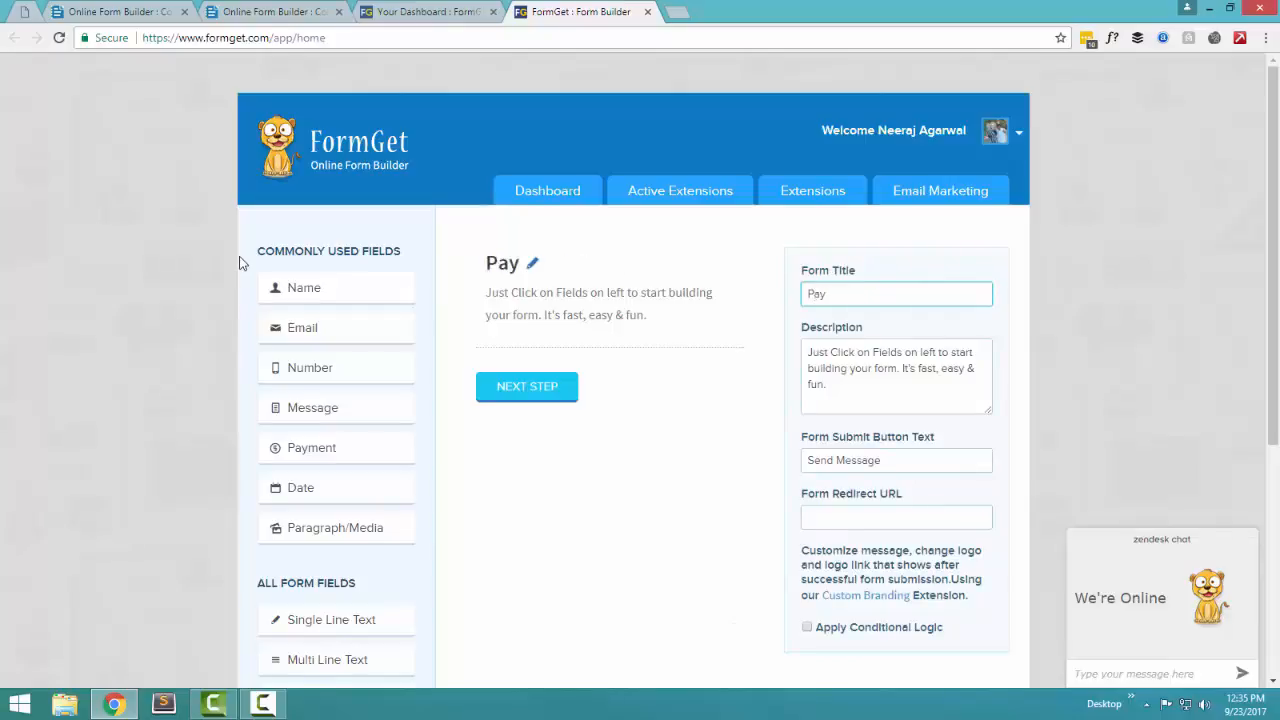
{"action": "type", "text": "Consult"}
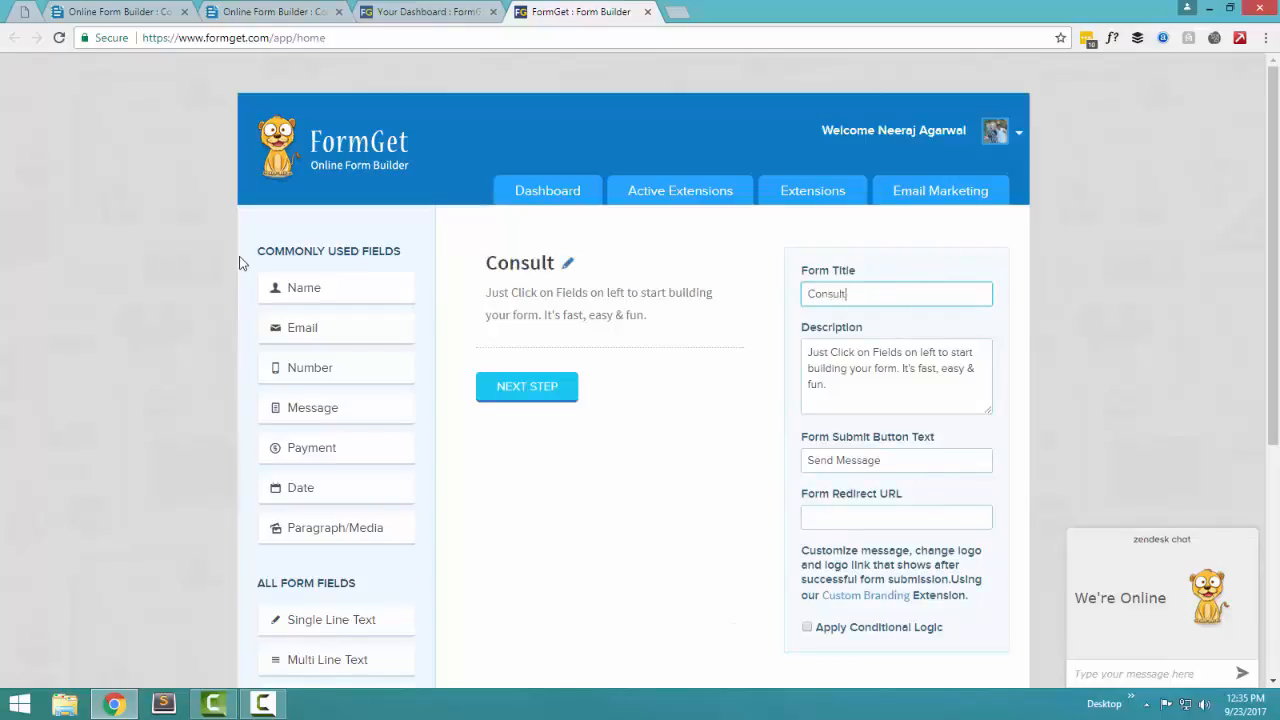
{"action": "type", "text": "Consultancy Payment"}
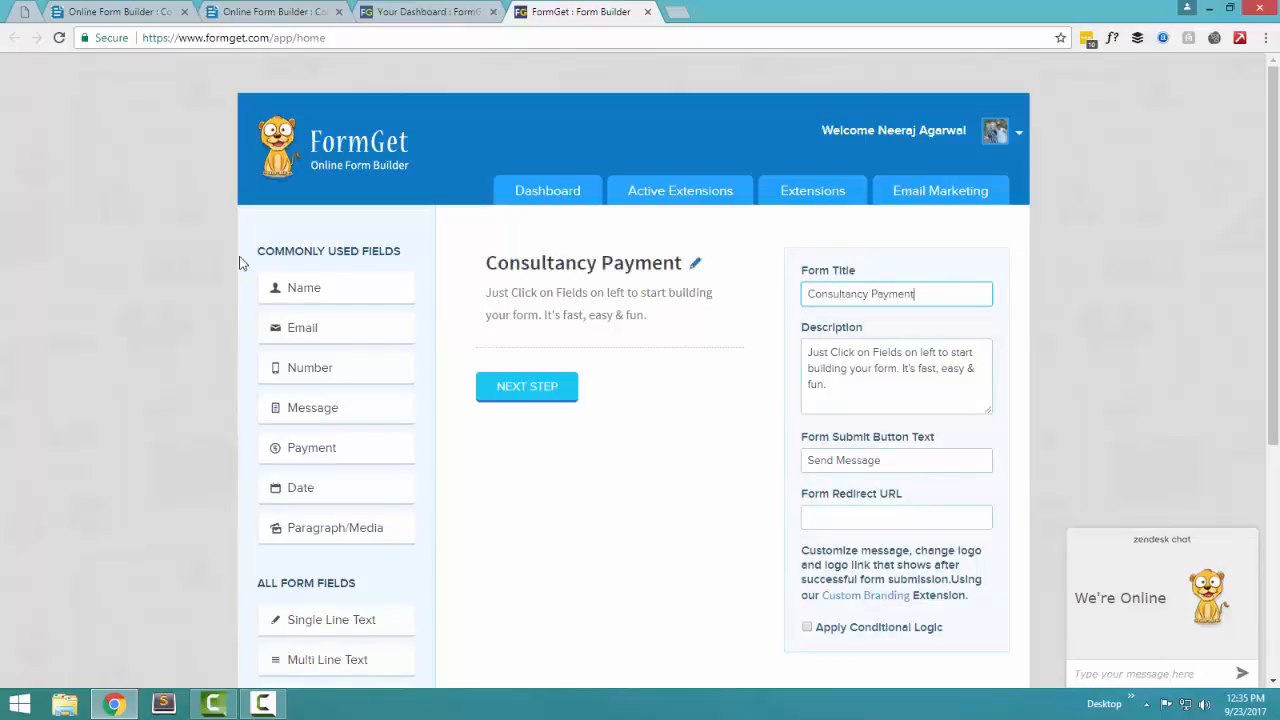
Describe the form as 'Consultancy payment for my services'
{"action": "left_click", "coordinate": [896, 376]}
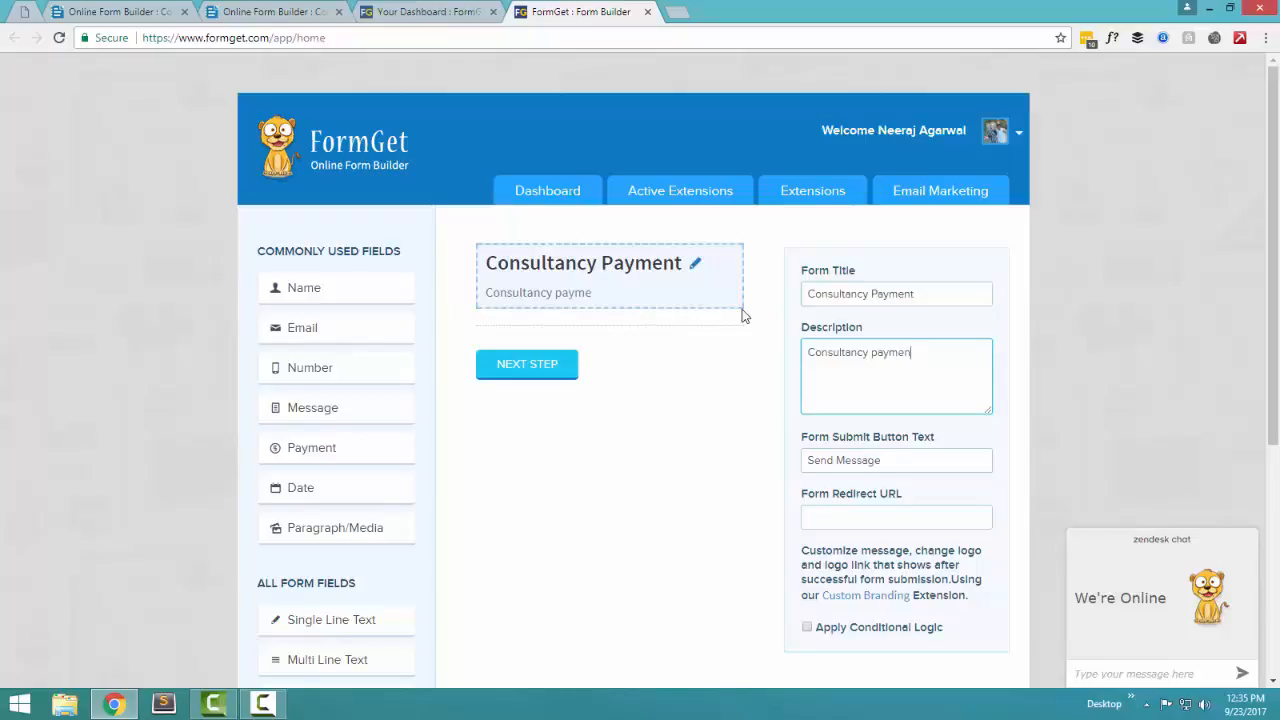
{"action": "type", "text": "for my s"}
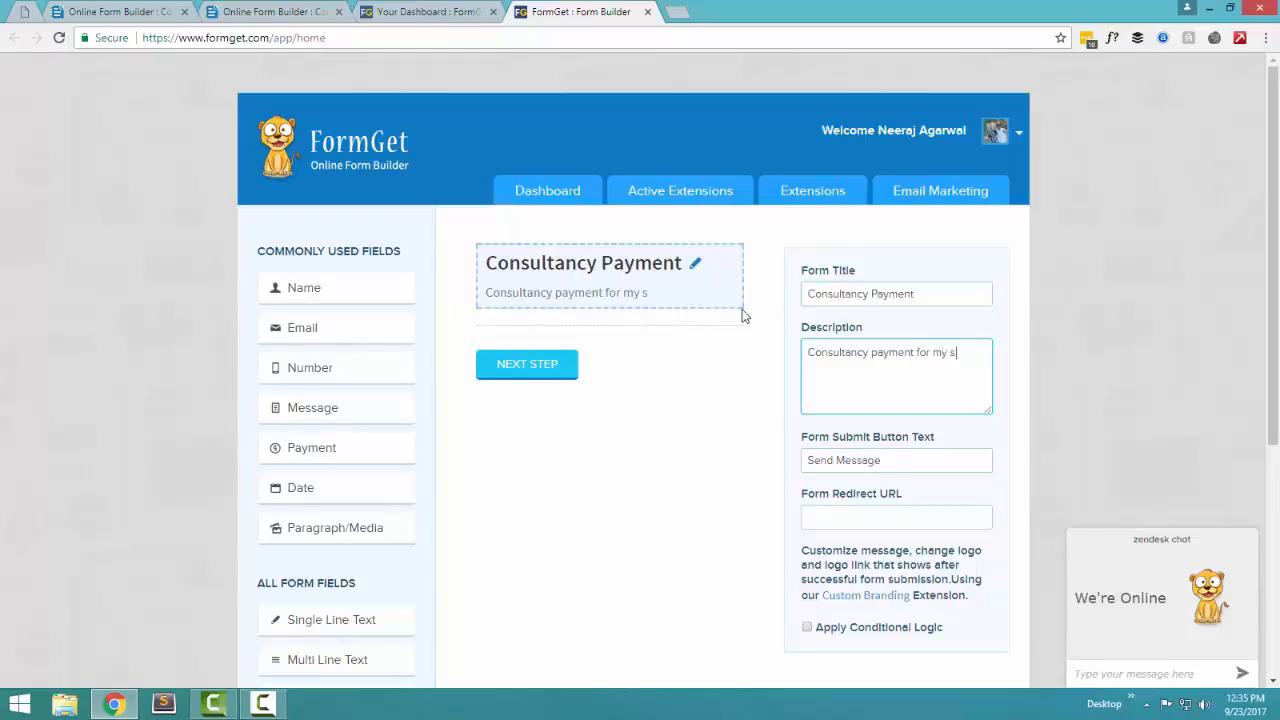
{"action": "type", "text": "ervices"}
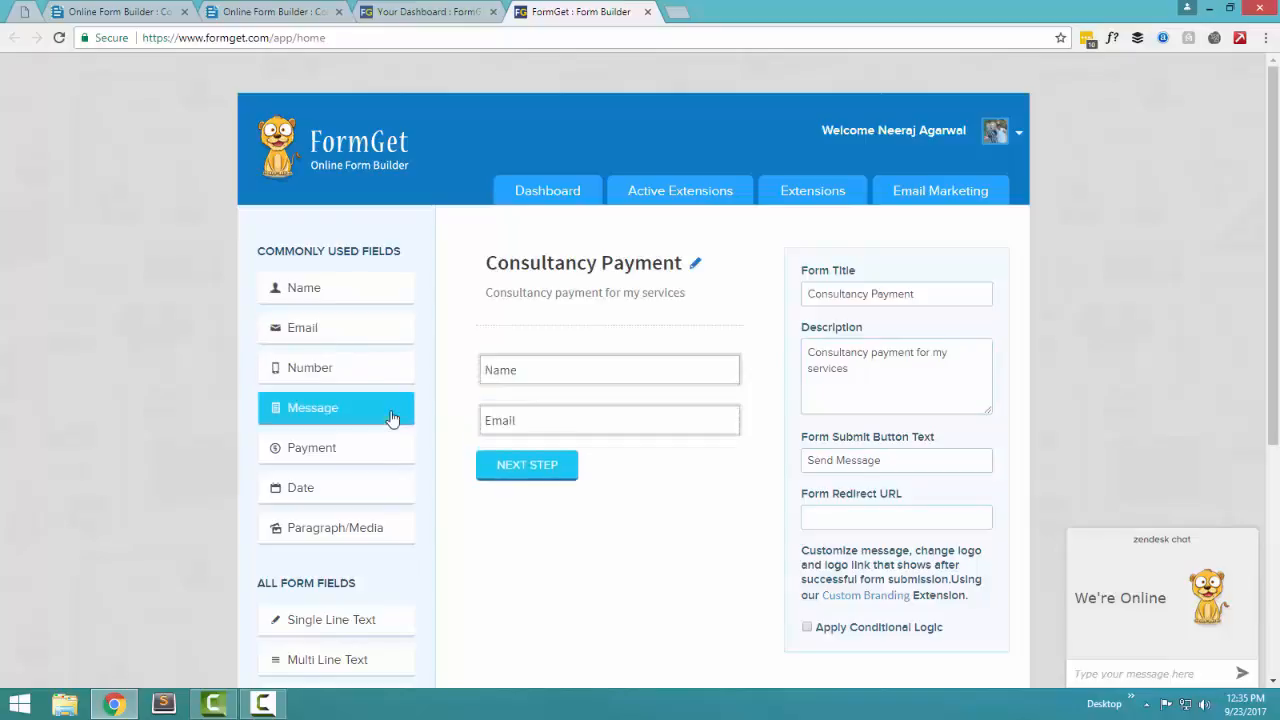
Add a Payment block with total price below Name and Email, then proceed to the next step
{"action": "left_click", "coordinate": [336, 448]}
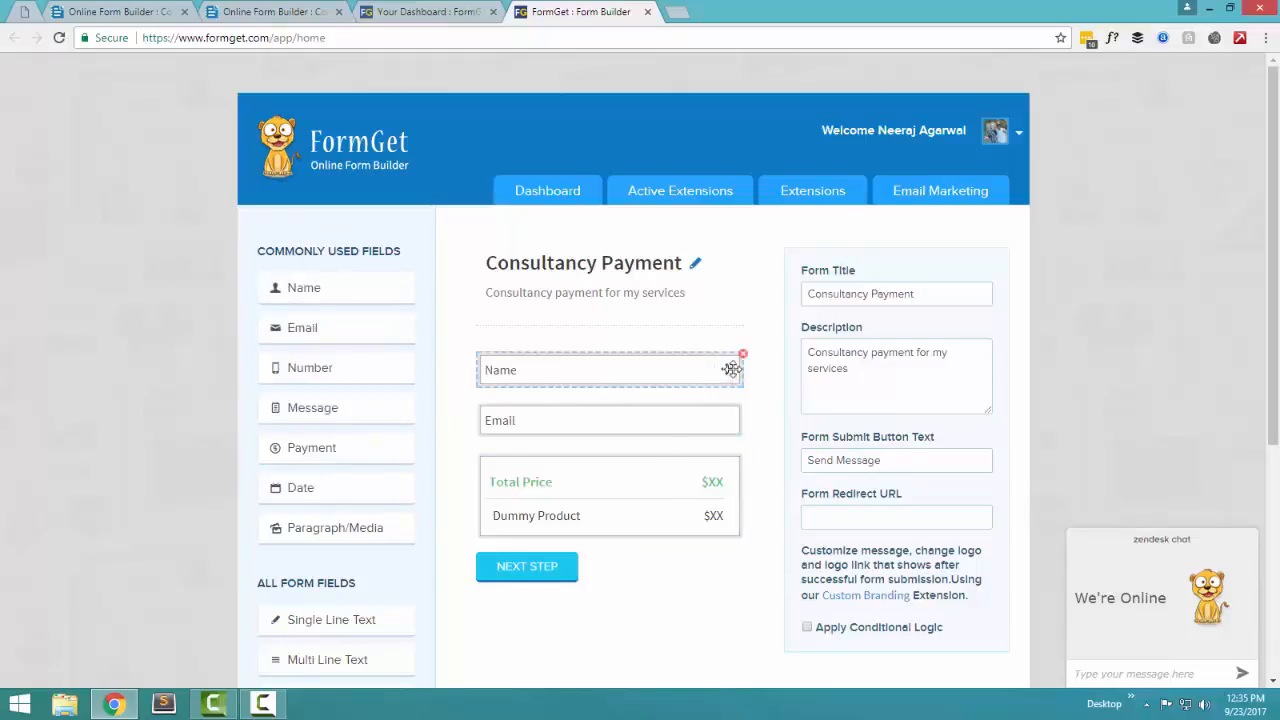
{"action": "left_click_drag", "start_coordinate": [608, 368], "coordinate": [608, 520]}
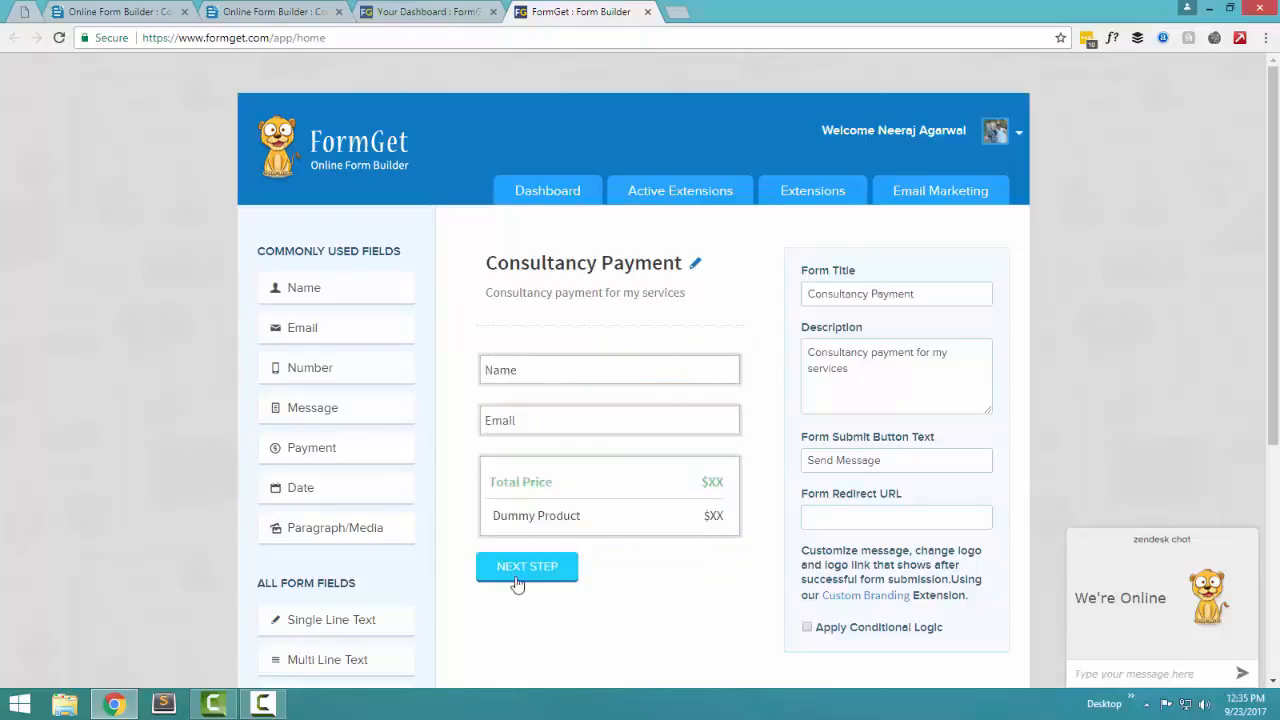
{"action": "left_click", "coordinate": [528, 566]}
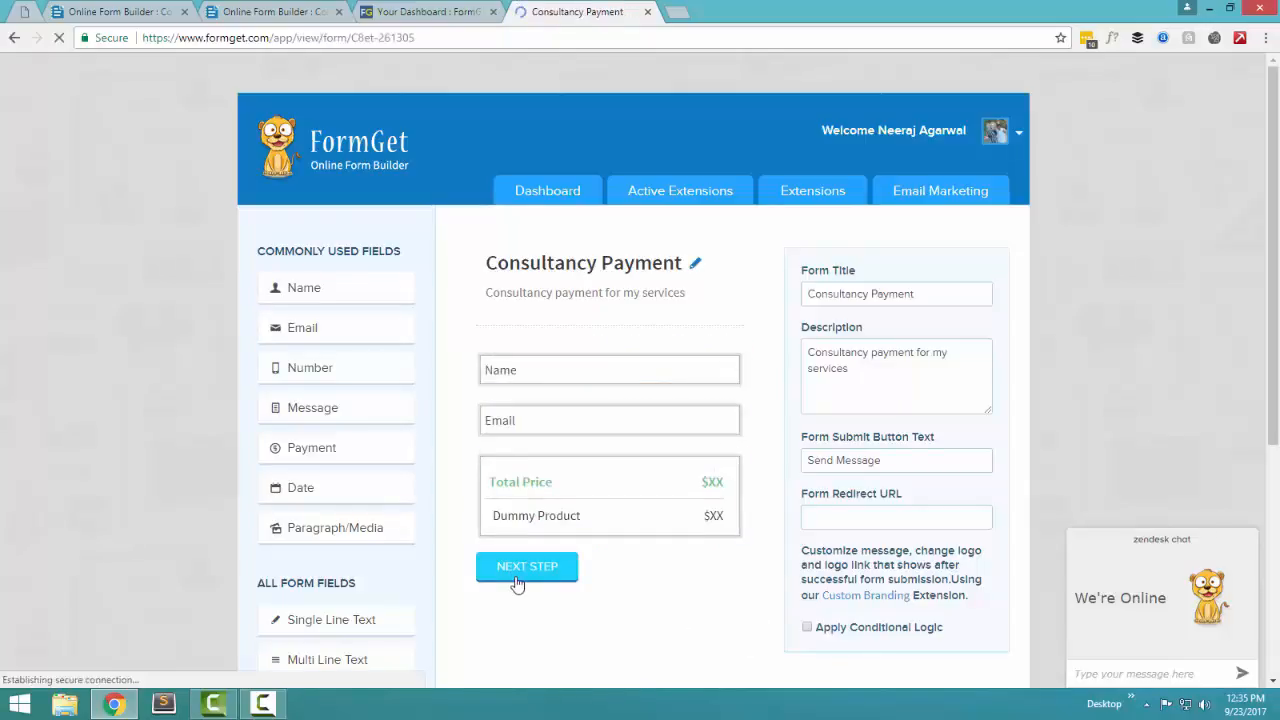
Try background images and apply the cherry-blossom background to the form
{"action": "left_click", "coordinate": [528, 566]}
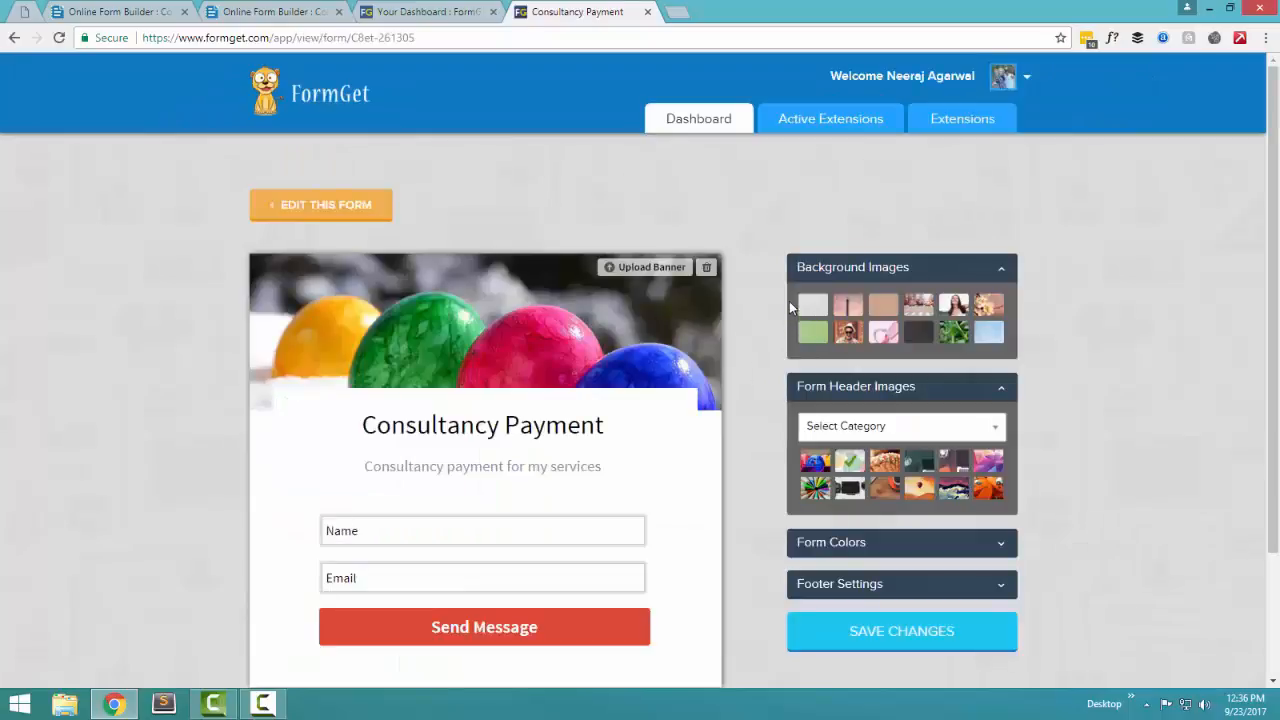
{"action": "mouse_move", "coordinate": [836, 370]}
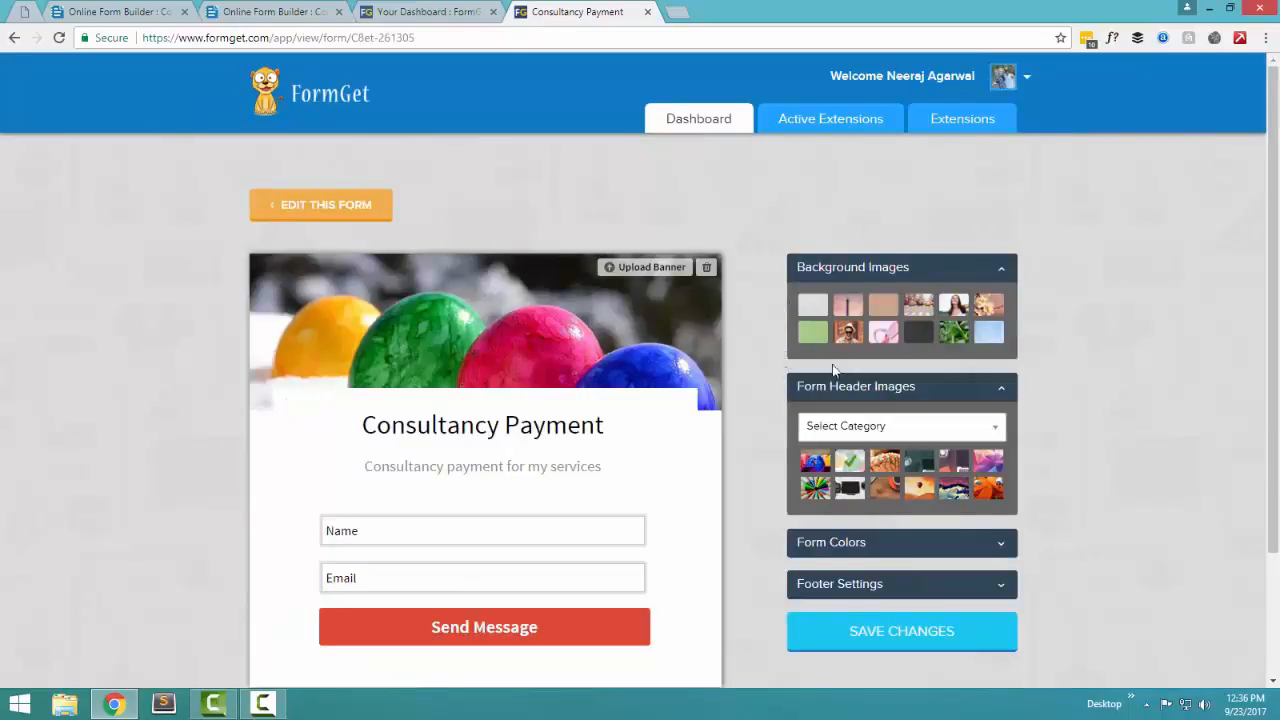
{"action": "left_click", "coordinate": [812, 332]}
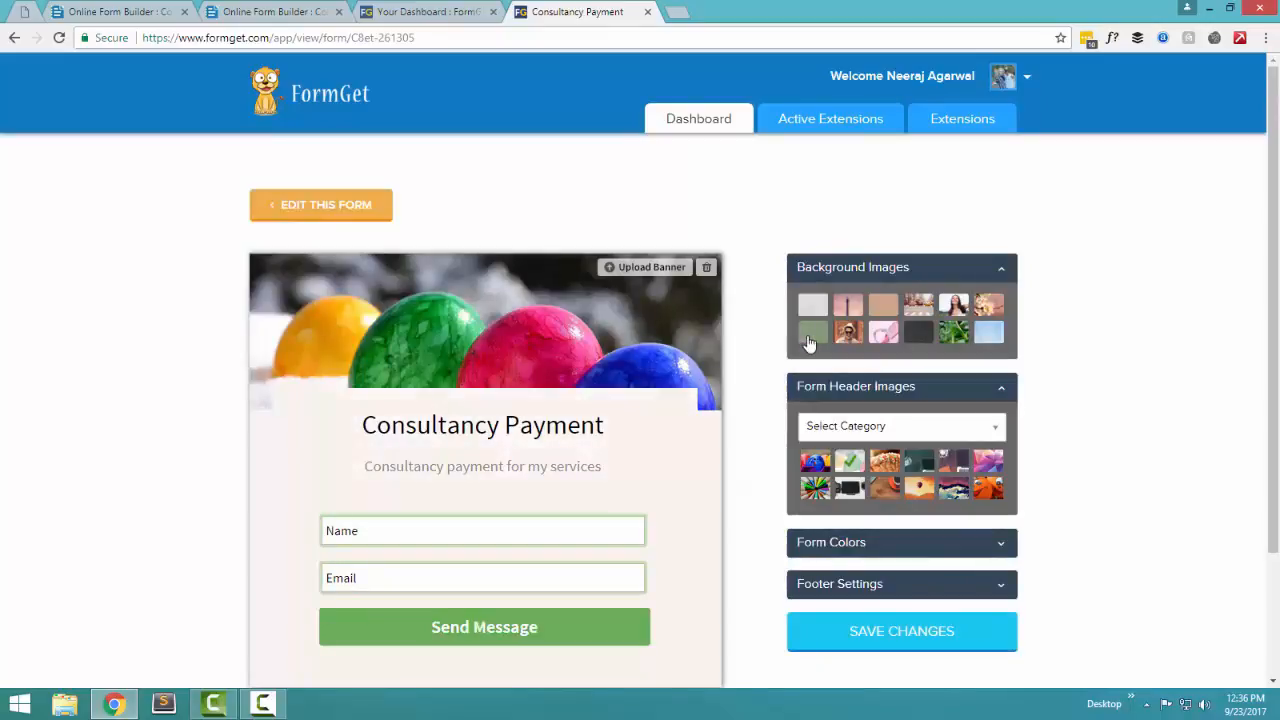
{"action": "left_click", "coordinate": [812, 332]}
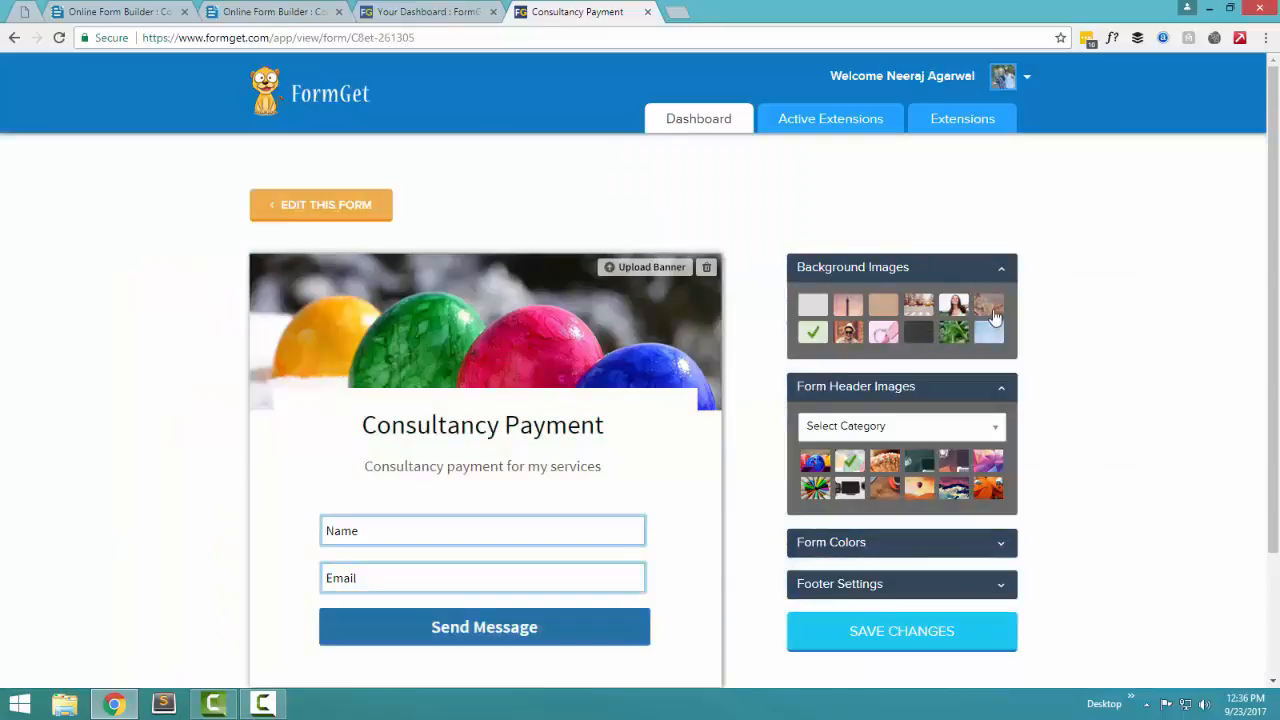
{"action": "left_click", "coordinate": [988, 304]}
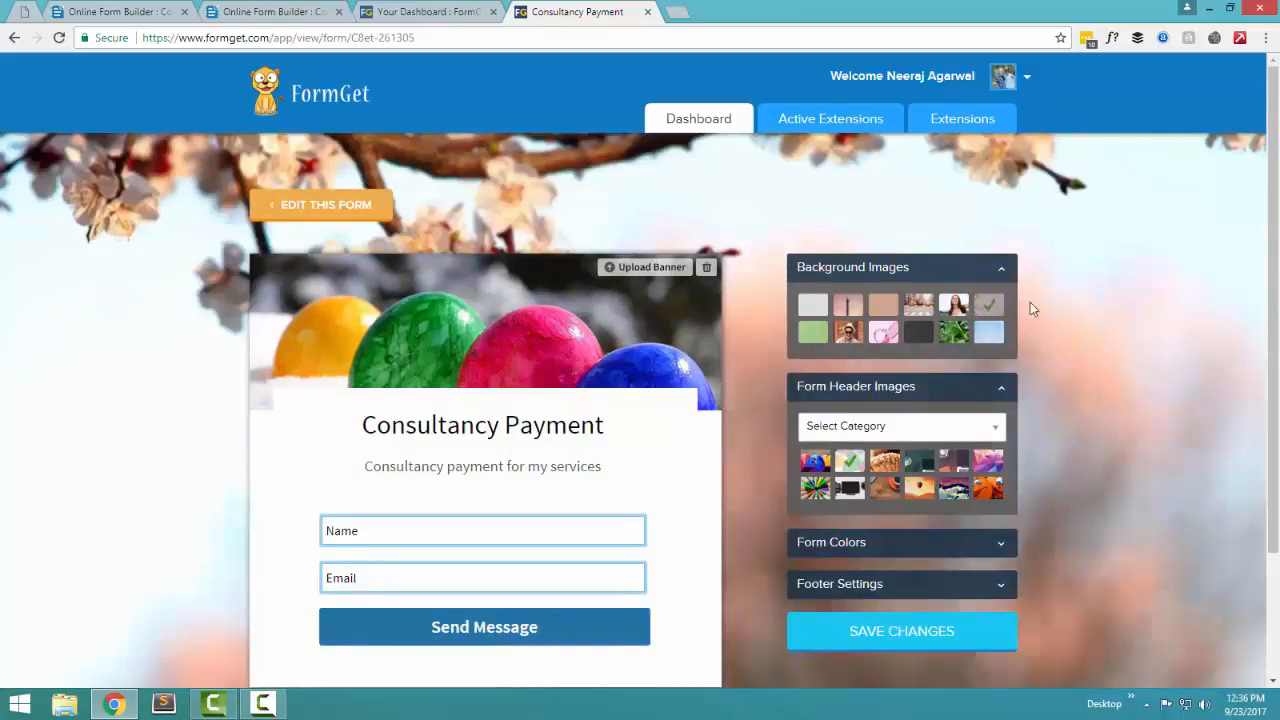
Choose the sunglasses portrait from the Fashion header images and browse the font list
{"action": "left_click", "coordinate": [900, 426]}
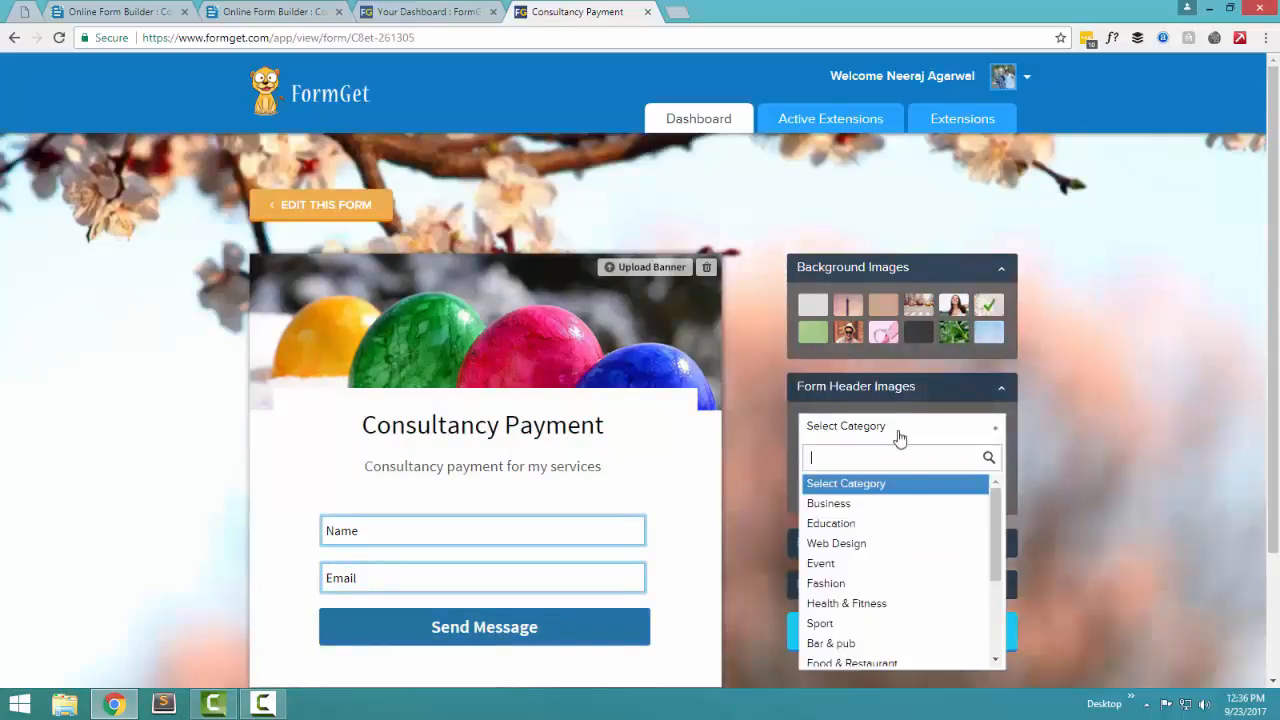
{"action": "left_click", "coordinate": [824, 584]}
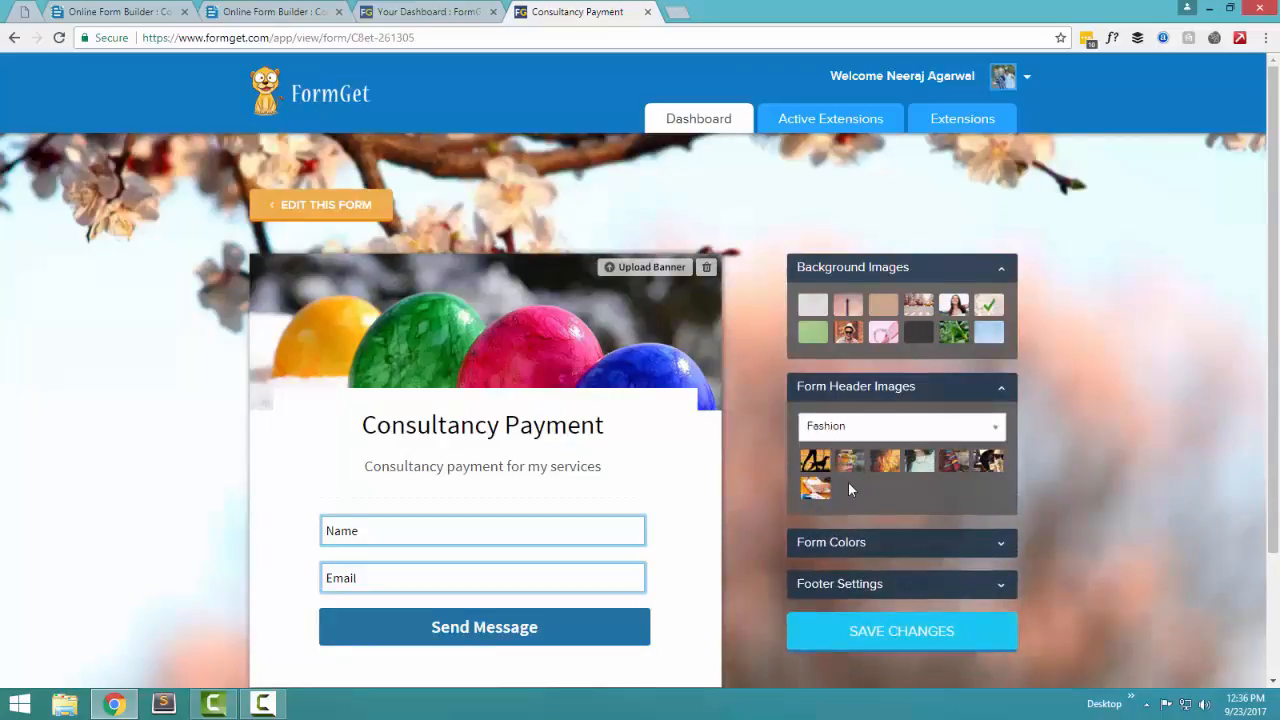
{"action": "left_click", "coordinate": [850, 460]}
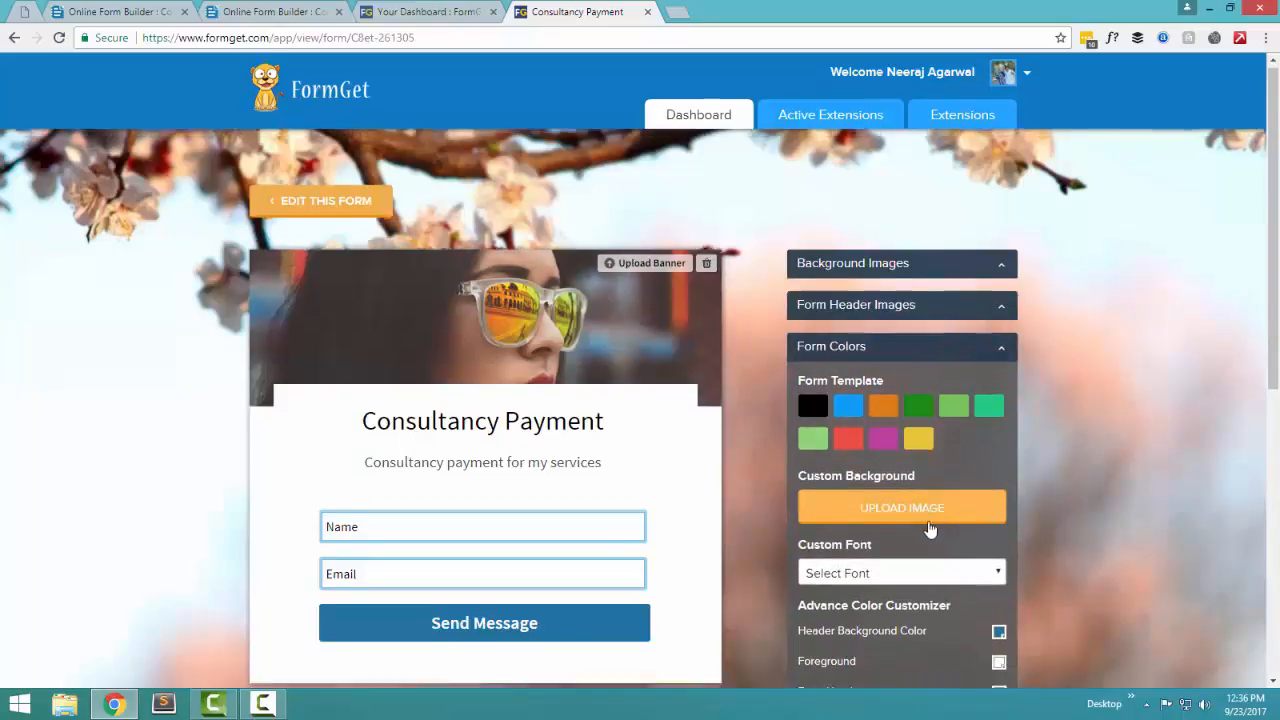
{"action": "left_click", "coordinate": [898, 572]}
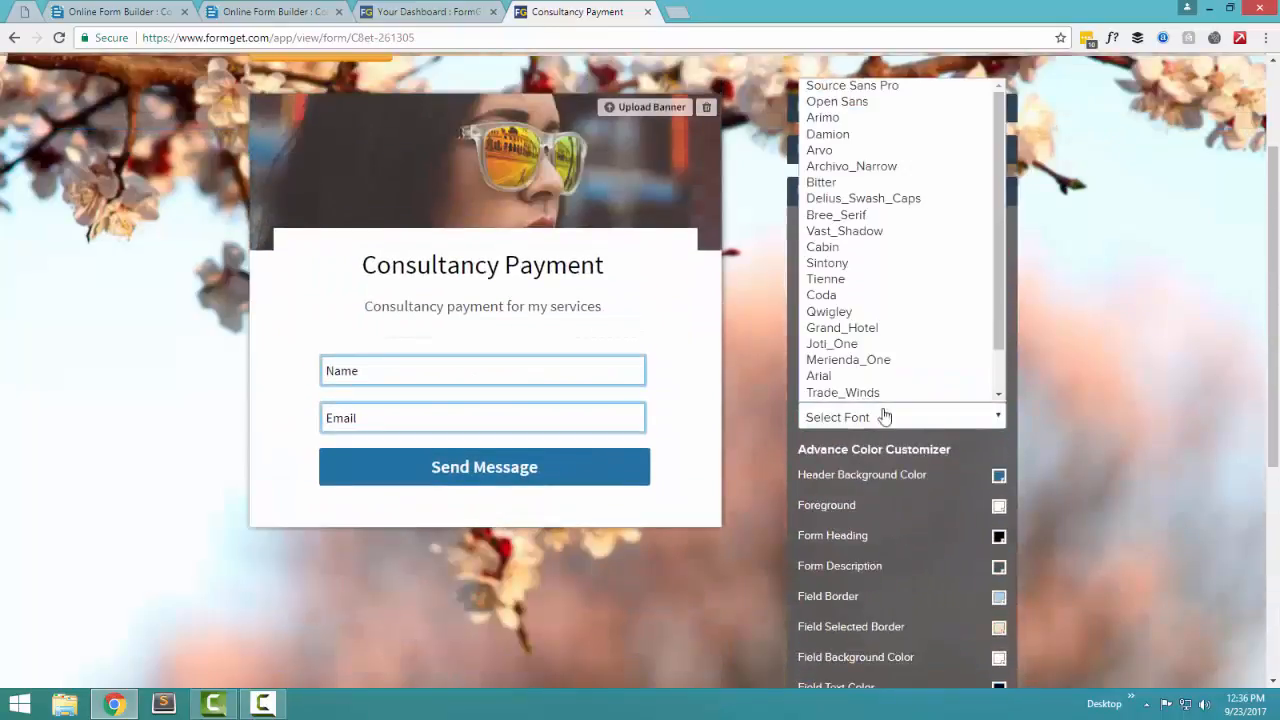
{"action": "scroll", "scroll_direction": "down", "scroll_amount": 3}
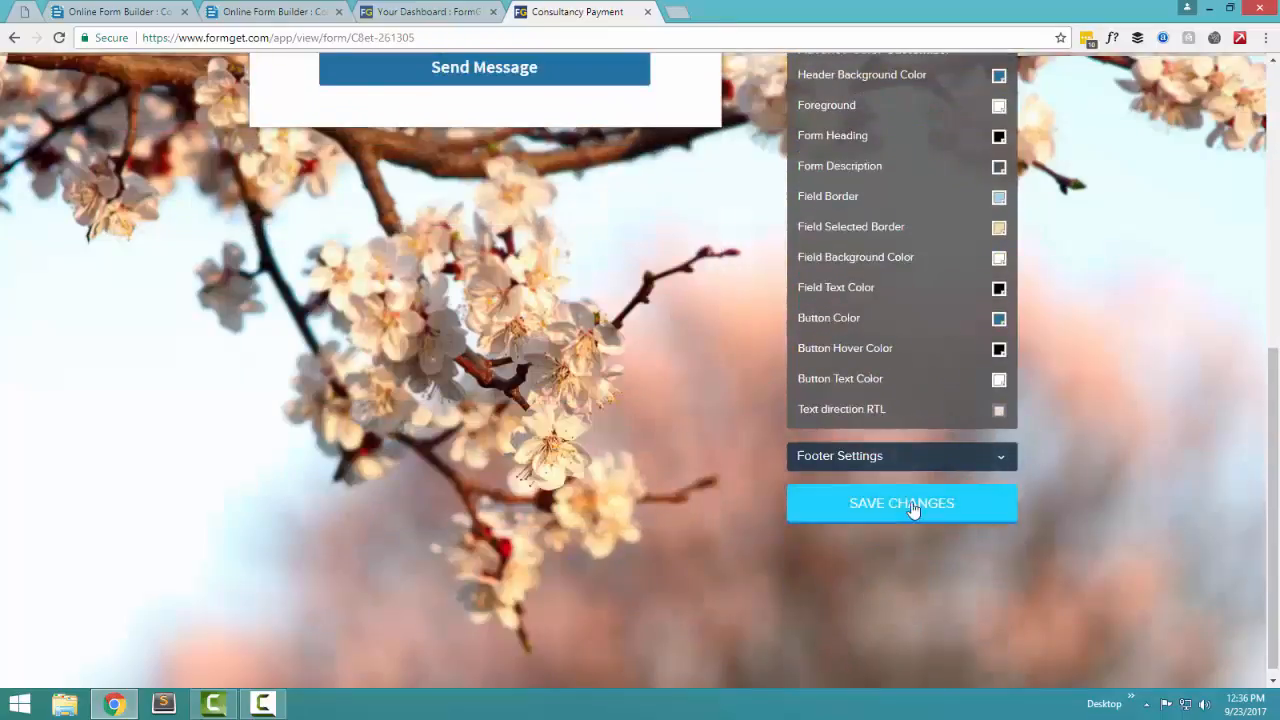
{"action": "mouse_move", "coordinate": [572, 470]}
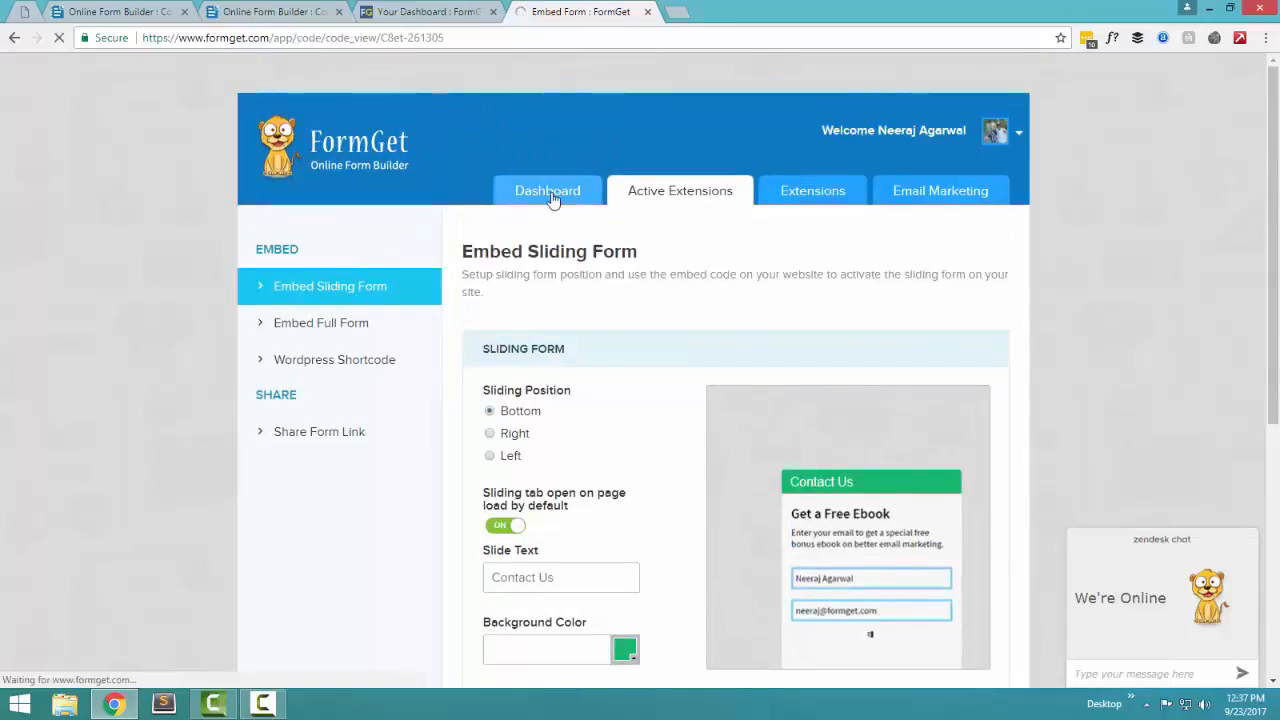
View the live shared Consultancy Payment form, then return to the dashboard listing it
{"action": "left_click", "coordinate": [548, 190]}
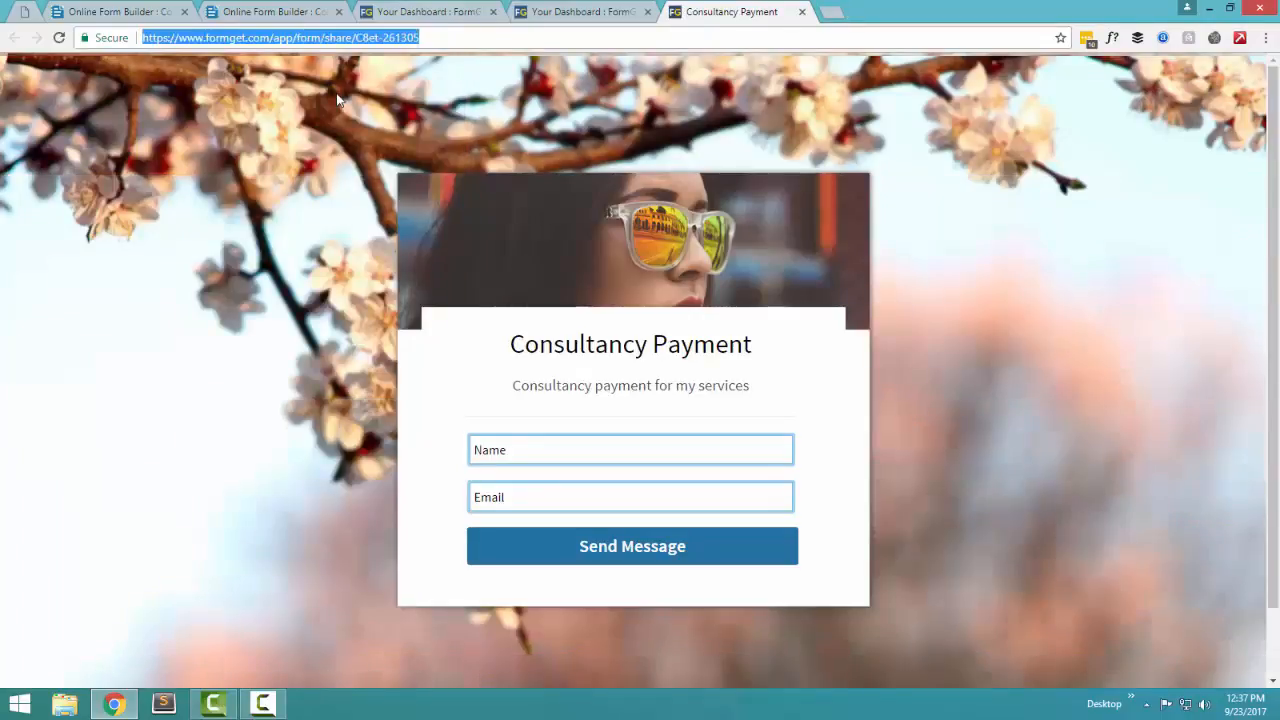
{"action": "left_click", "coordinate": [580, 12]}
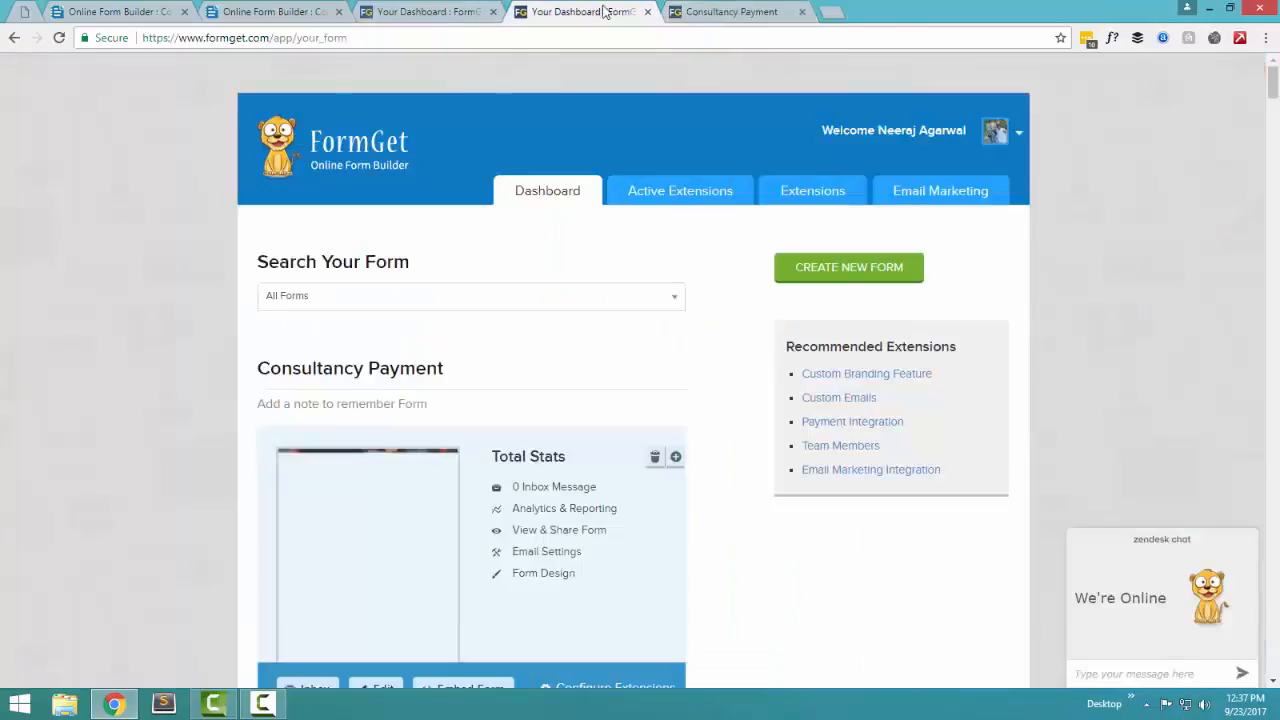
{"action": "scroll", "scroll_direction": "down", "scroll_amount": 3}
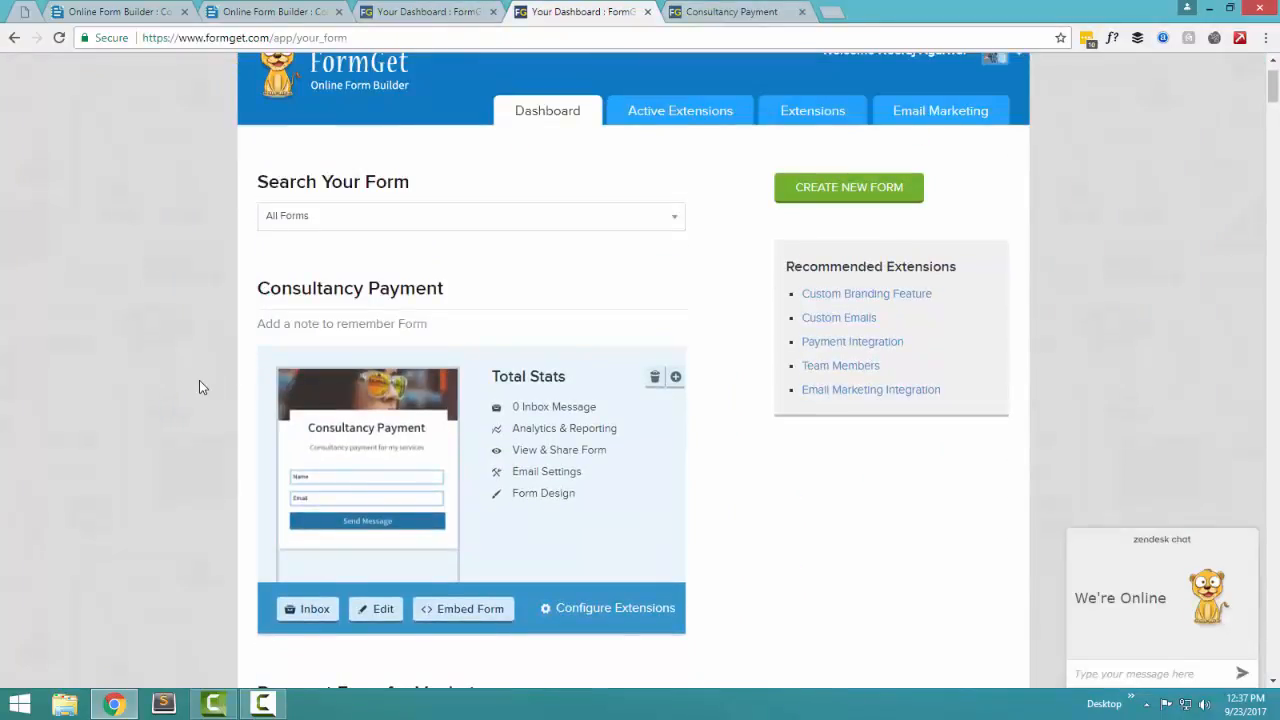
{"action": "scroll", "scroll_direction": "down", "scroll_amount": 3}
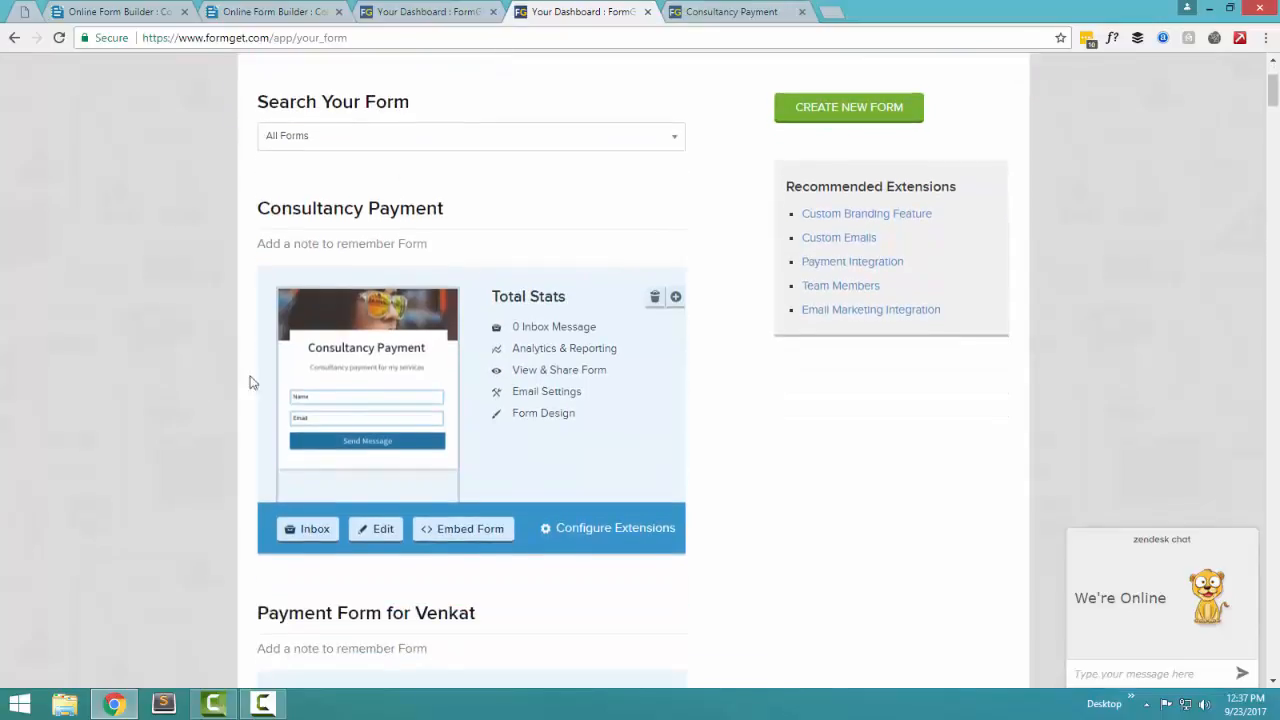
{"action": "mouse_move", "coordinate": [616, 536]}
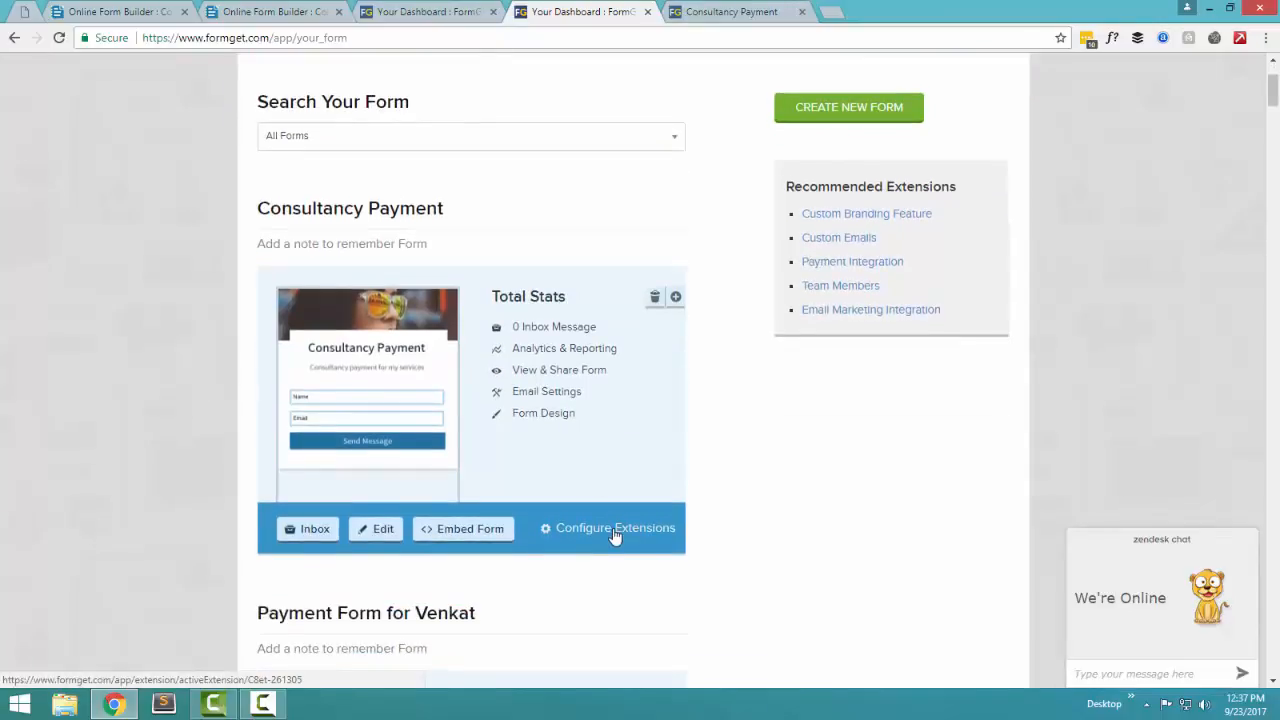
{"action": "scroll", "scroll_direction": "down", "scroll_amount": 3}
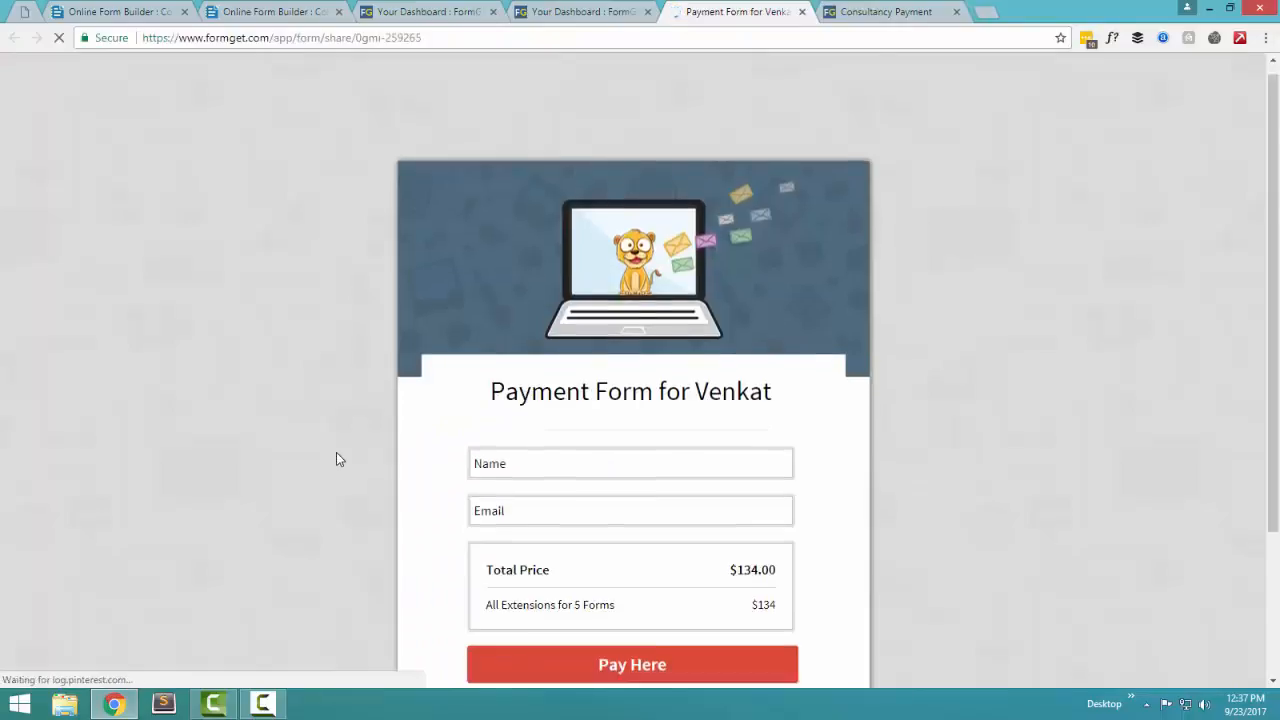
Enter a name and email on Payment Form for Venkat and submit via Pay Here
{"action": "scroll", "scroll_direction": "down", "scroll_amount": 3}
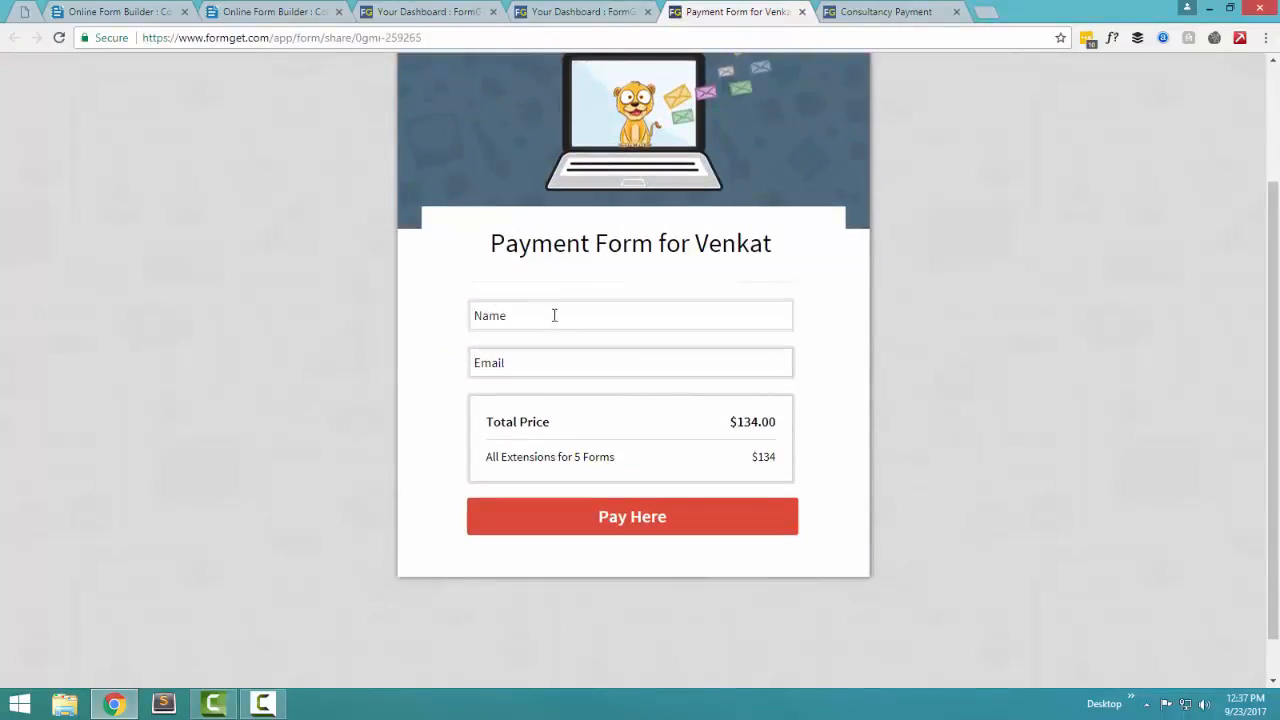
{"action": "type", "text": "neer"}
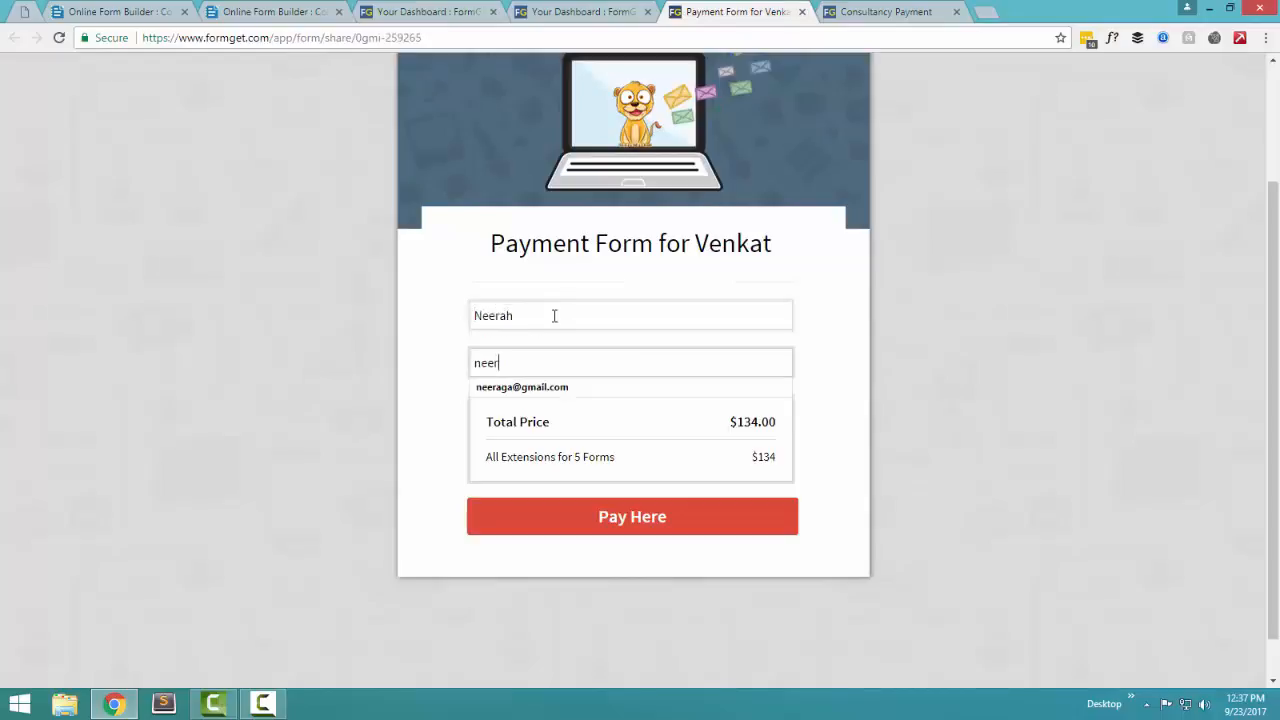
{"action": "left_click", "coordinate": [520, 388]}
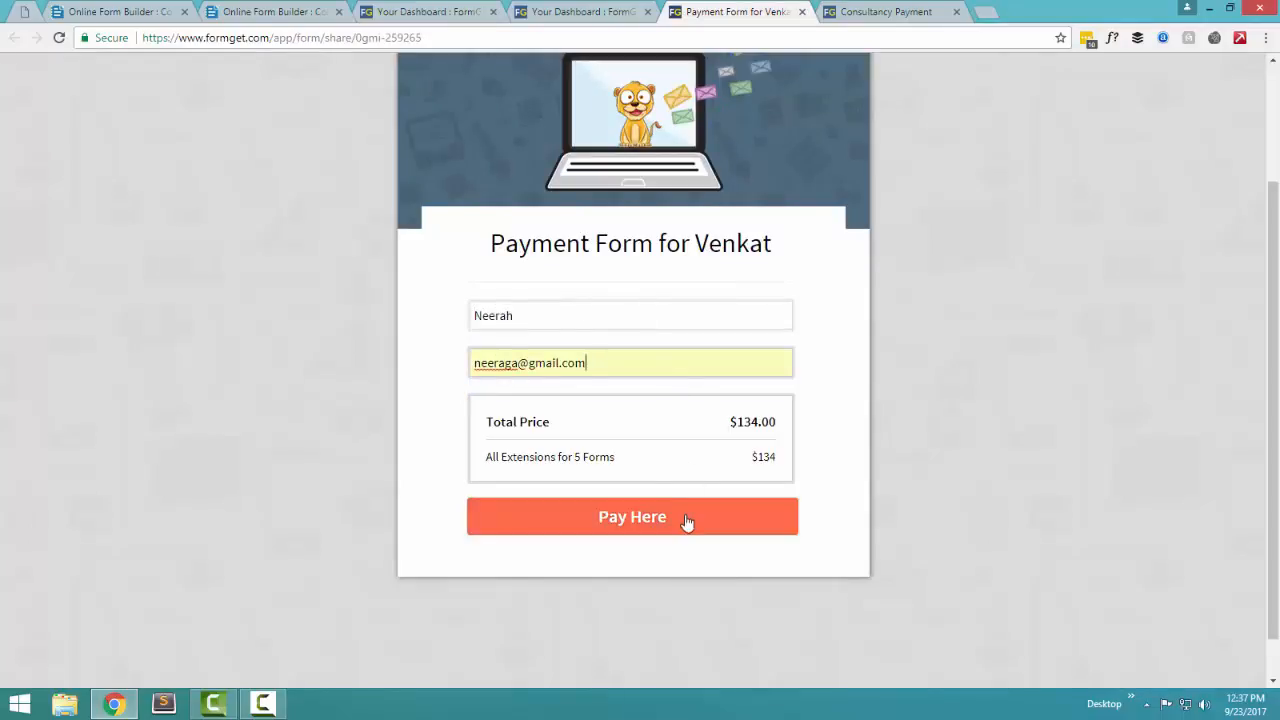
{"action": "left_click", "coordinate": [632, 516]}
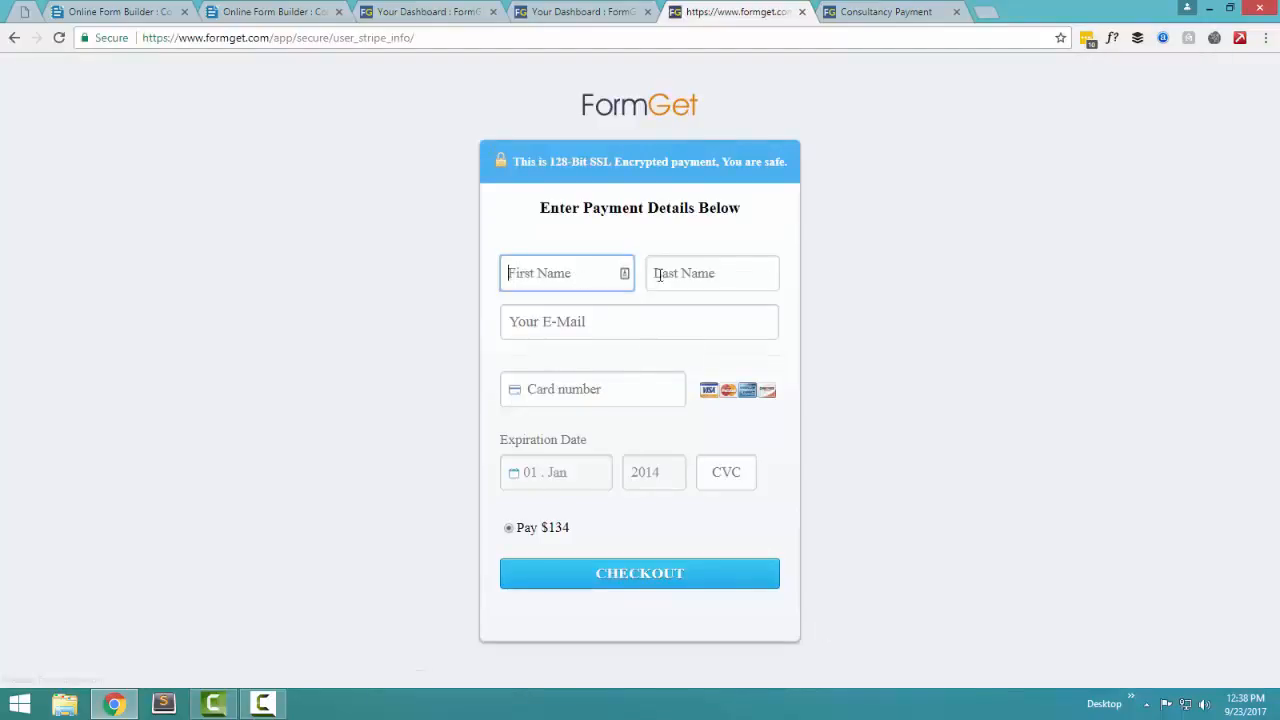
Start the cardholder details on the secure $134 checkout page, then leave it
{"action": "left_click", "coordinate": [592, 388]}
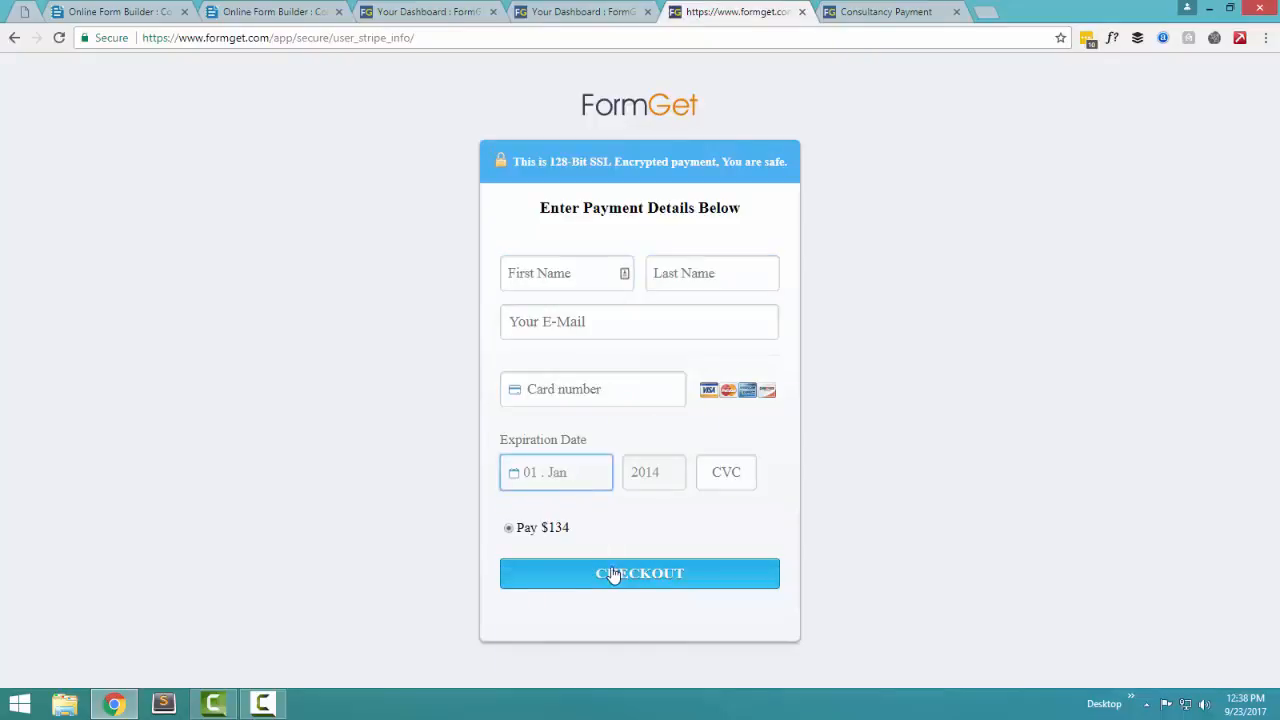
{"action": "left_click", "coordinate": [580, 12]}
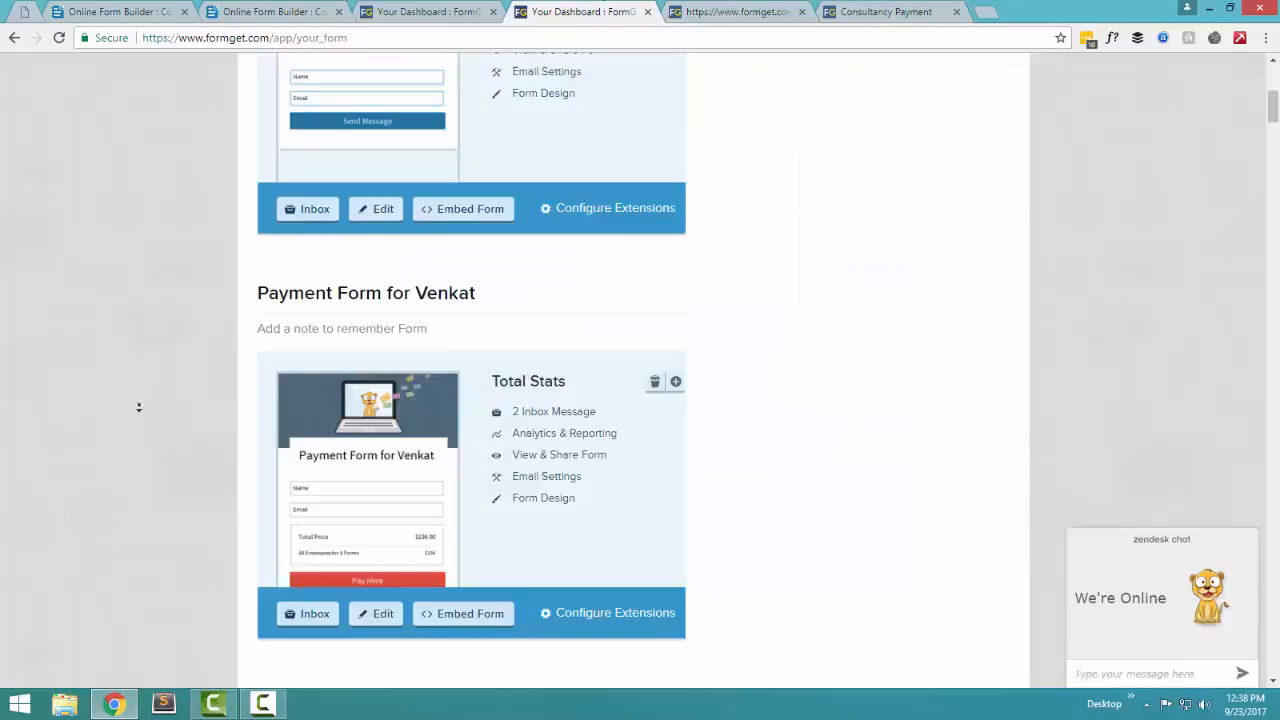
Scroll the dashboard past MailGet and RL Trucking forms down to Apply for Freelance Work
{"action": "scroll", "scroll_direction": "down", "scroll_amount": 3}
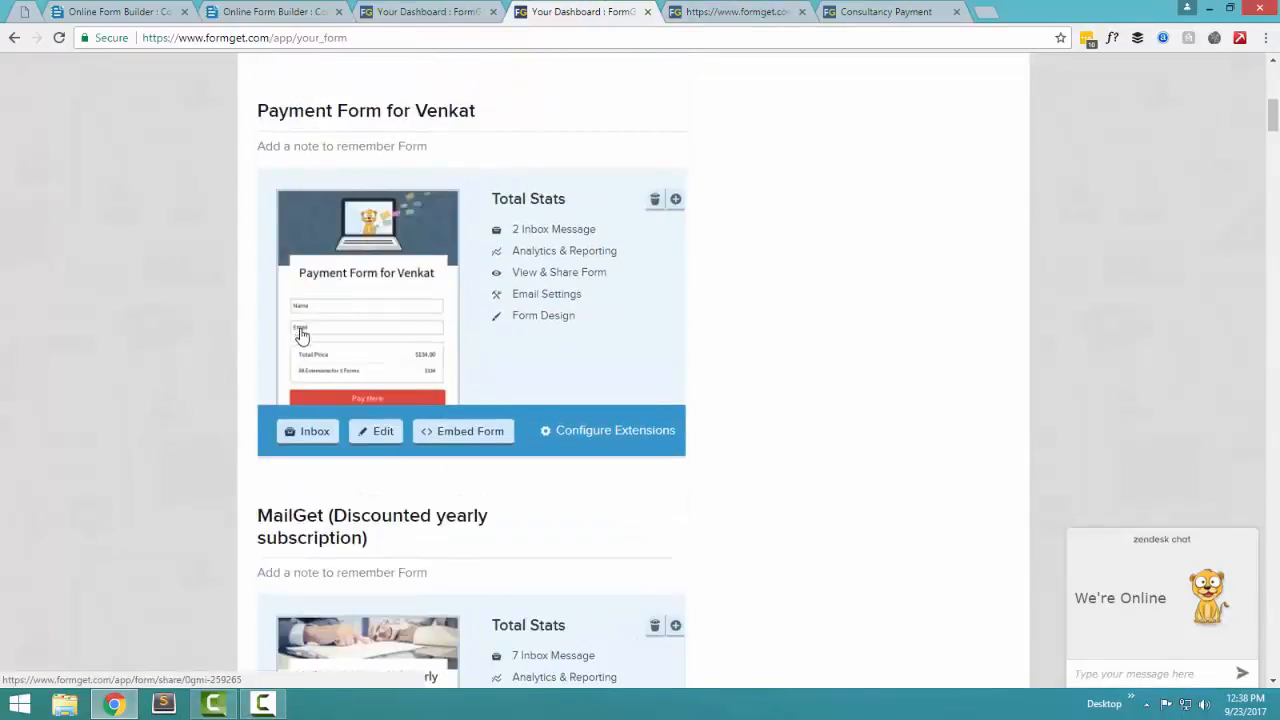
{"action": "scroll", "scroll_direction": "down", "scroll_amount": 3}
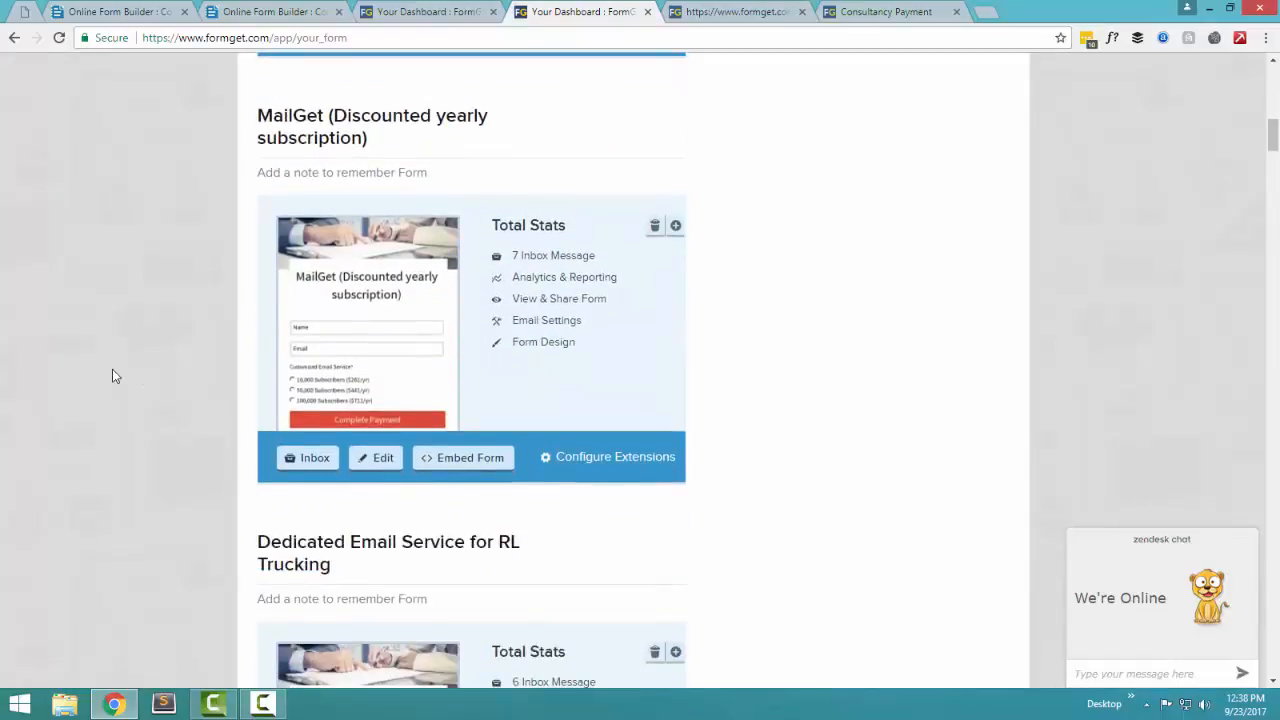
{"action": "mouse_move", "coordinate": [262, 380]}
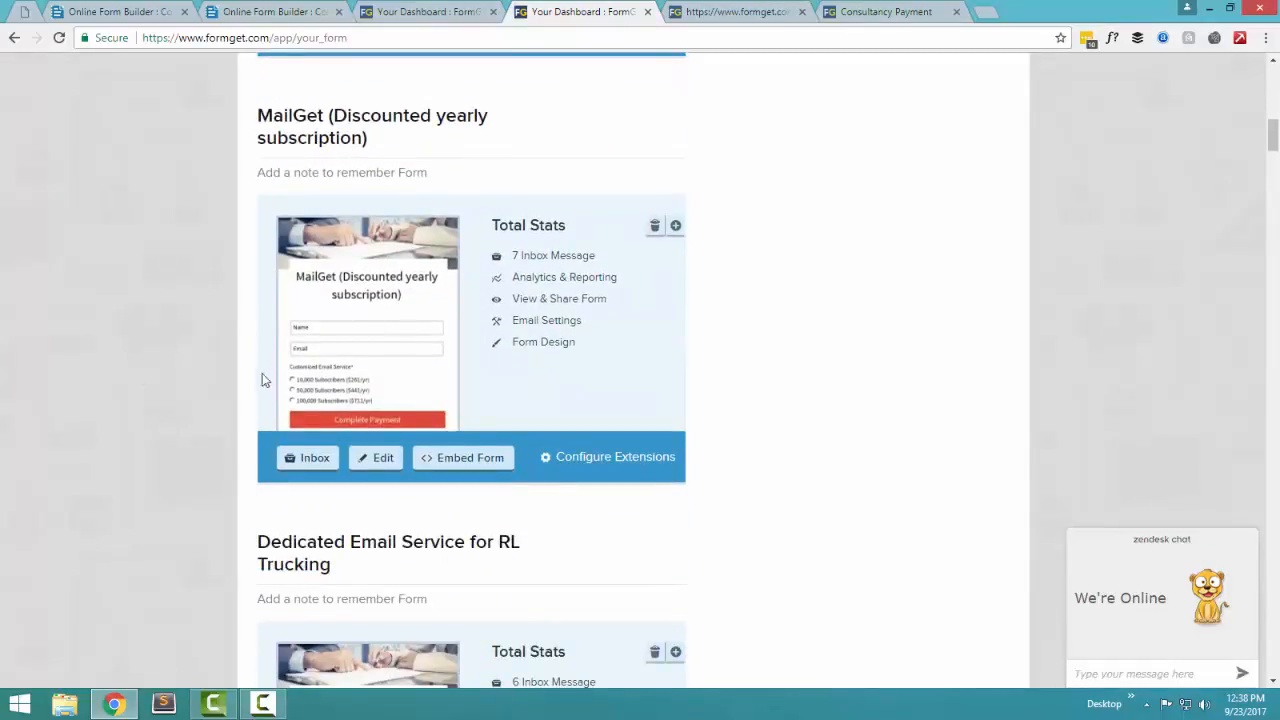
{"action": "mouse_move", "coordinate": [196, 368]}
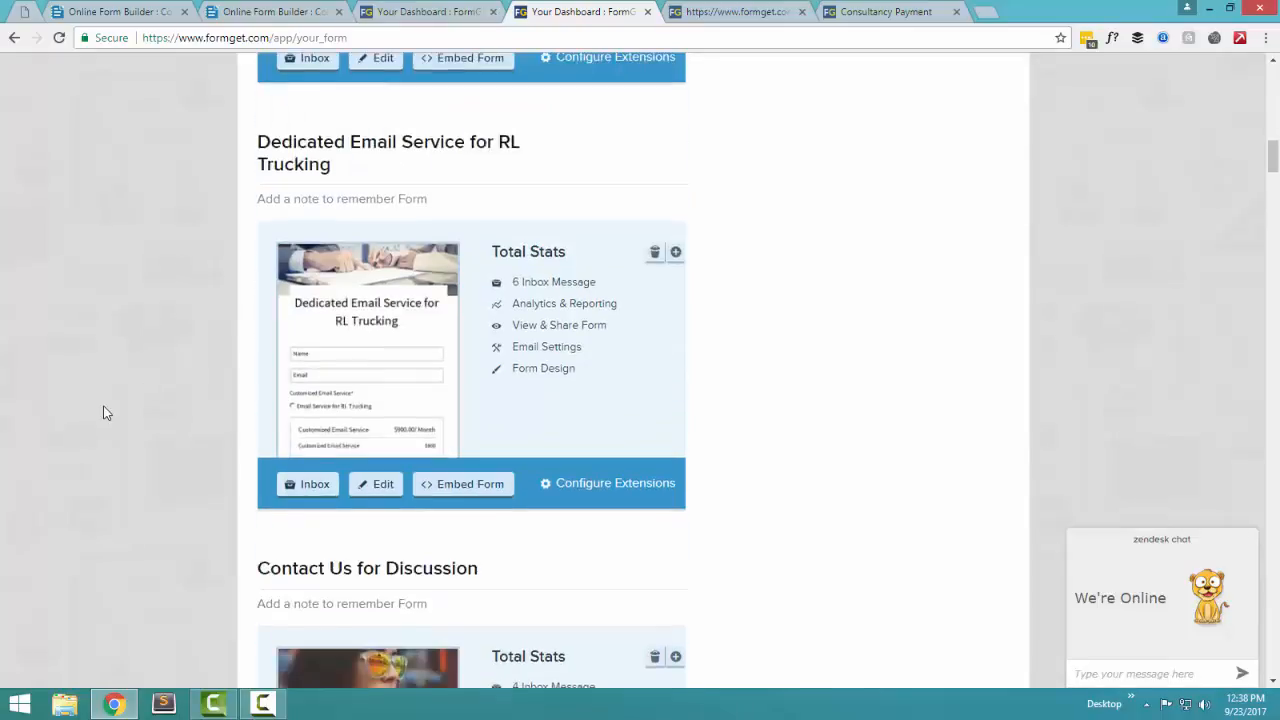
{"action": "scroll", "scroll_direction": "down", "scroll_amount": 3}
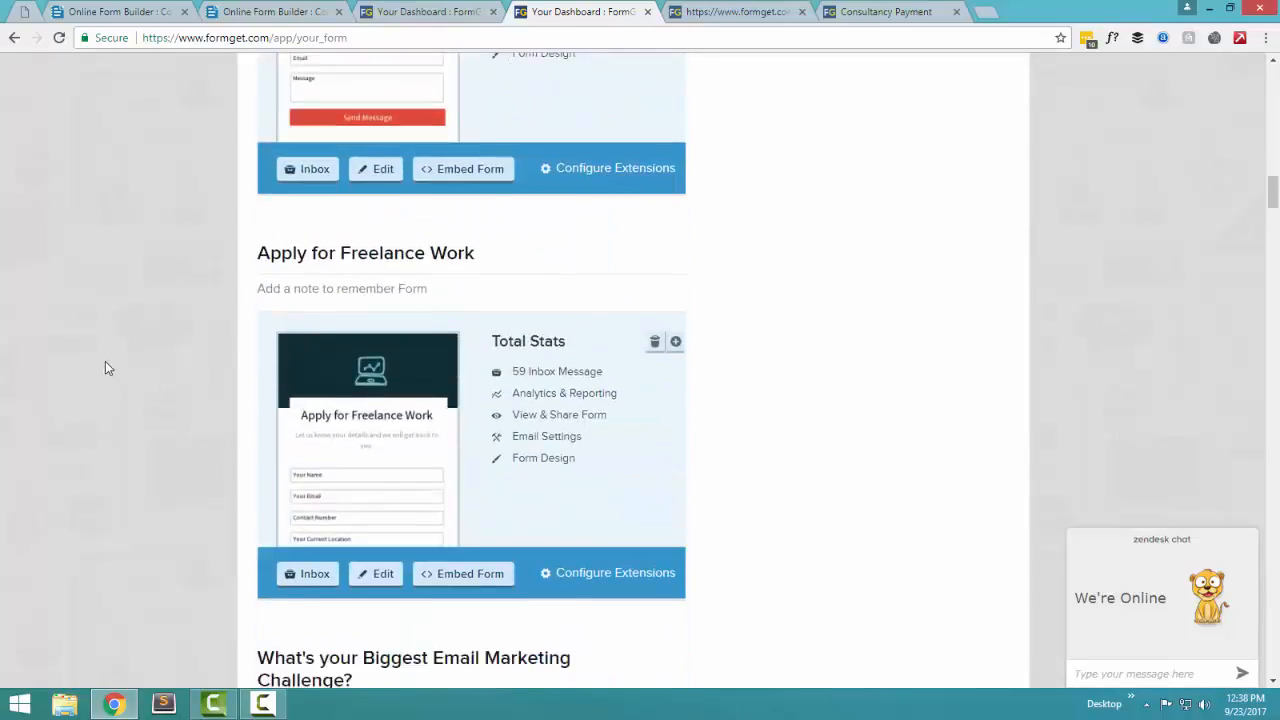
{"action": "mouse_move", "coordinate": [312, 402]}
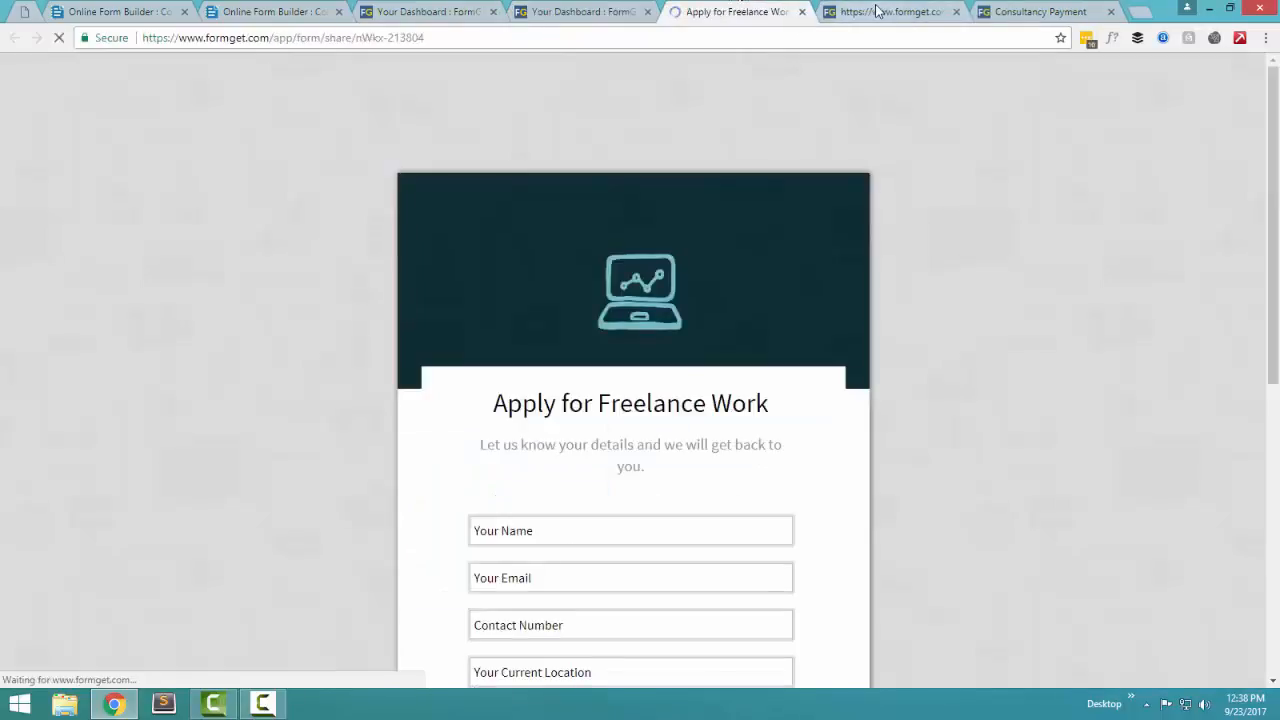
Scroll through the Apply for Freelance Work form's expertise and office-visit questions, then return to the dashboard
{"action": "scroll", "scroll_direction": "down", "scroll_amount": 3}
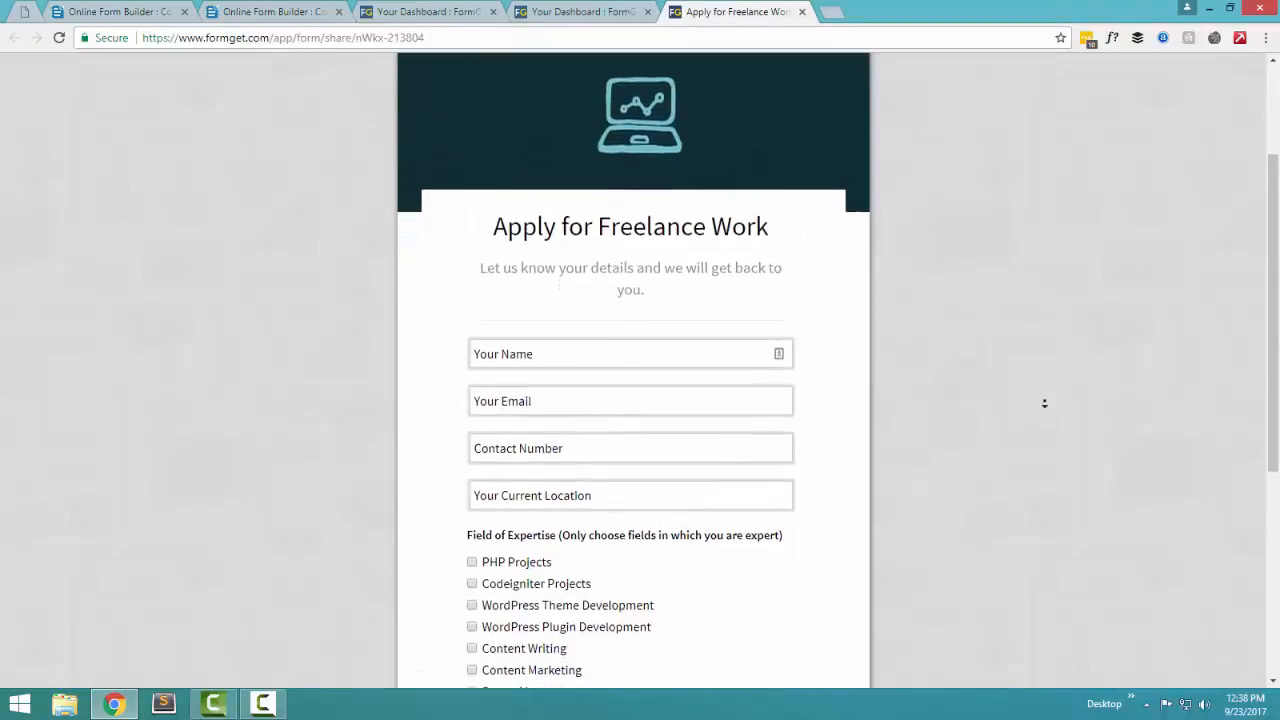
{"action": "scroll", "scroll_direction": "down", "scroll_amount": 3}
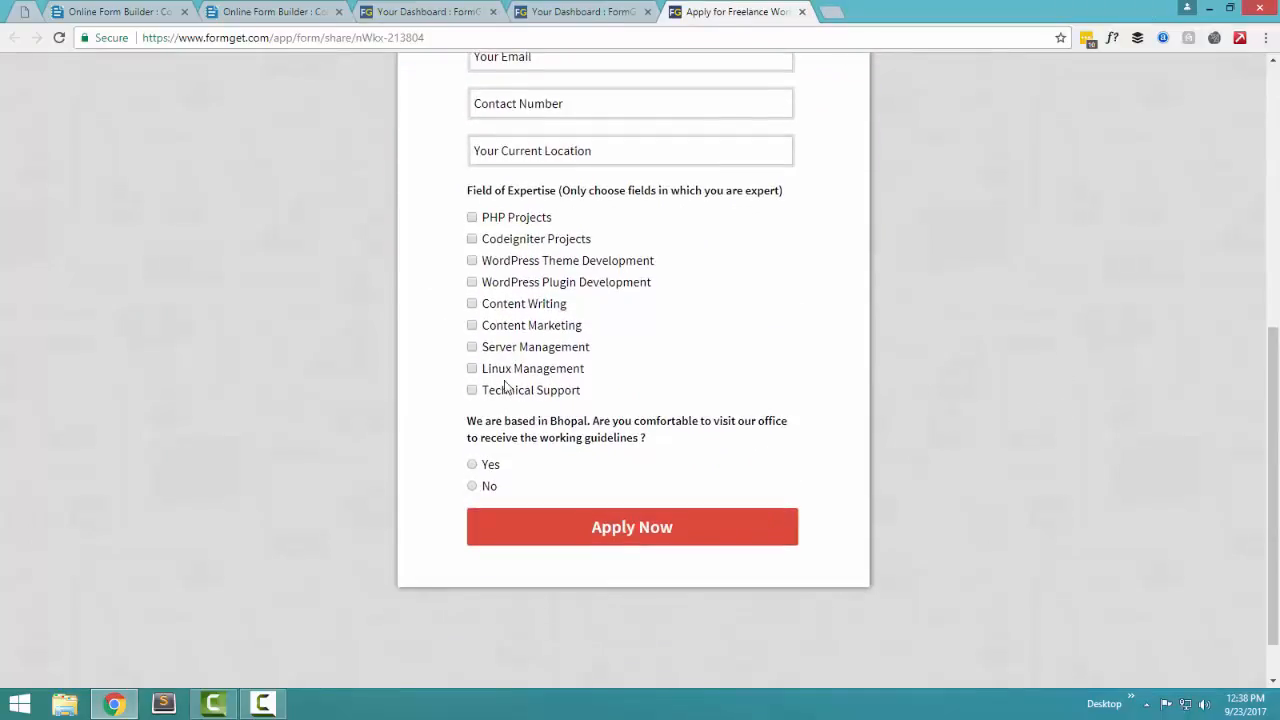
{"action": "scroll", "scroll_direction": "up", "scroll_amount": 3}
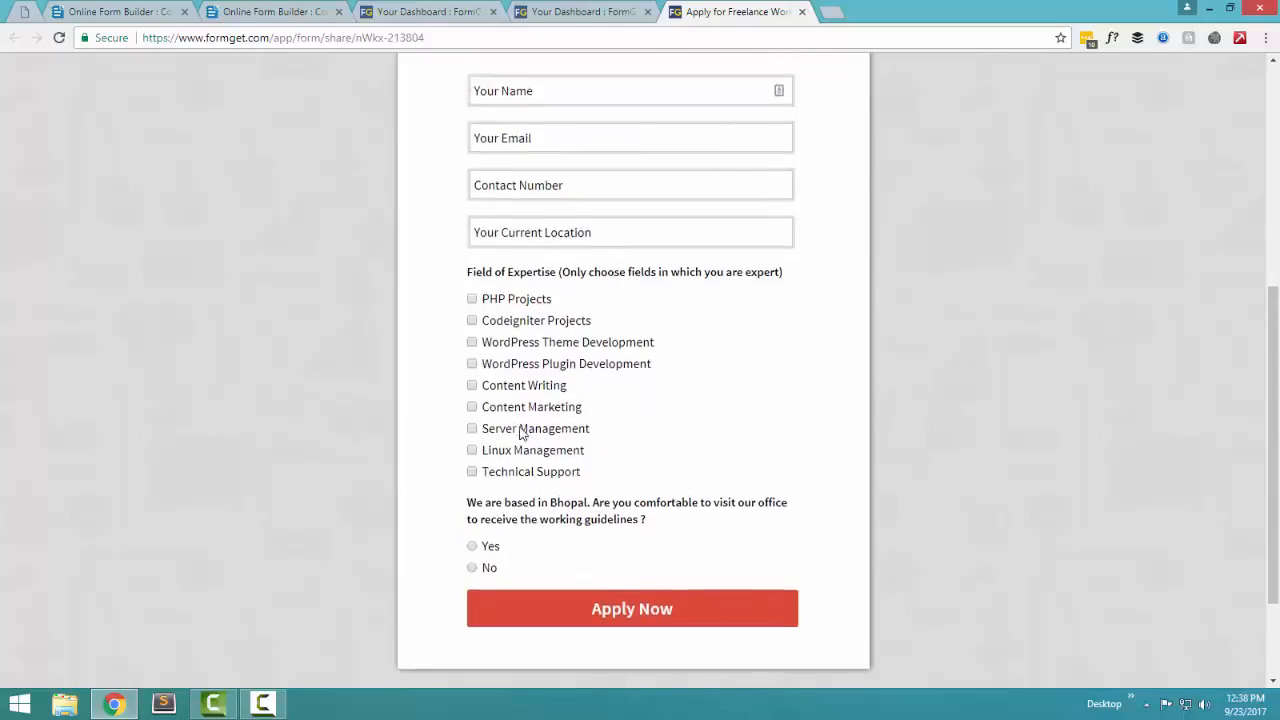
{"action": "left_click", "coordinate": [580, 12]}
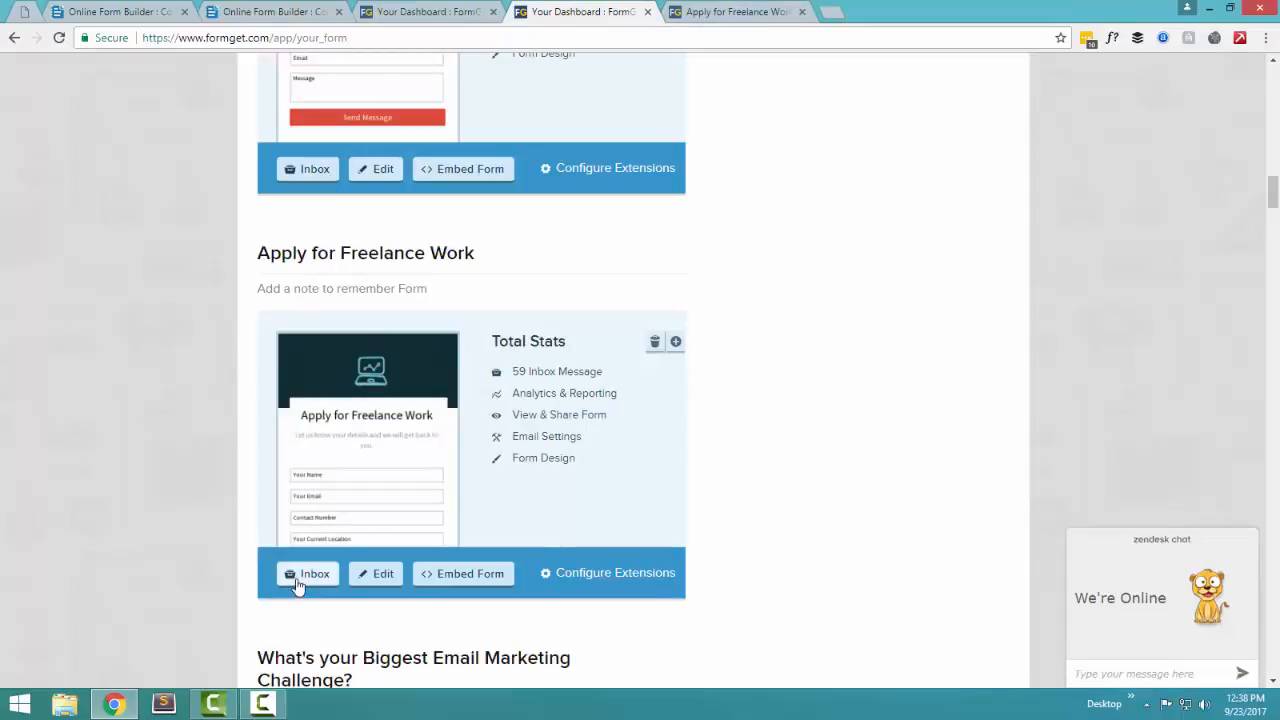
{"action": "left_click", "coordinate": [314, 572]}
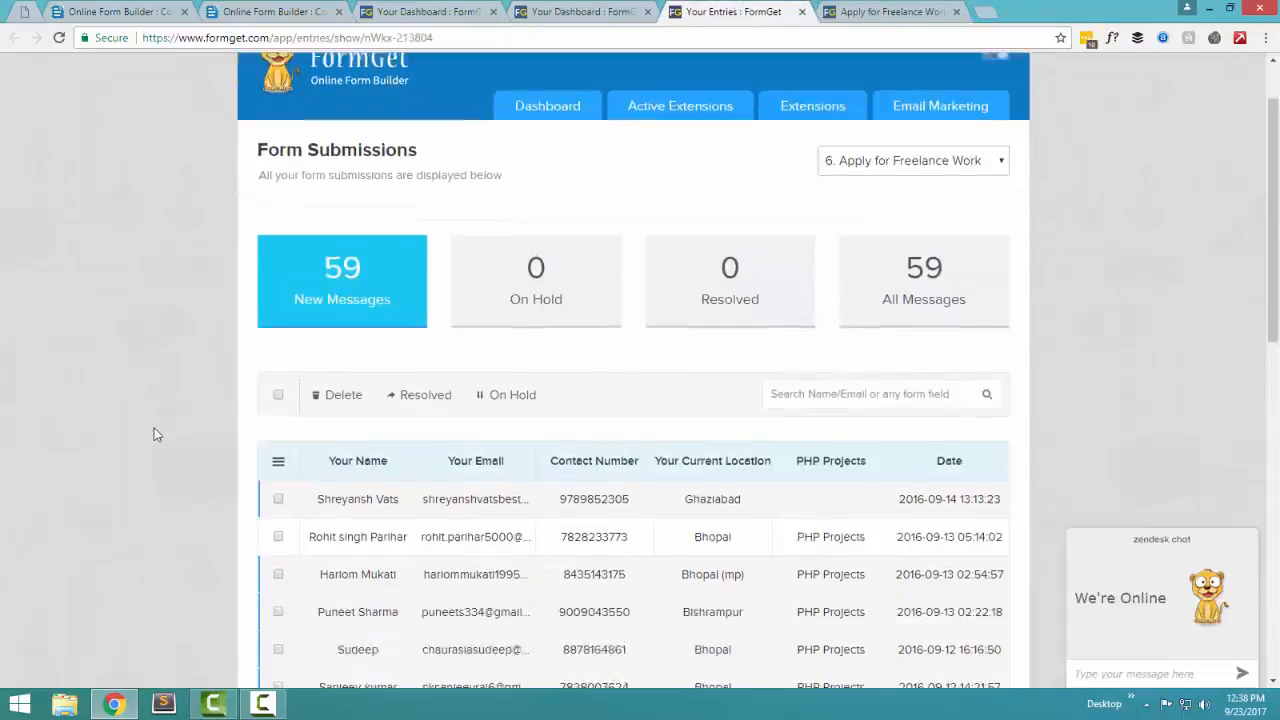
{"action": "scroll", "scroll_direction": "down", "scroll_amount": 3}
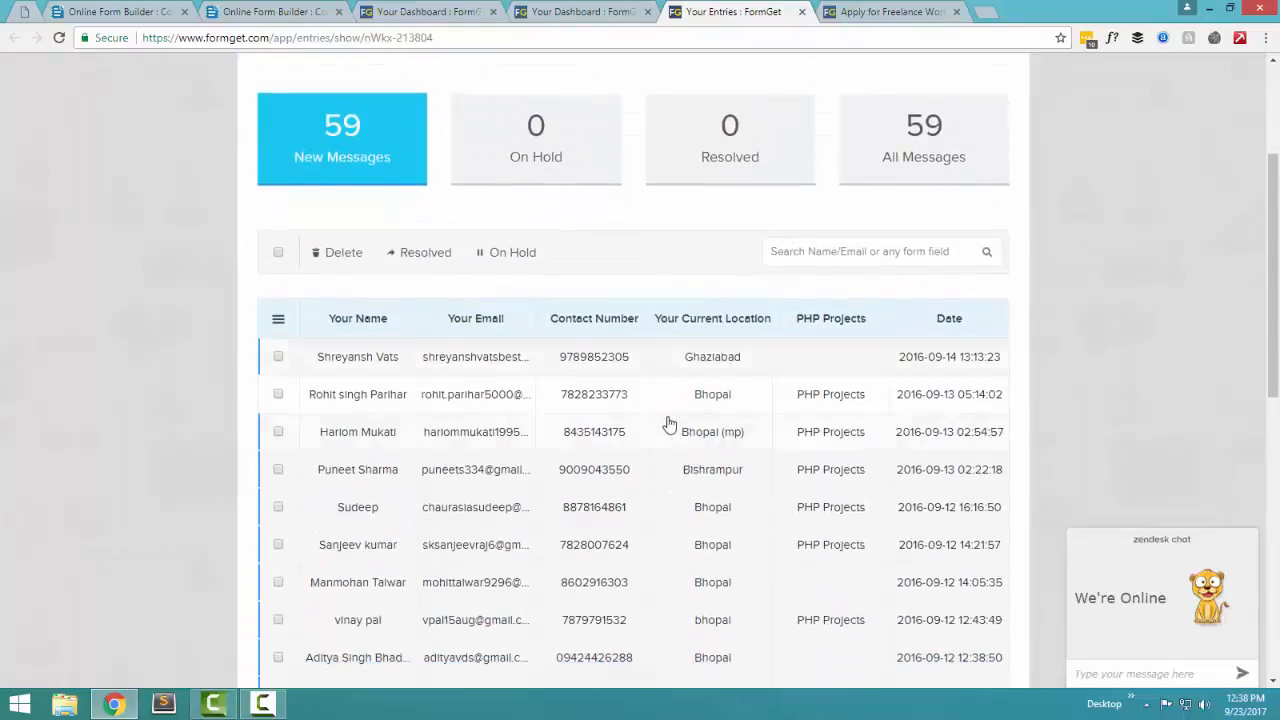
{"action": "left_click", "coordinate": [356, 356]}
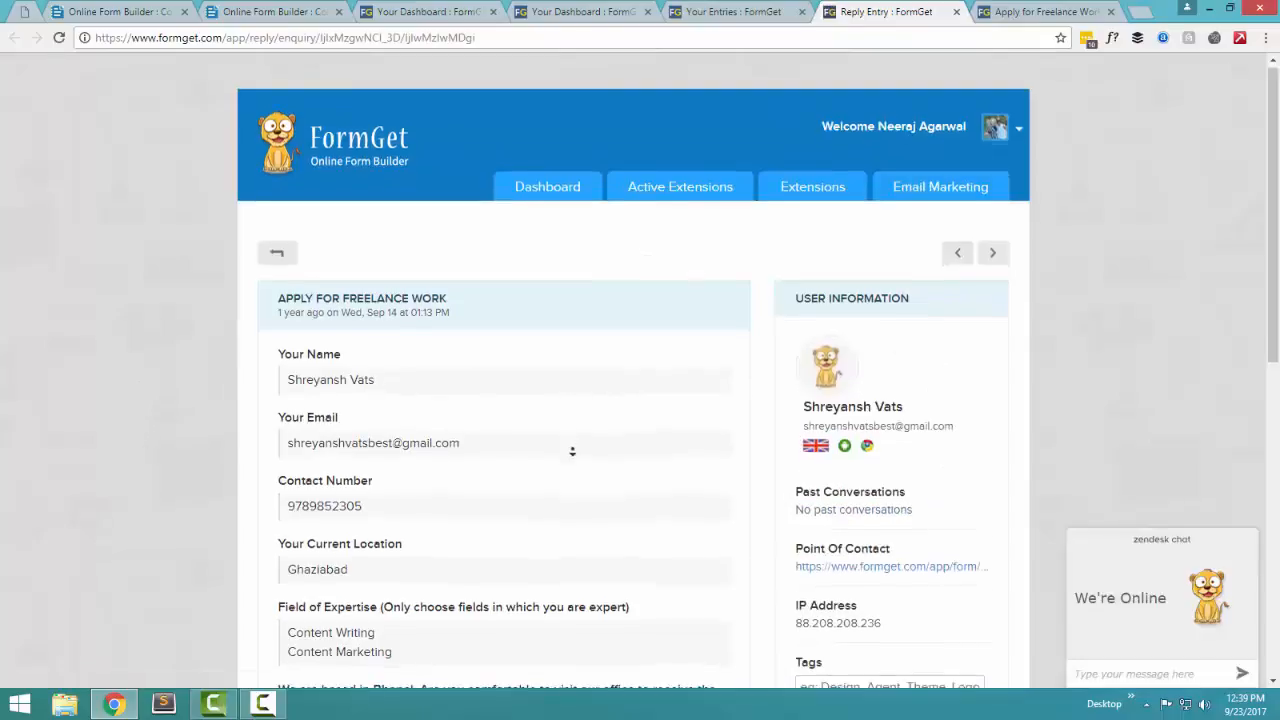
{"action": "scroll", "scroll_direction": "down", "scroll_amount": 3}
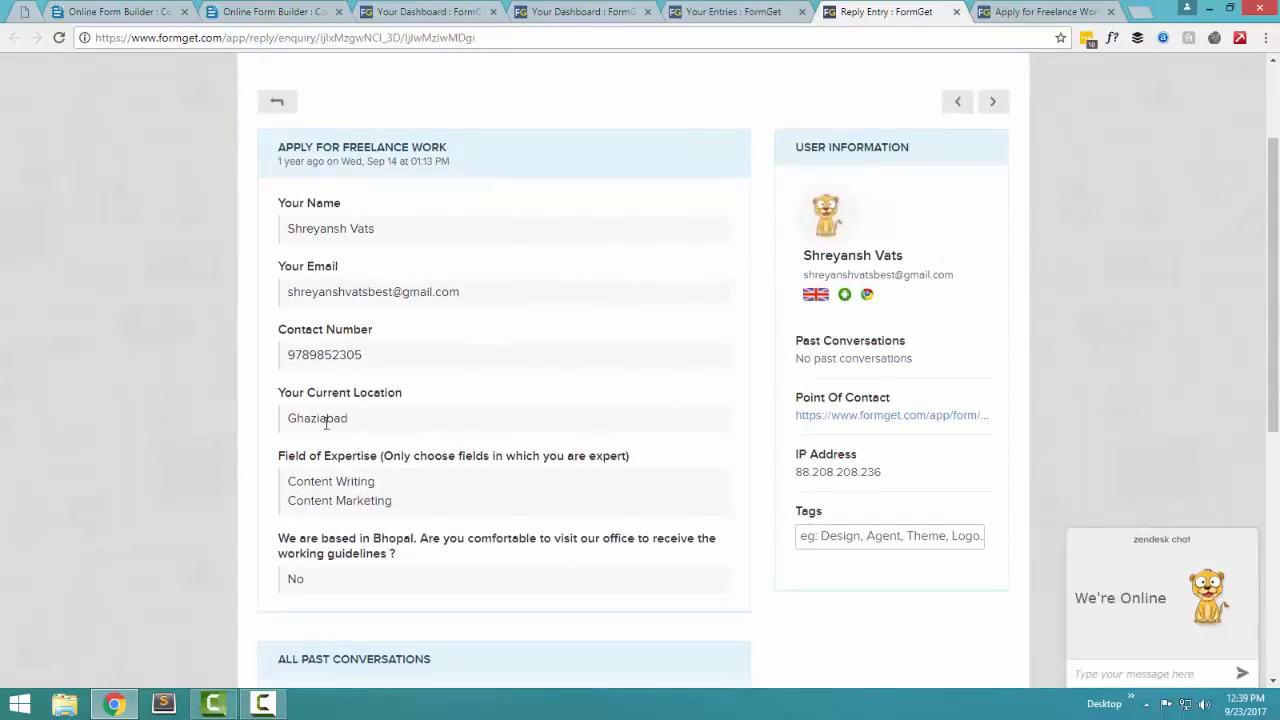
{"action": "scroll", "scroll_direction": "down", "scroll_amount": 3}
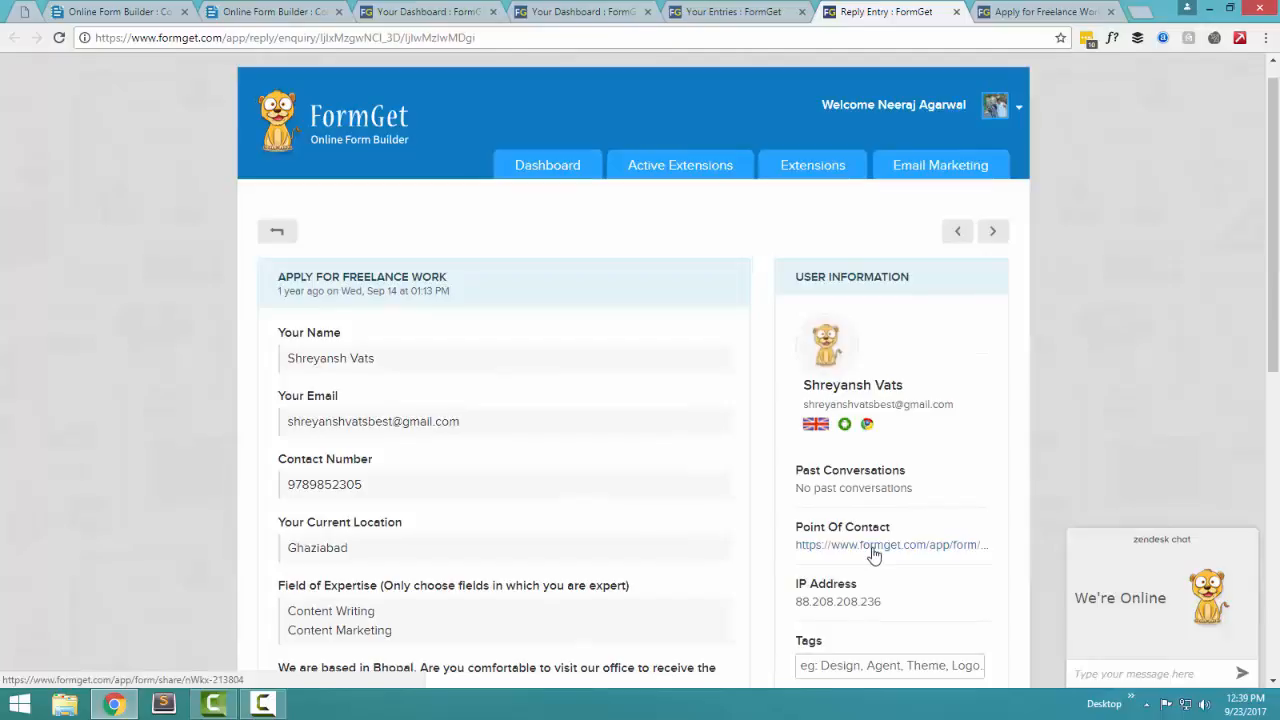
{"action": "mouse_move", "coordinate": [844, 424]}
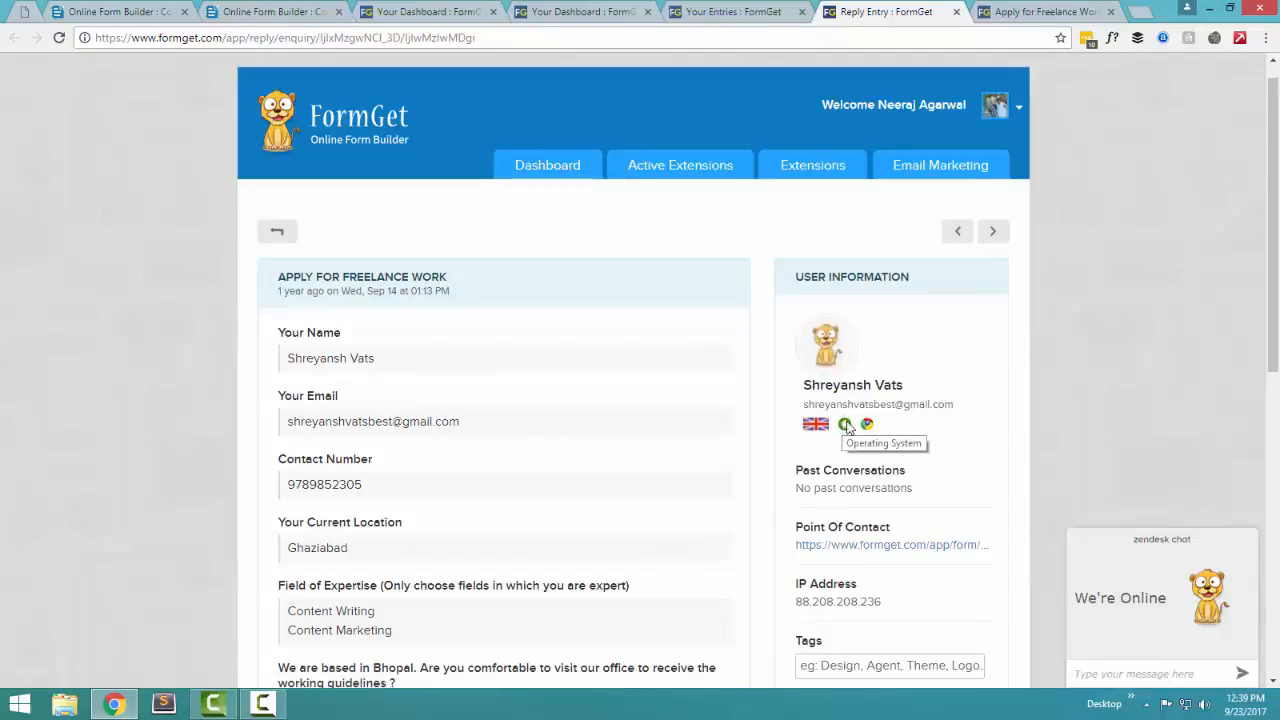
{"action": "mouse_move", "coordinate": [852, 488]}
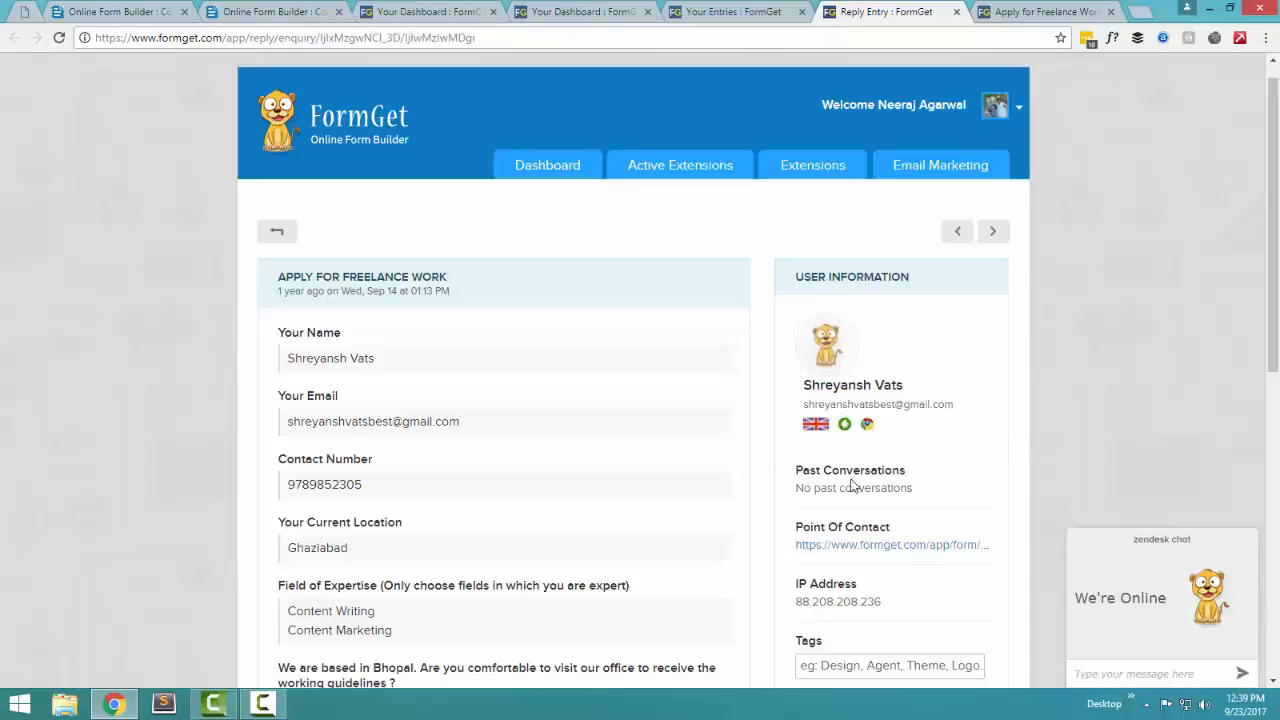
{"action": "scroll", "scroll_direction": "down", "scroll_amount": 3}
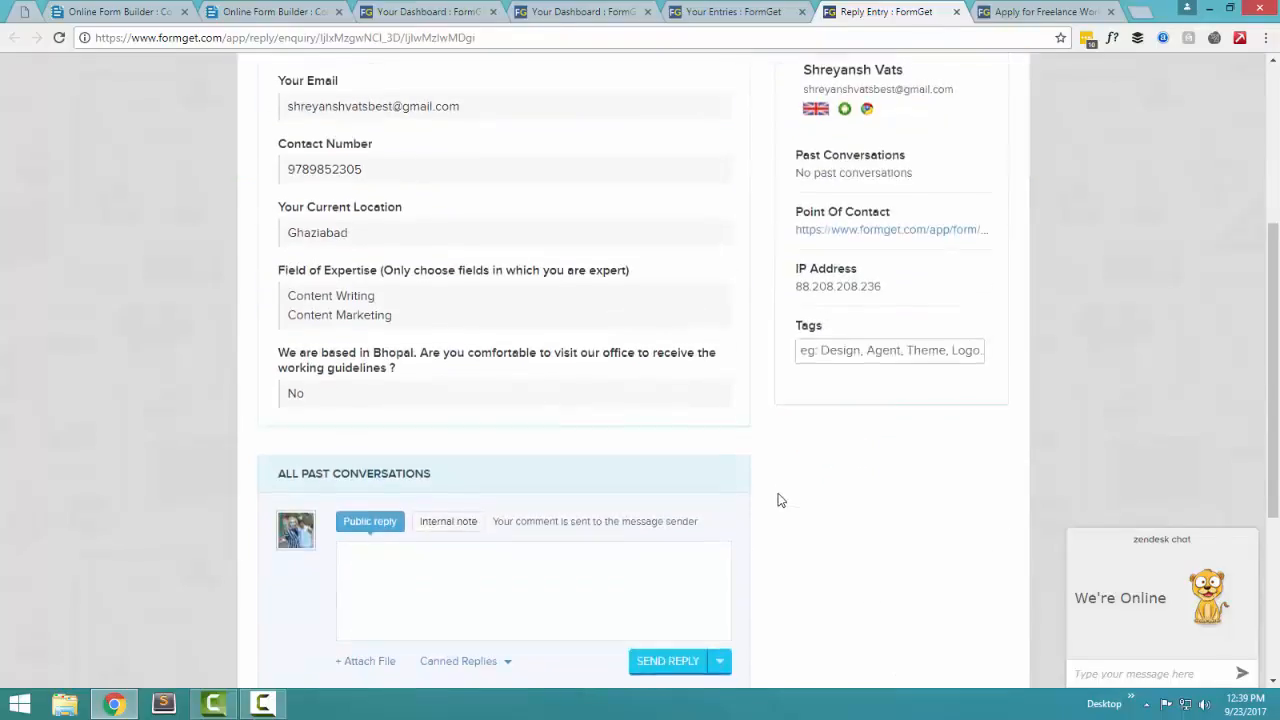
{"action": "left_click", "coordinate": [580, 12]}
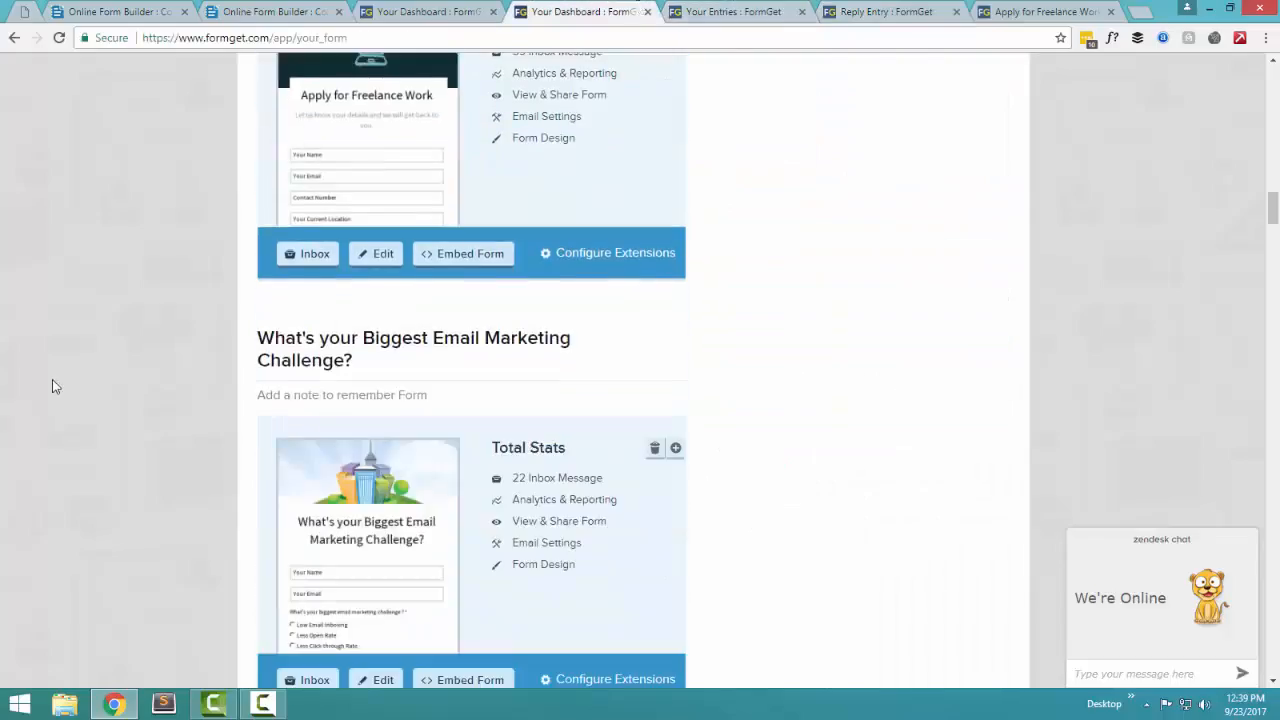
{"action": "mouse_move", "coordinate": [84, 376]}
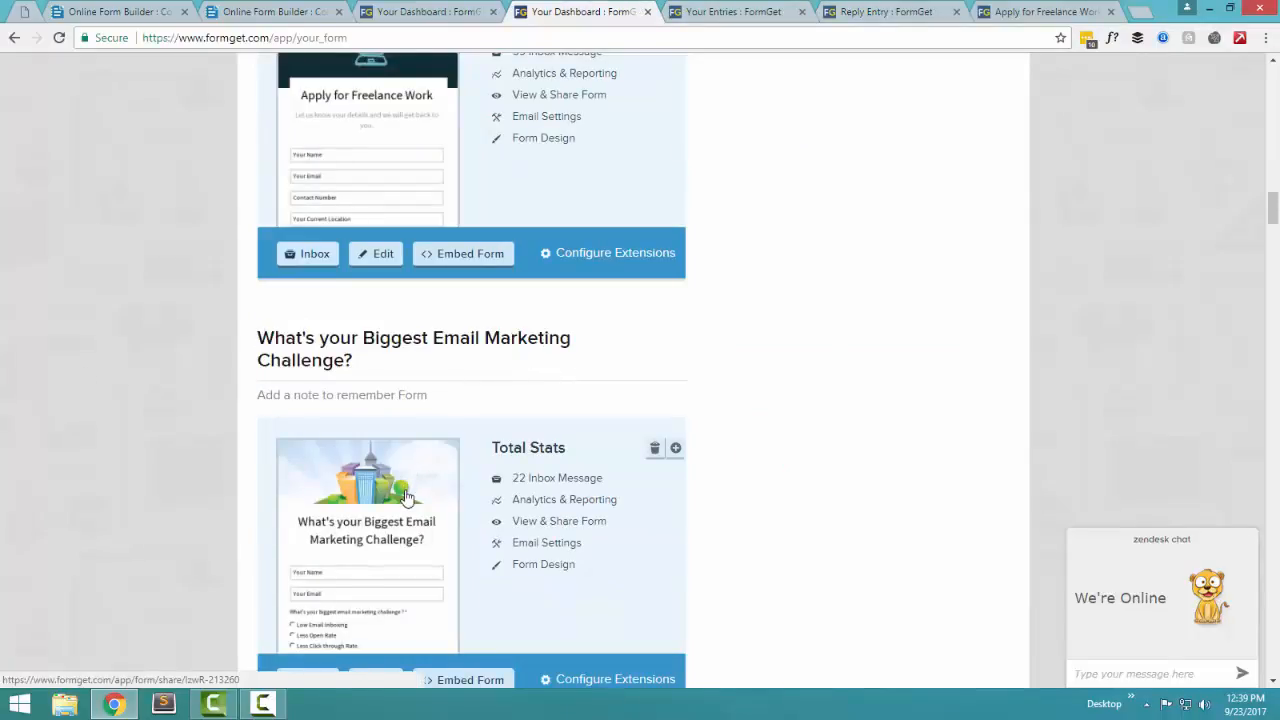
{"action": "mouse_move", "coordinate": [396, 516]}
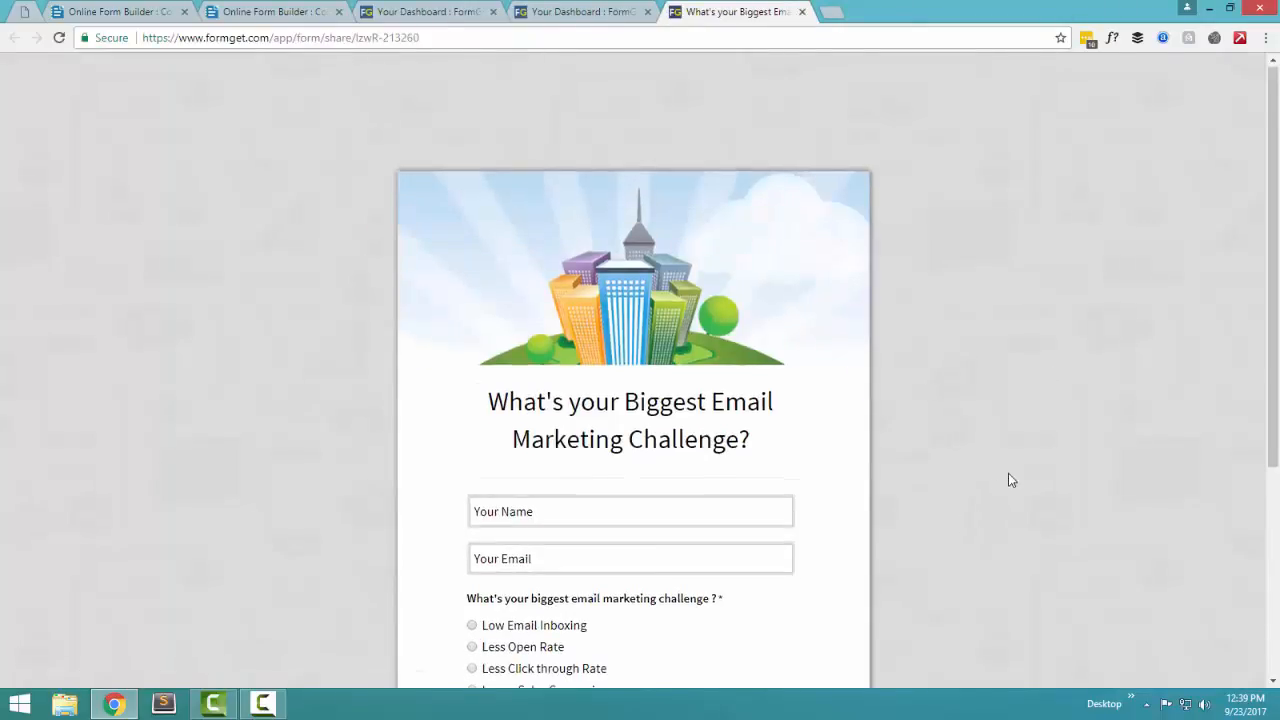
Choose Low Email Inboxing, then switch to Lower Sales Conversions, revealing the further-details box
{"action": "scroll", "scroll_direction": "down", "scroll_amount": 3}
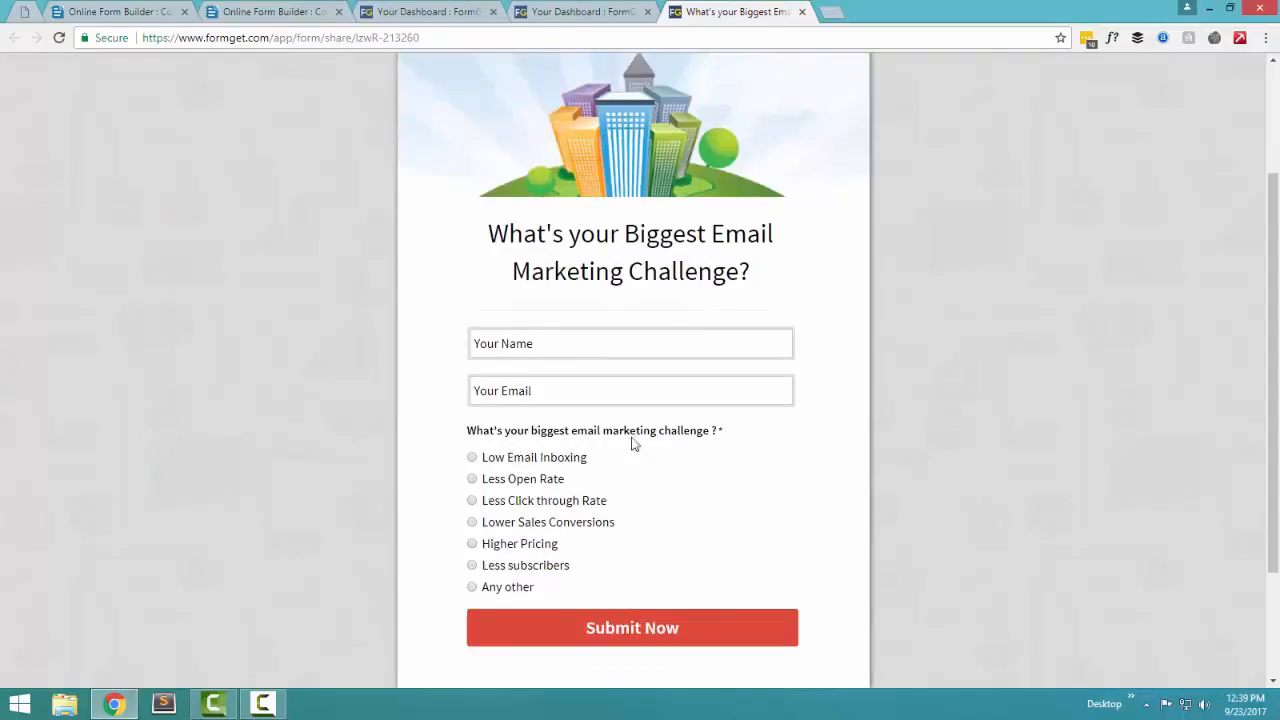
{"action": "left_click", "coordinate": [472, 456]}
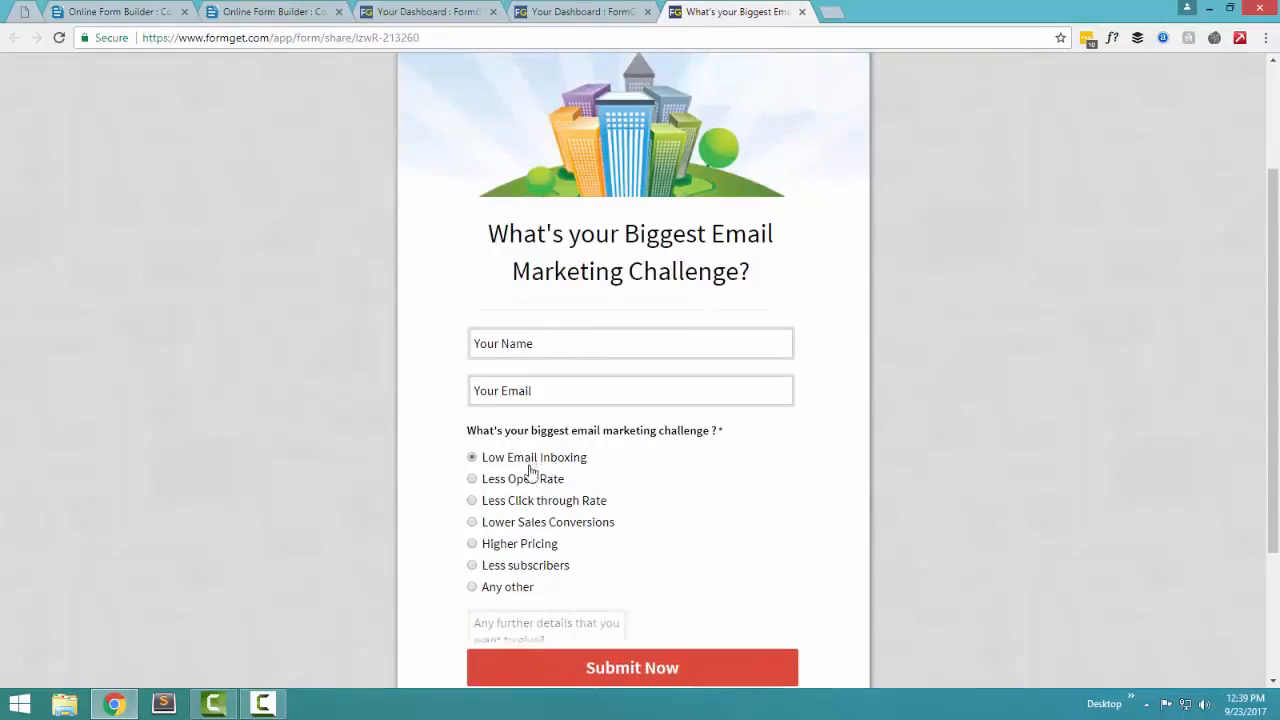
{"action": "scroll", "scroll_direction": "down", "scroll_amount": 3}
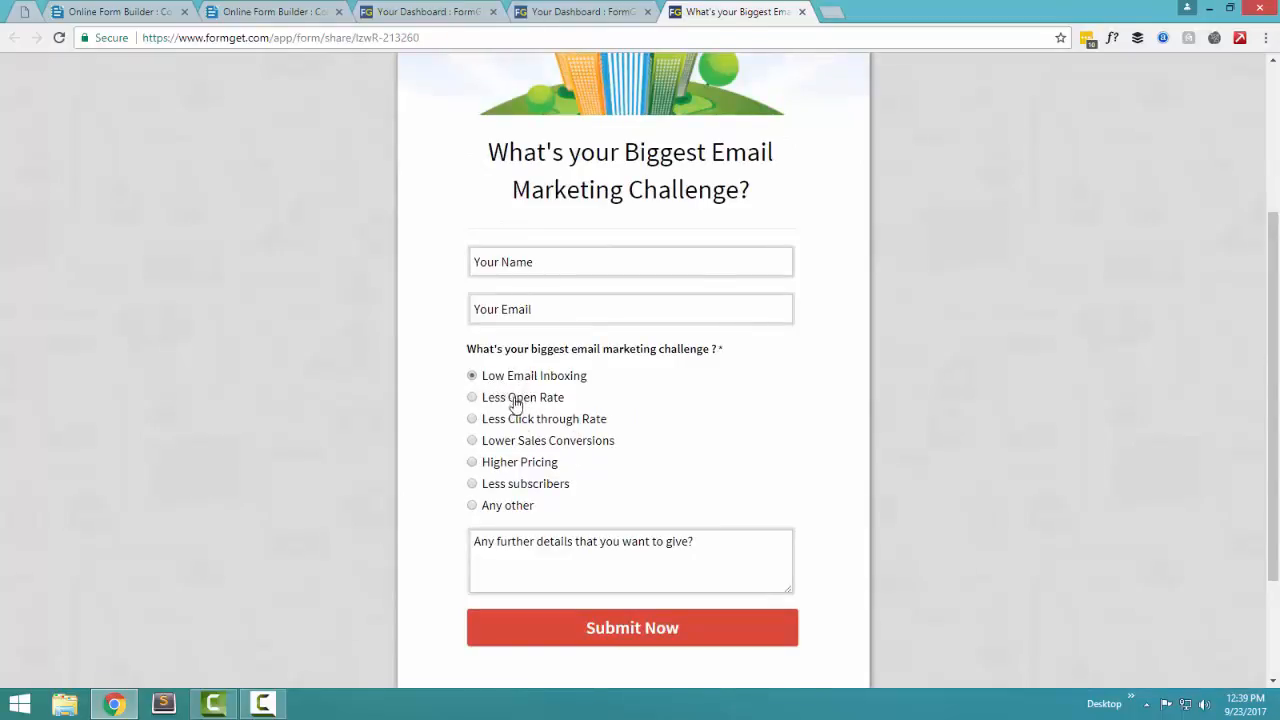
{"action": "left_click", "coordinate": [472, 440]}
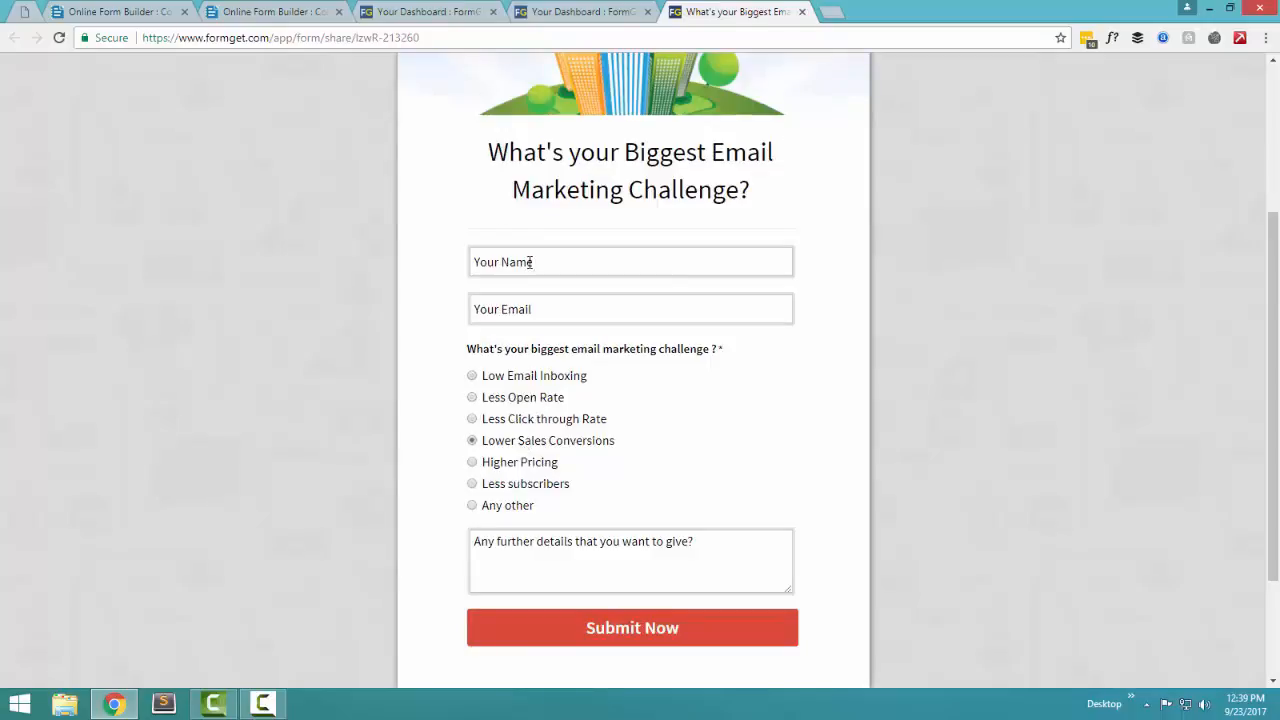